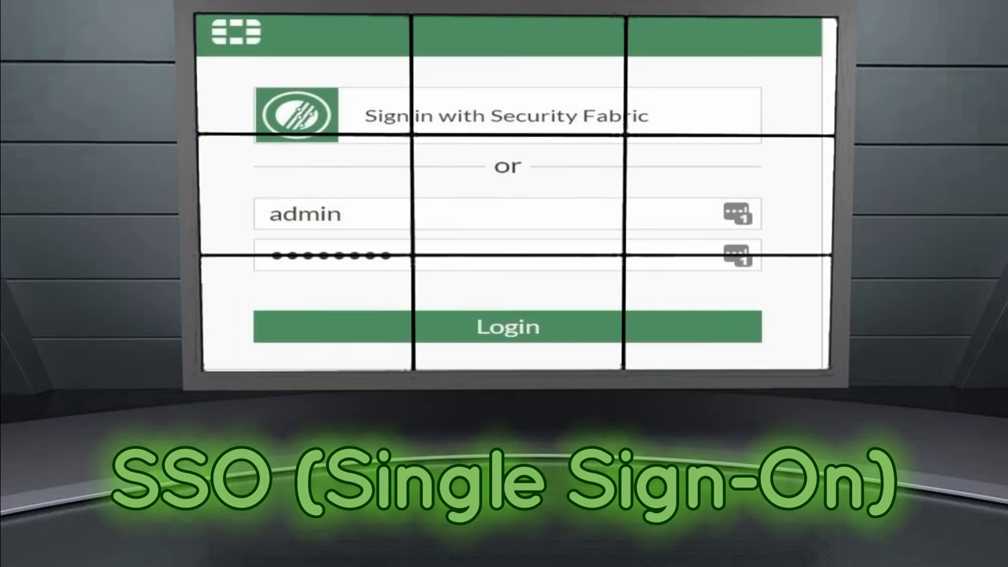
Dismiss the GNS3 Snapshots list to show the clustered FortiGate HA lab topology.
click(508, 326)
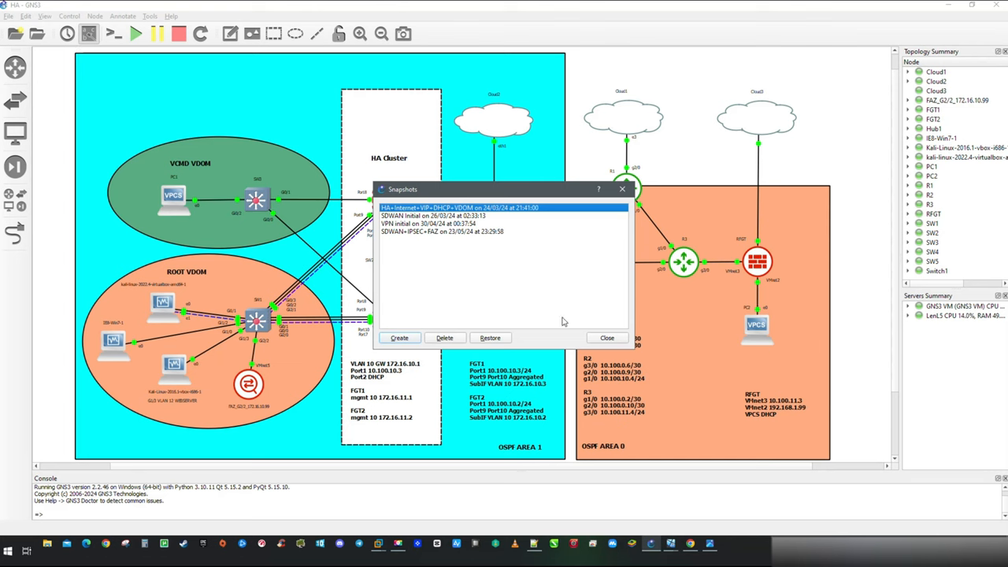
click(606, 337)
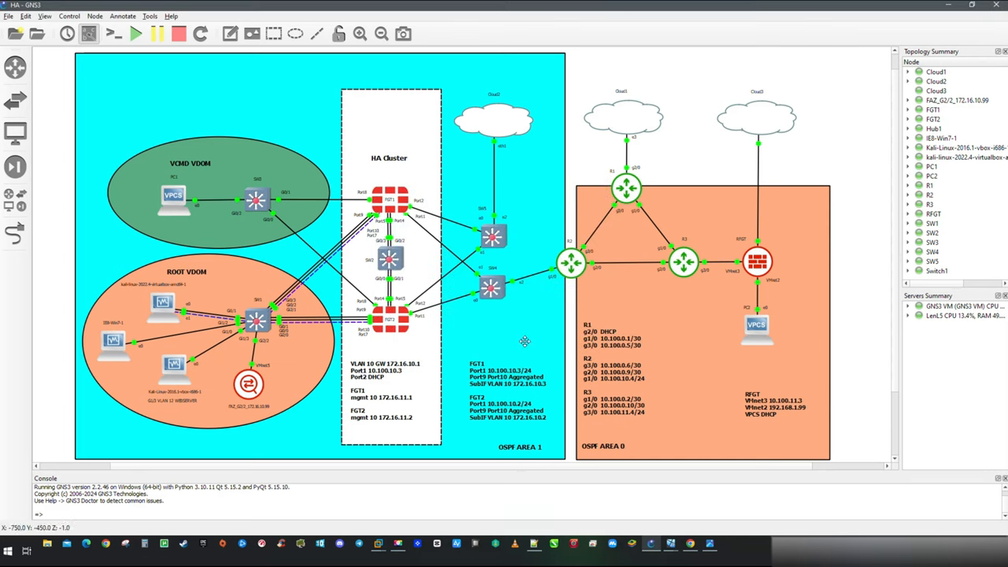
mouse_move(164, 304)
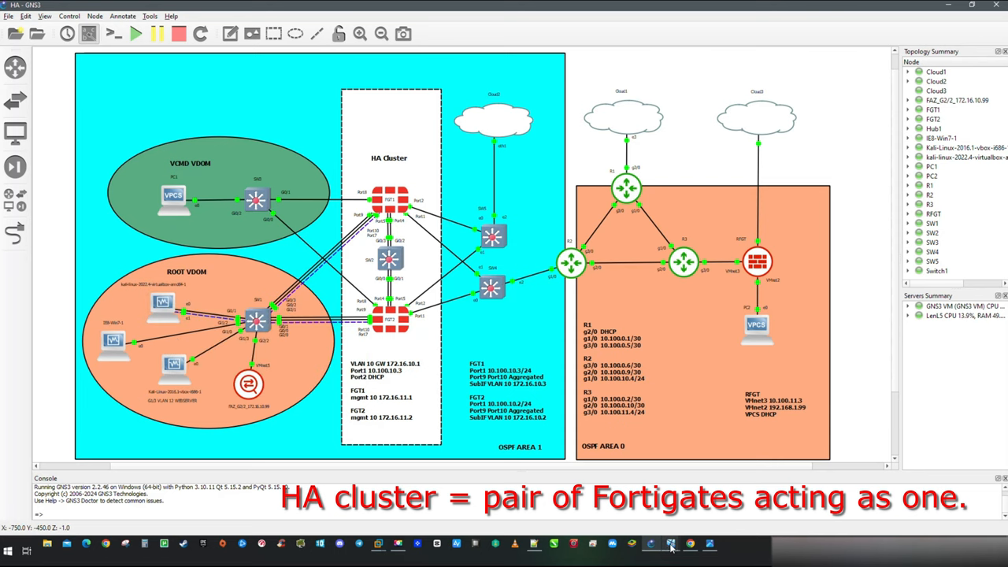
On the Kali VM, use the FGT HA bookmark to log in to FGT1 as admin.
click(651, 543)
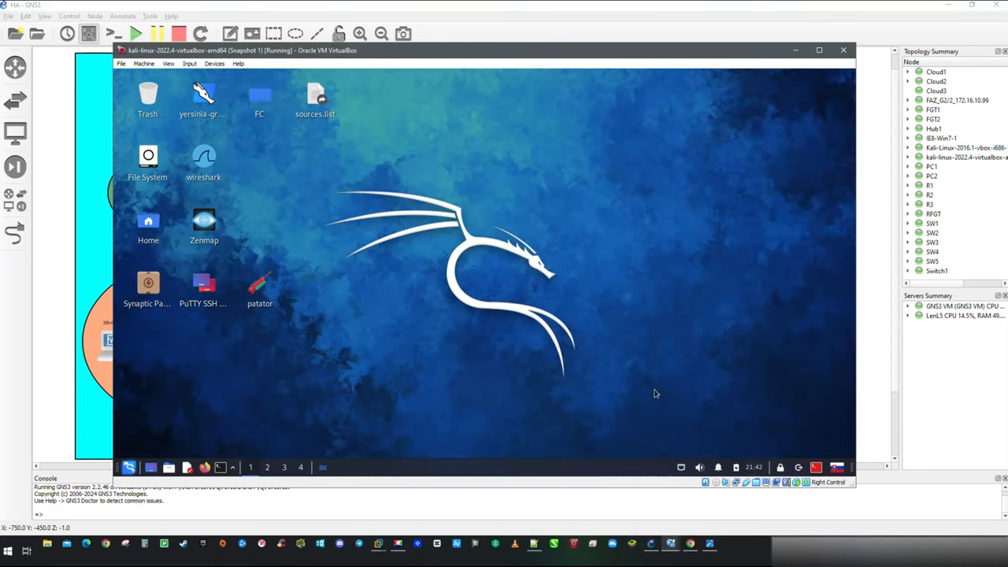
mouse_move(398, 329)
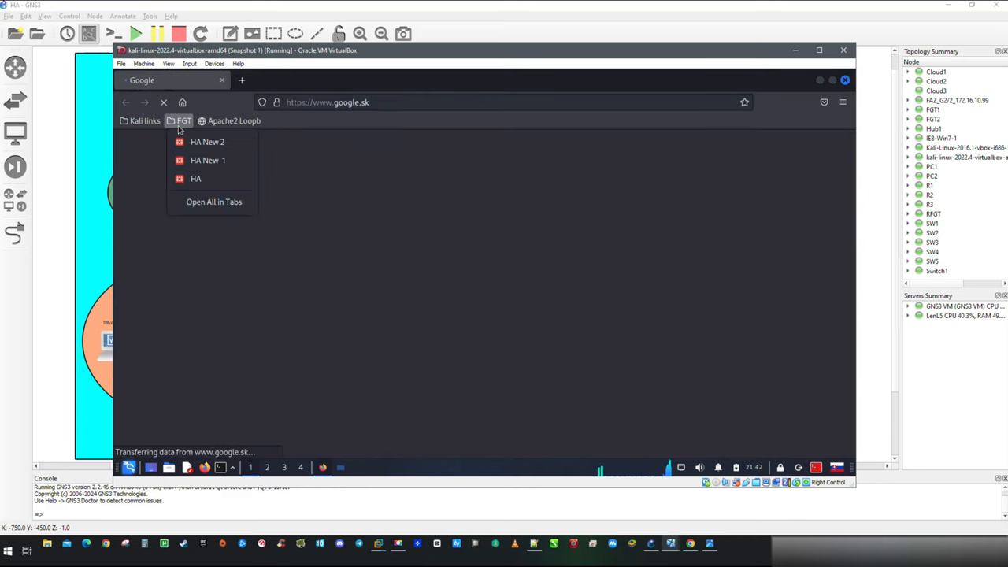
click(195, 179)
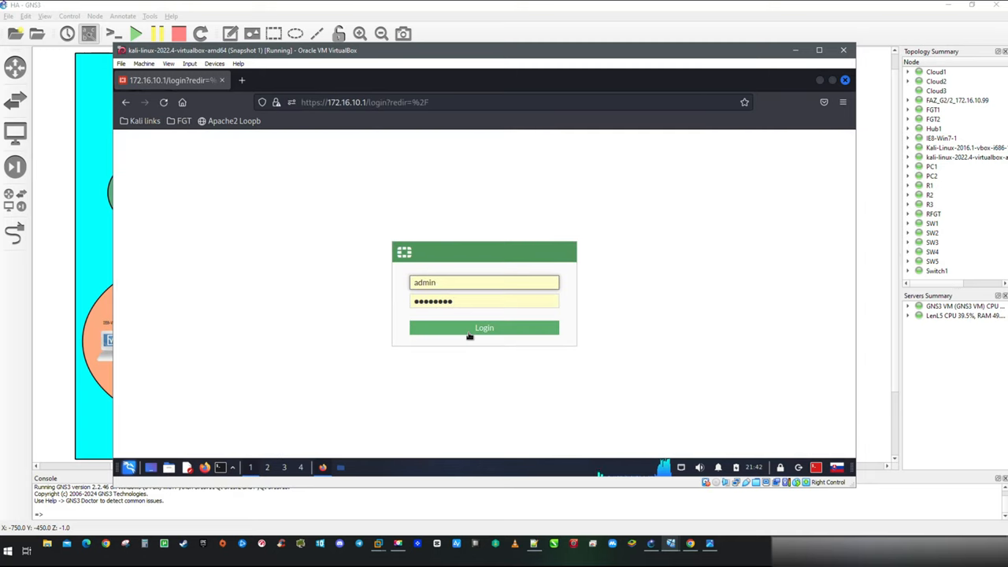
click(484, 328)
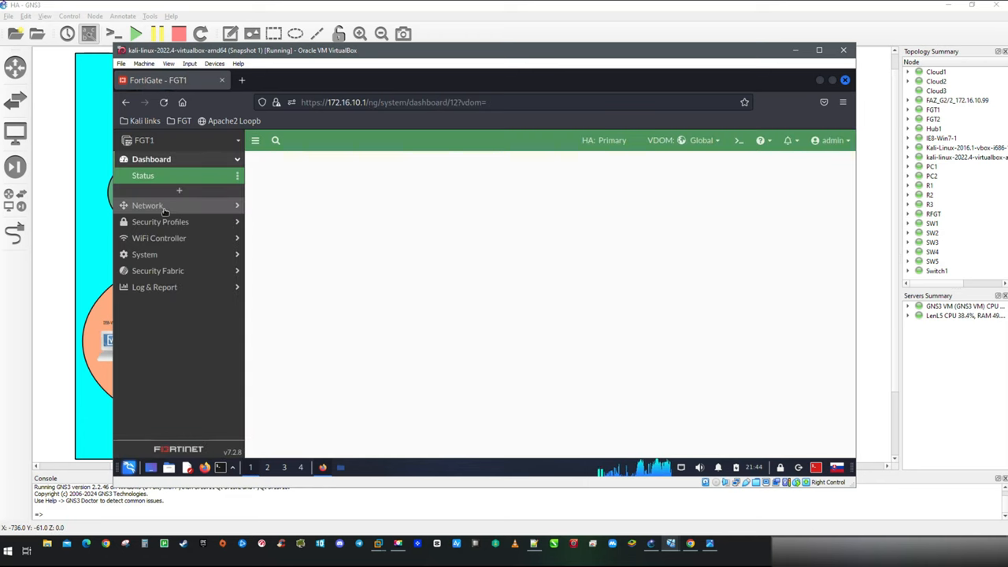
Add Security Fabric Connection to the DMZ VLAN's administrative access and save the interface.
click(148, 206)
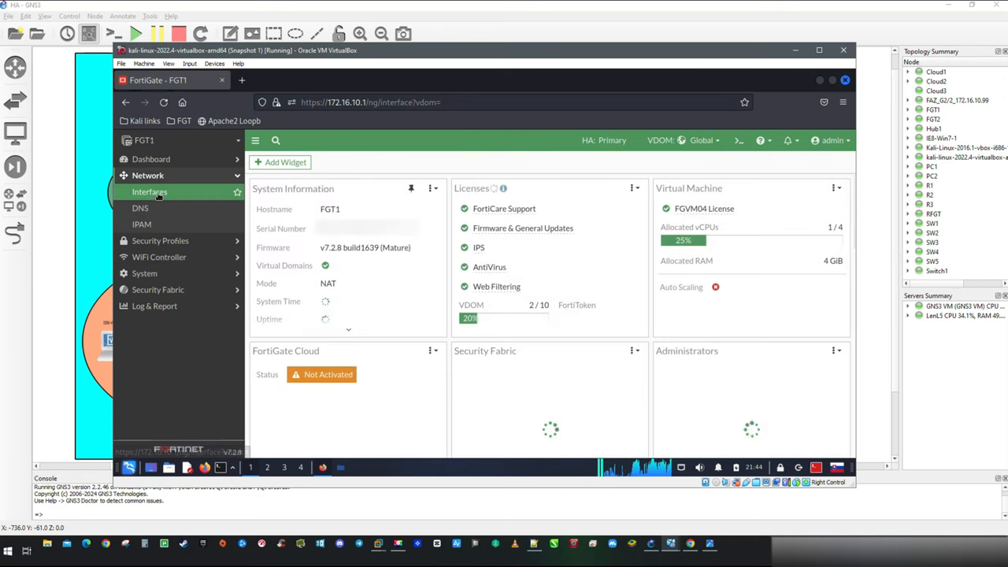
click(149, 192)
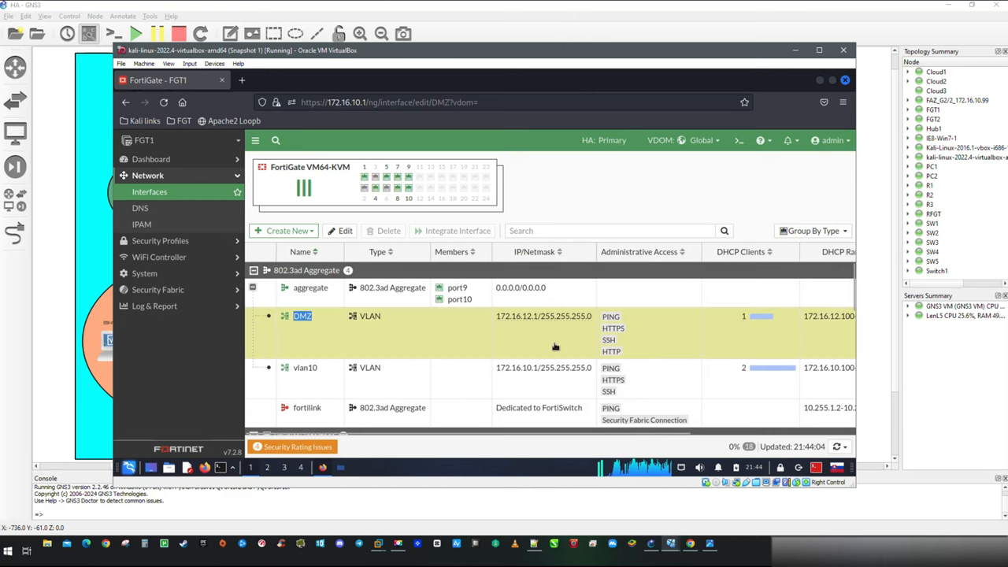
double_click(302, 316)
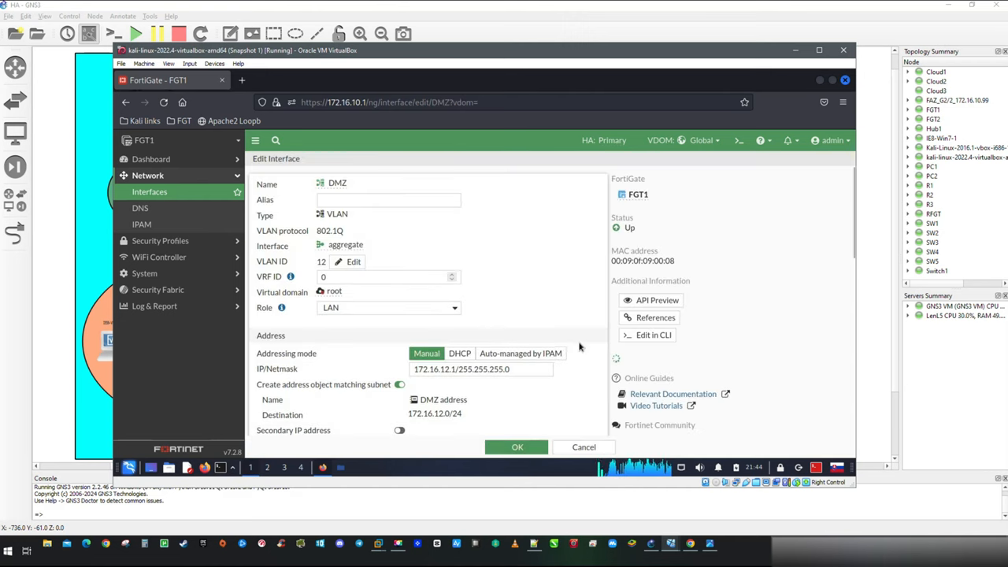
scroll(down, 3)
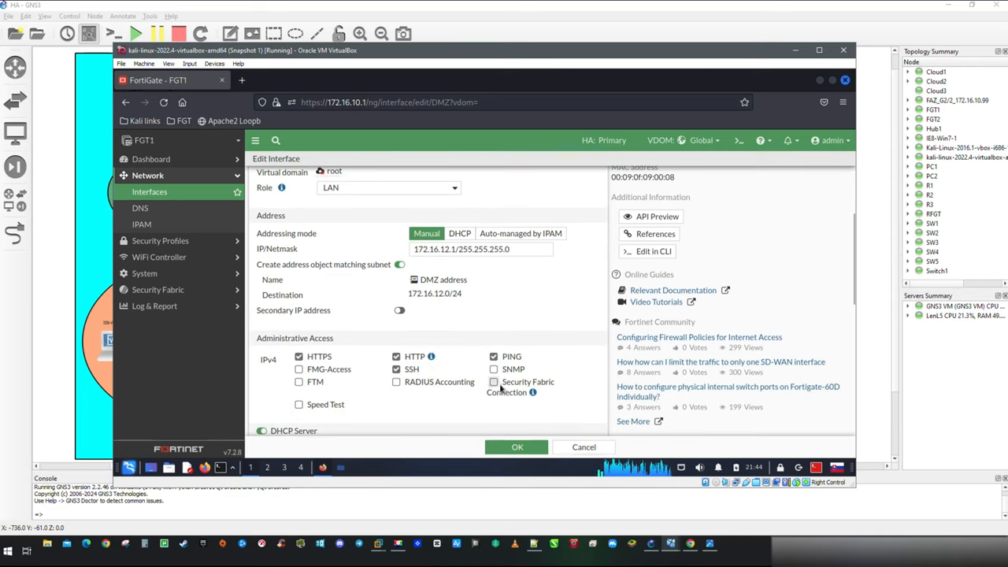
click(494, 382)
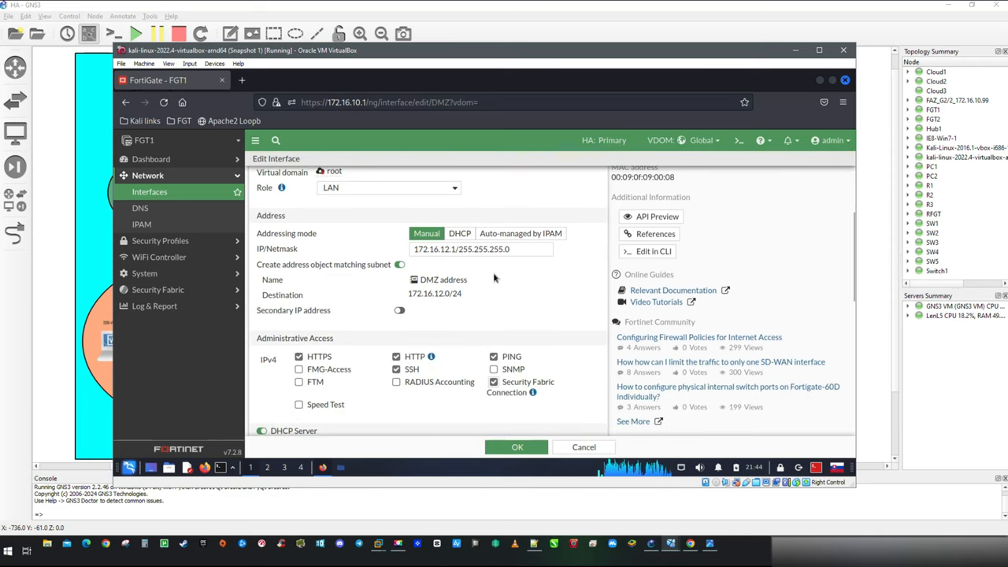
scroll(down, 3)
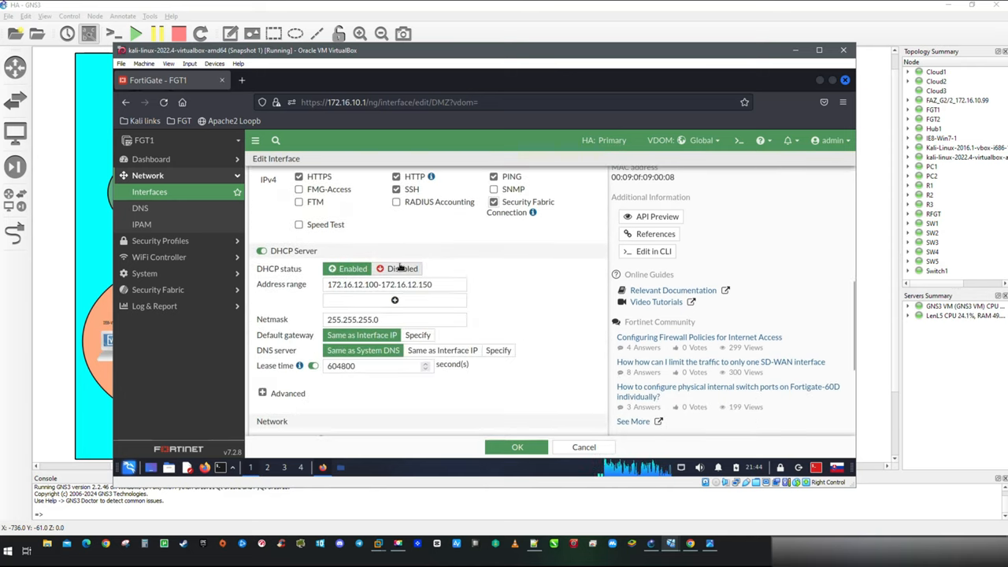
scroll(down, 3)
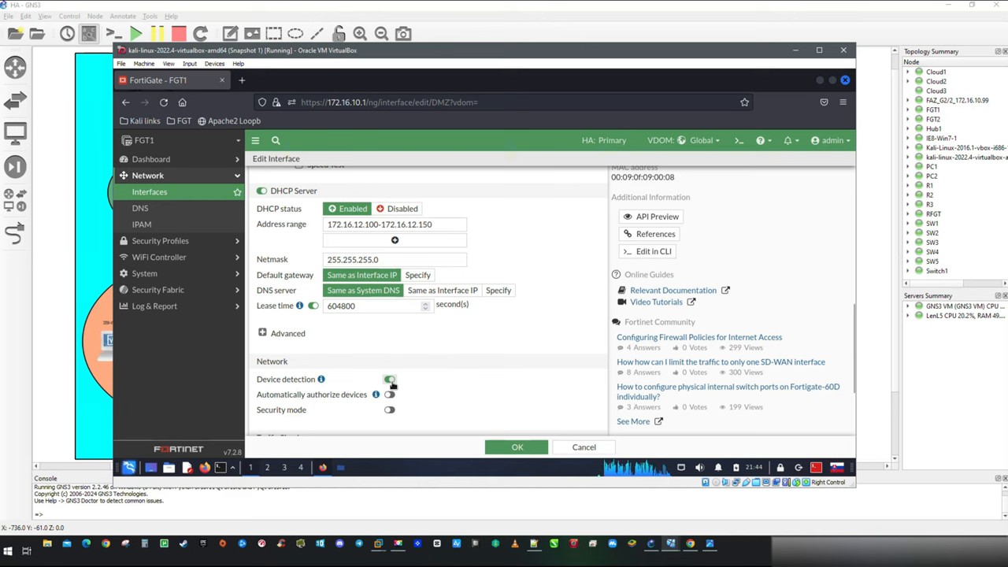
click(389, 379)
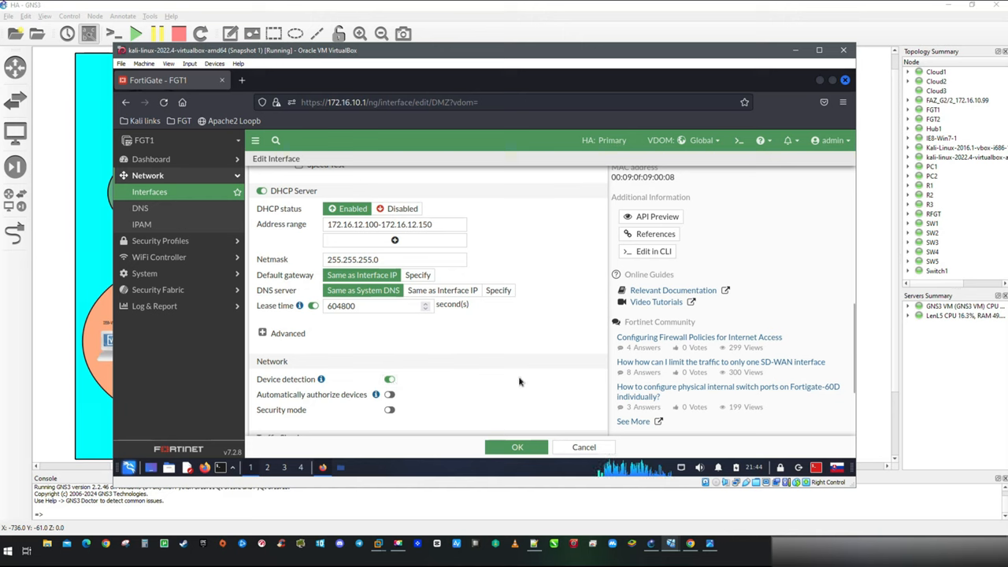
scroll(down, 3)
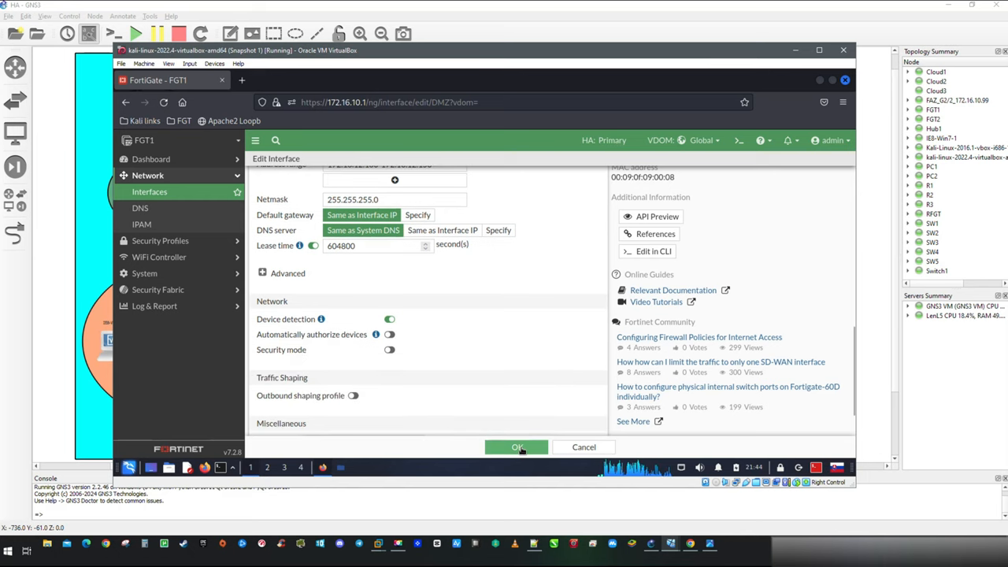
click(516, 447)
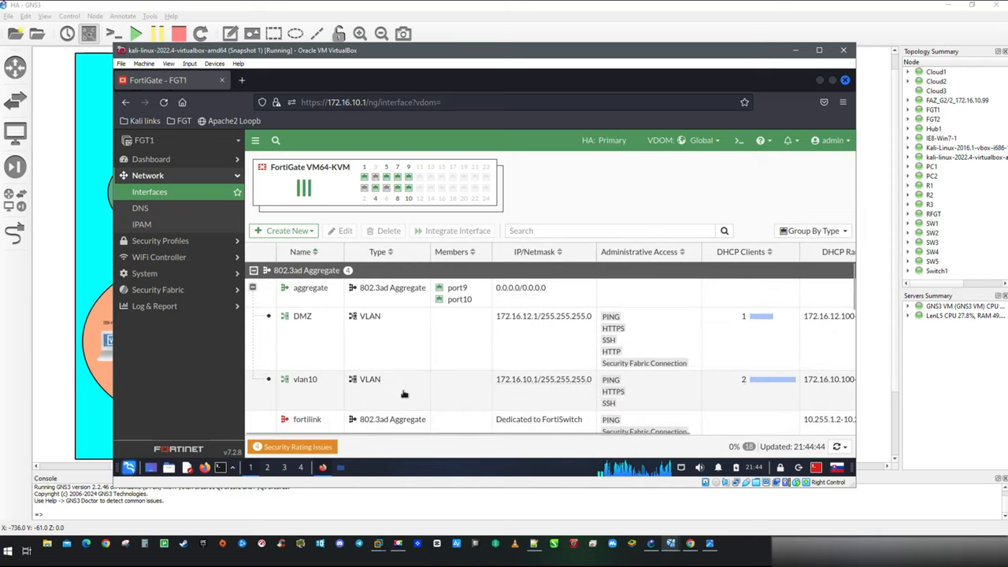
Allow Security Fabric Connection on vlan10, confirming the active admin-session warning.
double_click(304, 379)
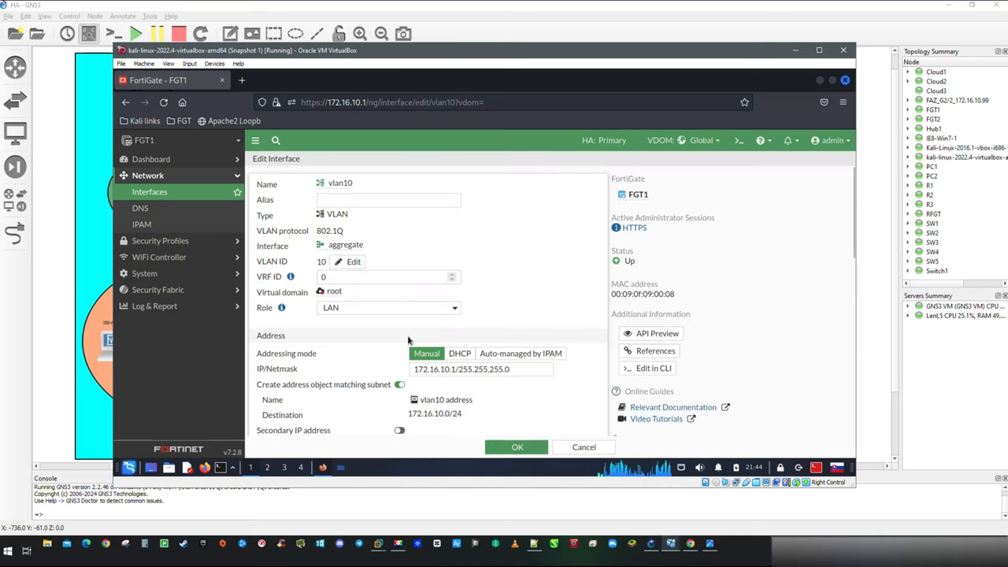
scroll(down, 3)
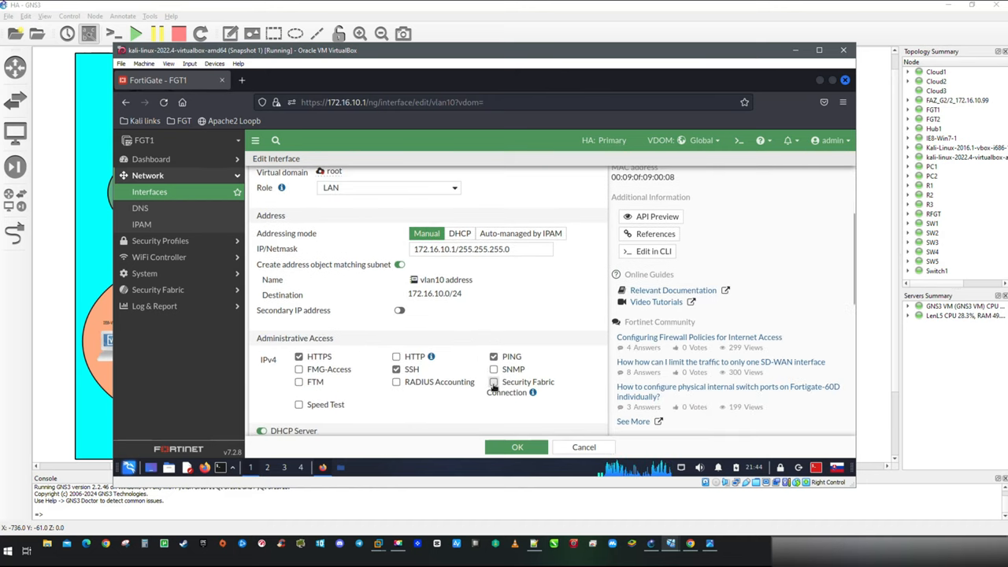
click(516, 446)
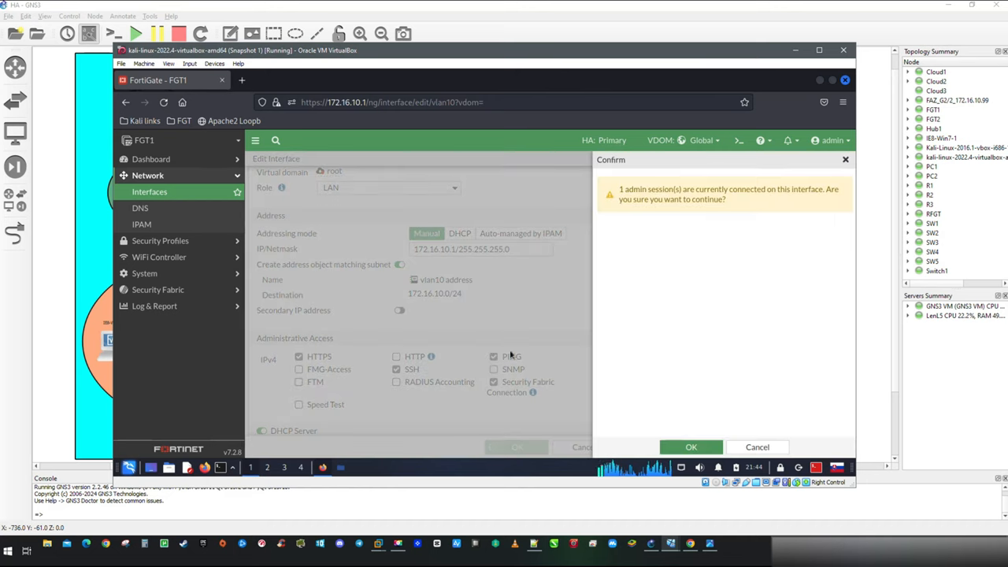
click(691, 446)
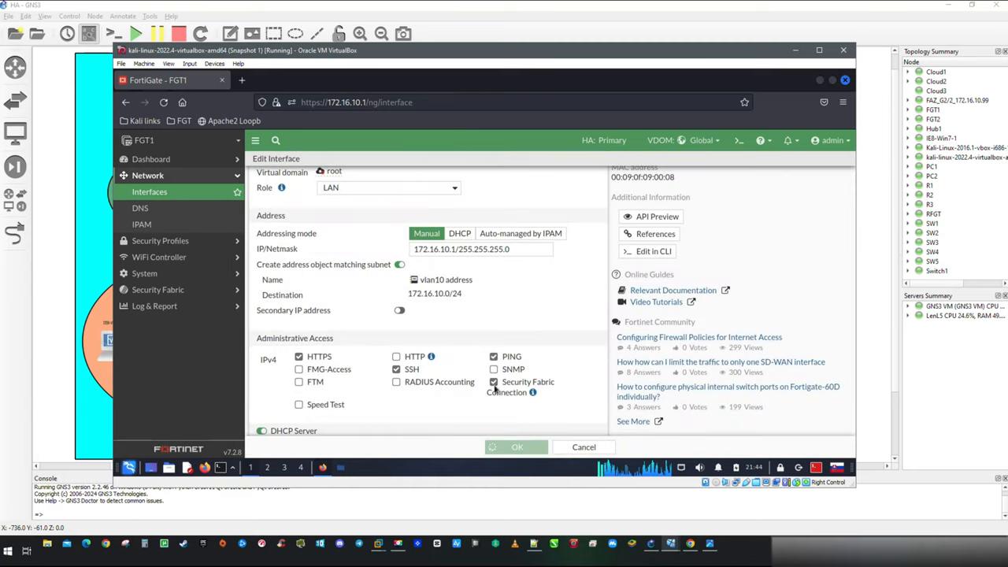
click(516, 447)
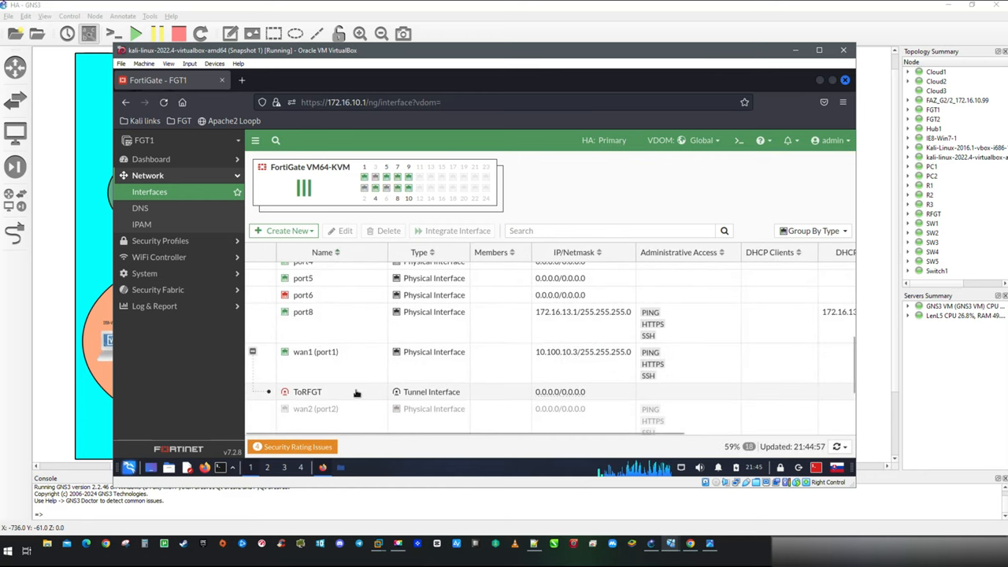
Allow Security Fabric Connection on the ToRFGT tunnel interface and save it.
double_click(307, 391)
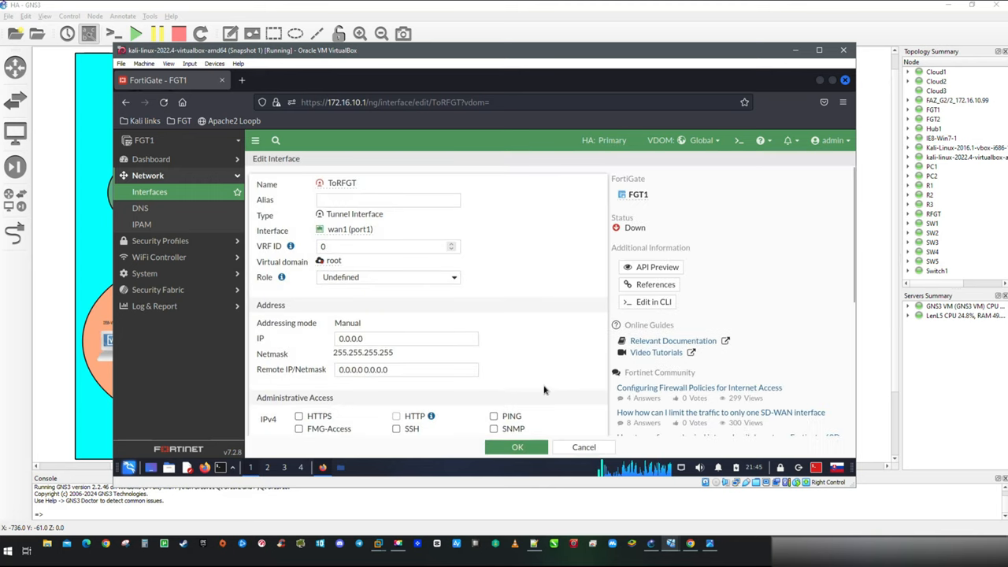
scroll(down, 3)
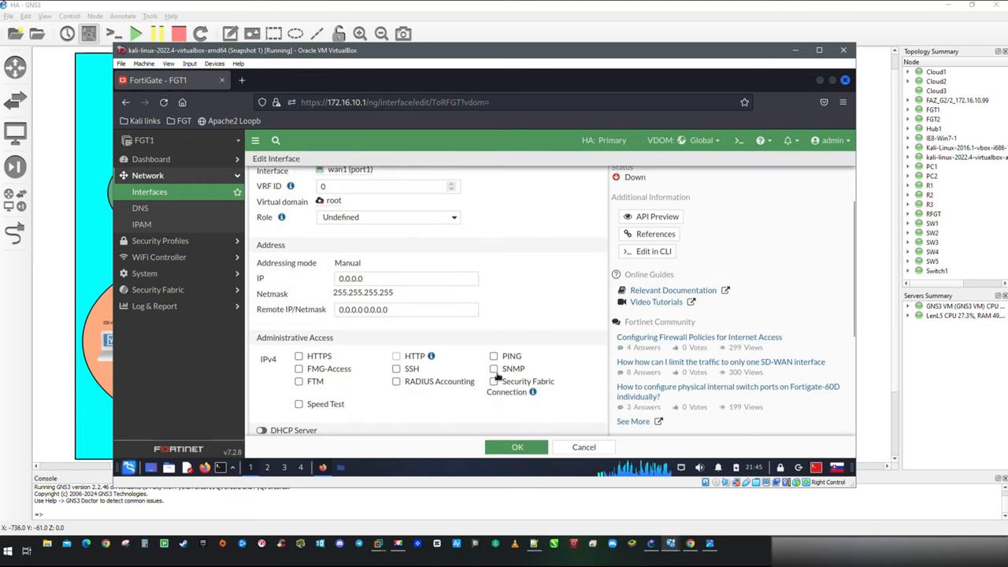
click(494, 355)
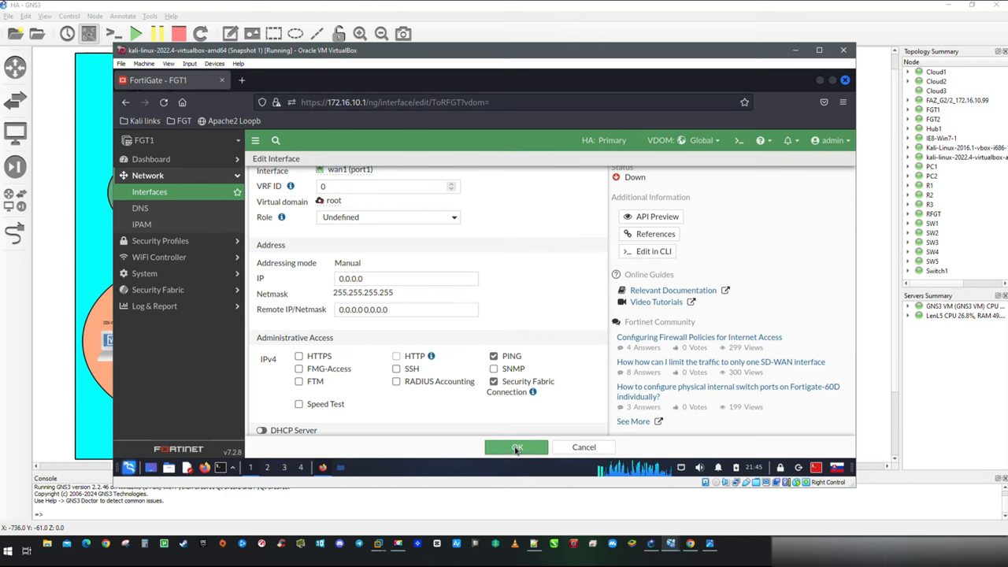
click(516, 447)
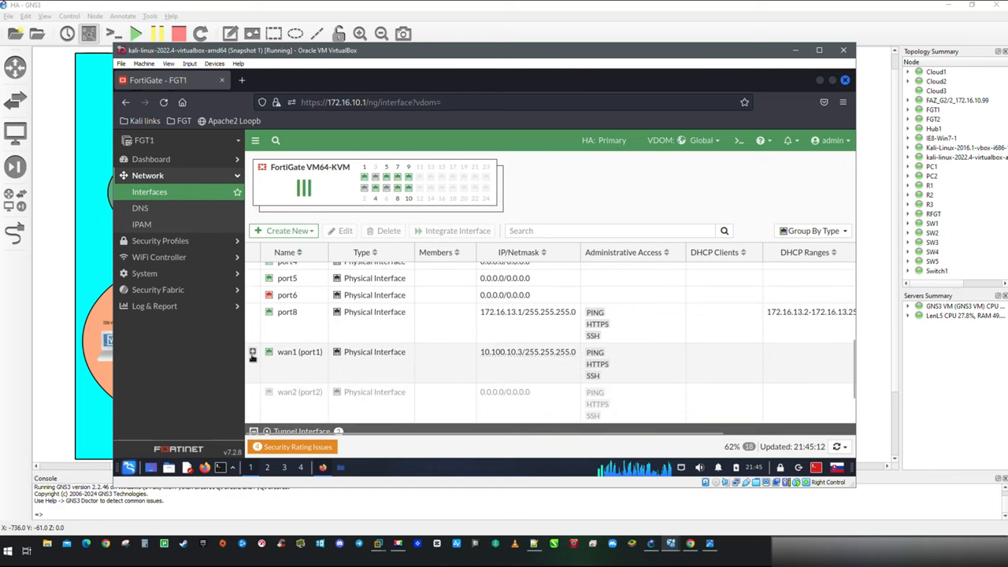
Enable Security Fabric Connection administrative access on wan1 (port1).
click(253, 352)
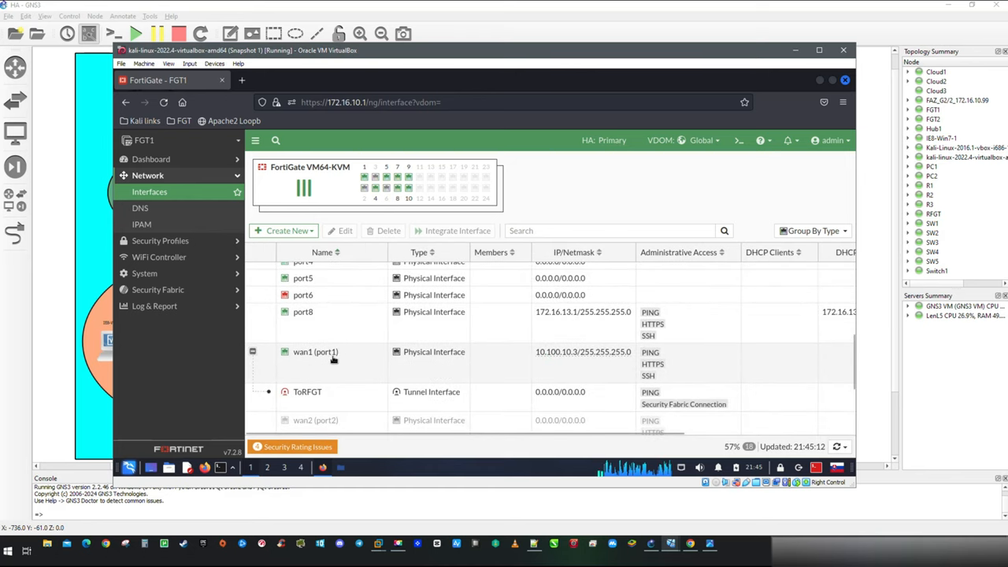
double_click(315, 351)
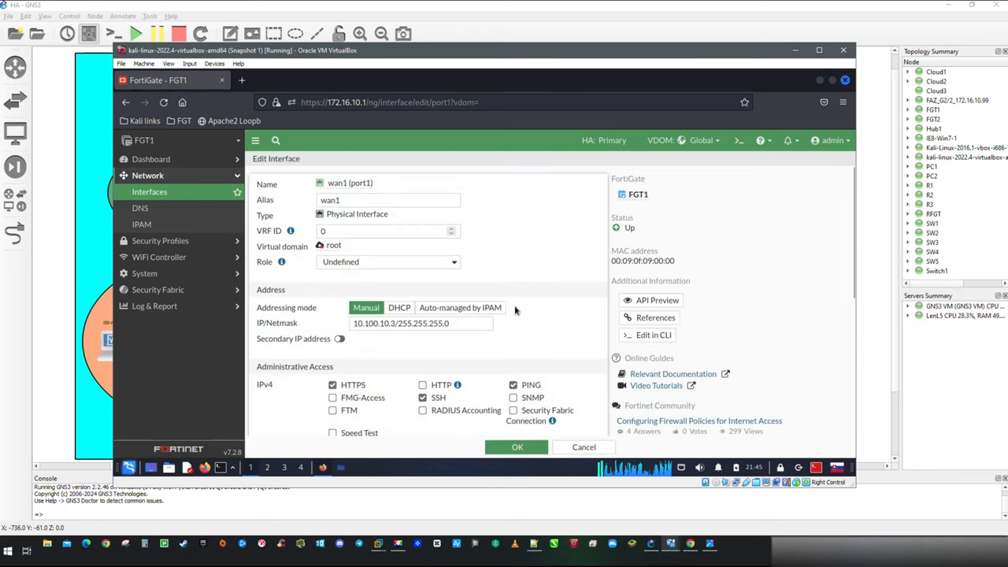
click(513, 410)
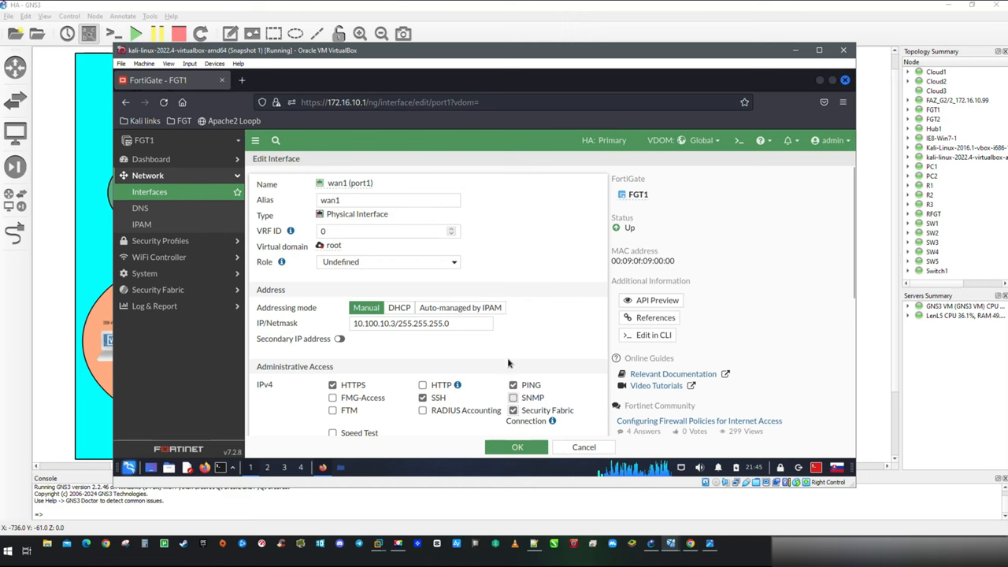
scroll(down, 3)
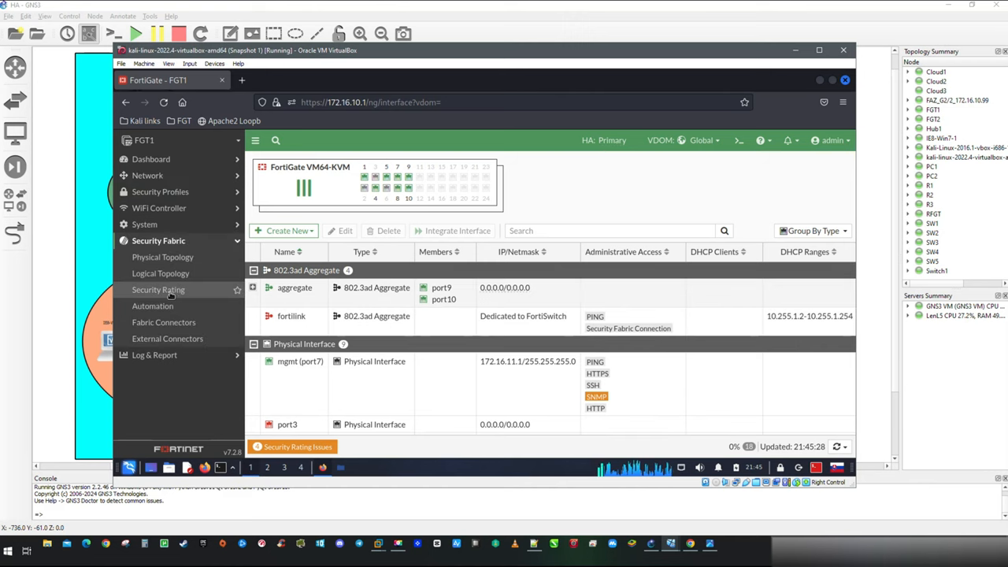
Enable Logging & Analytics with FortiAnalyzer server 172.16.10.99 and accept its certificate serial.
click(163, 322)
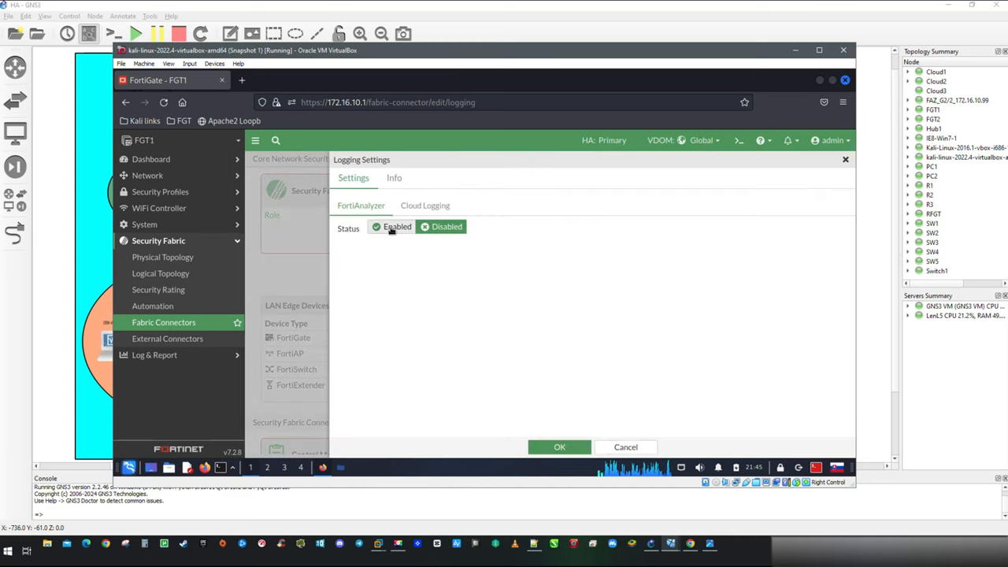
click(397, 227)
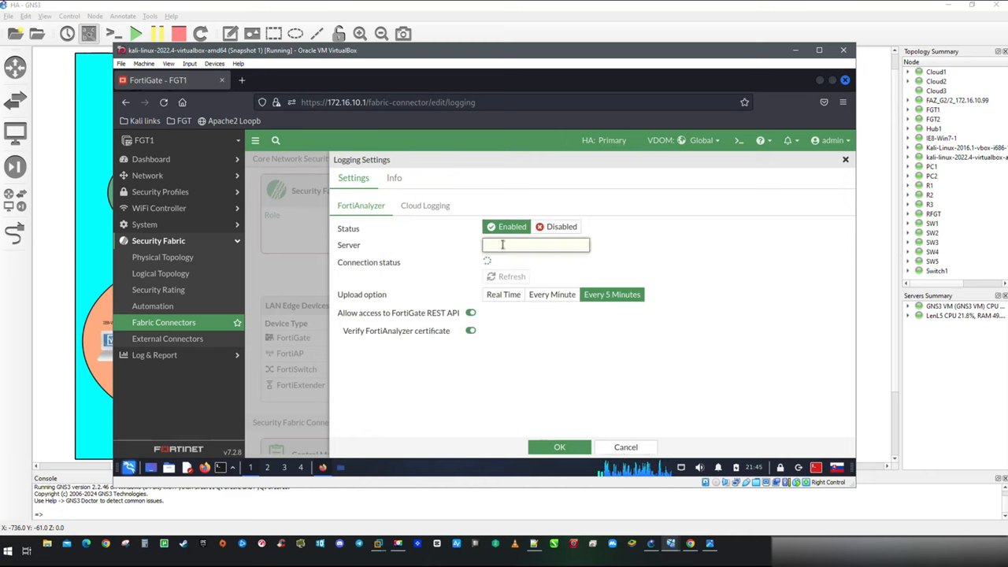
text(172.16)
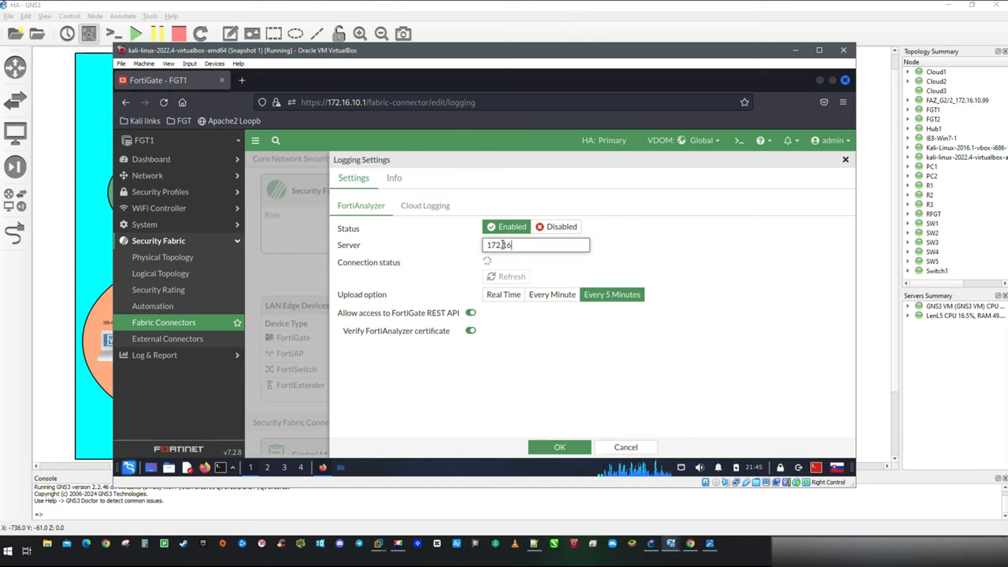
text(.10.99)
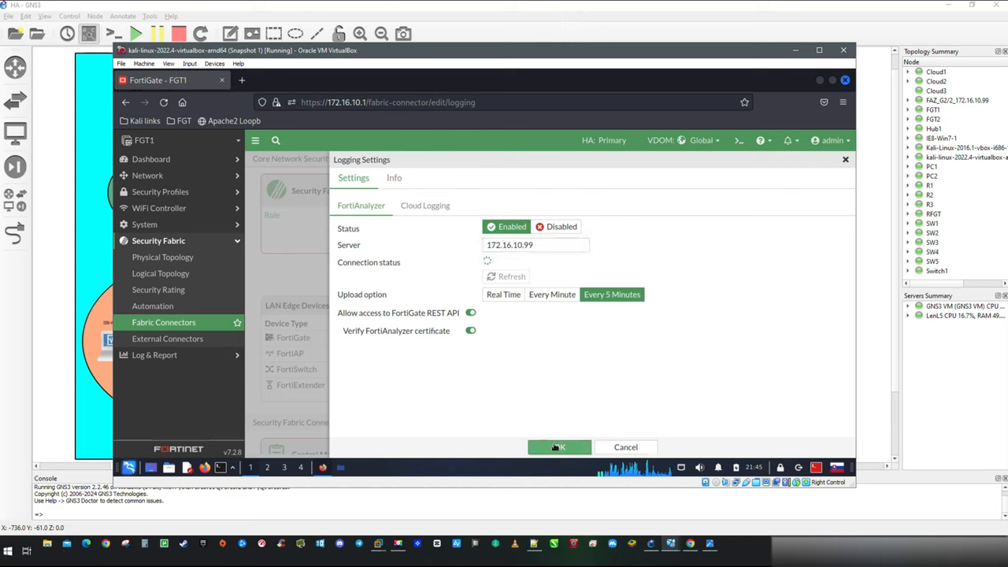
click(559, 447)
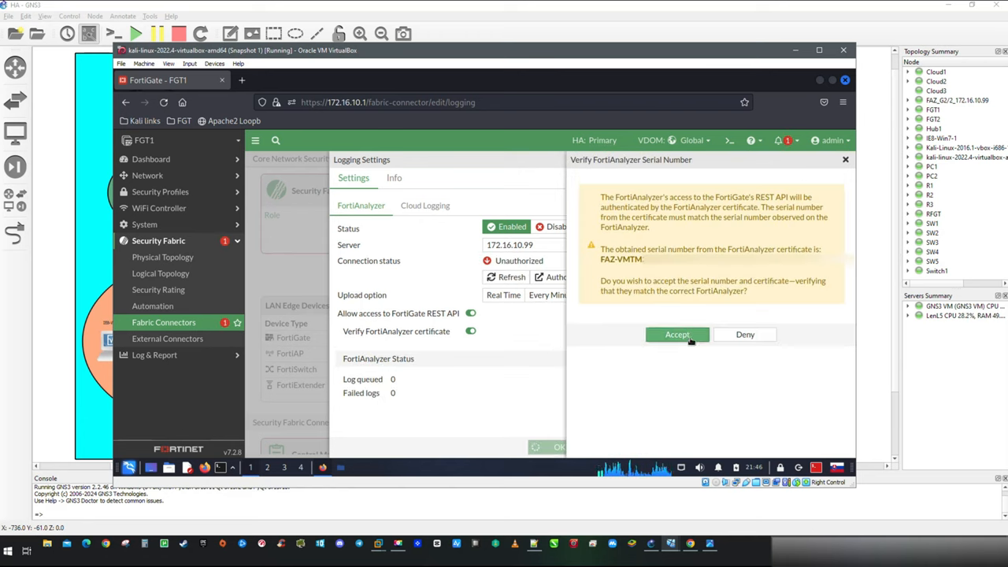
click(676, 334)
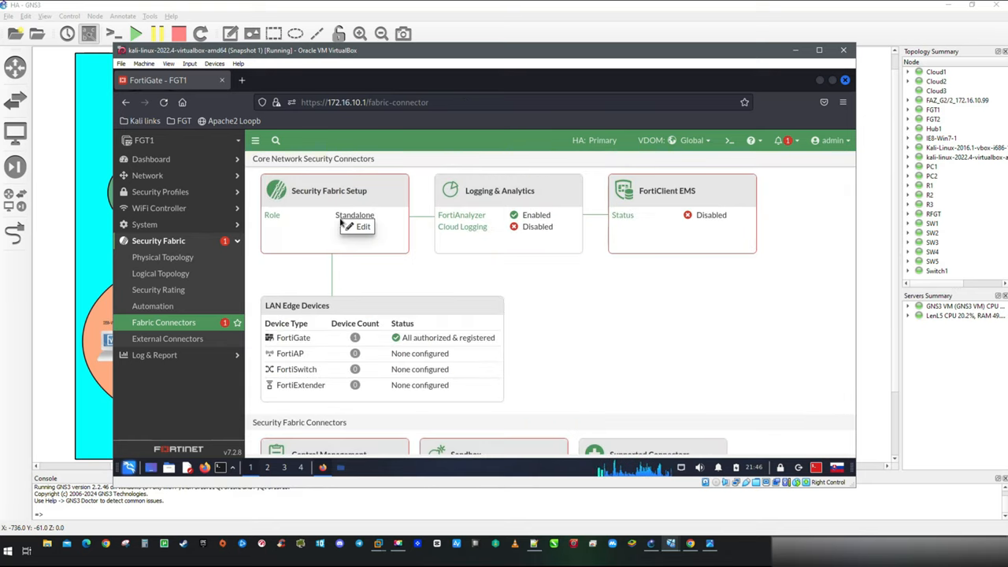
Make FGT1 serve as Fabric Root with the fabric name CMD.
click(362, 227)
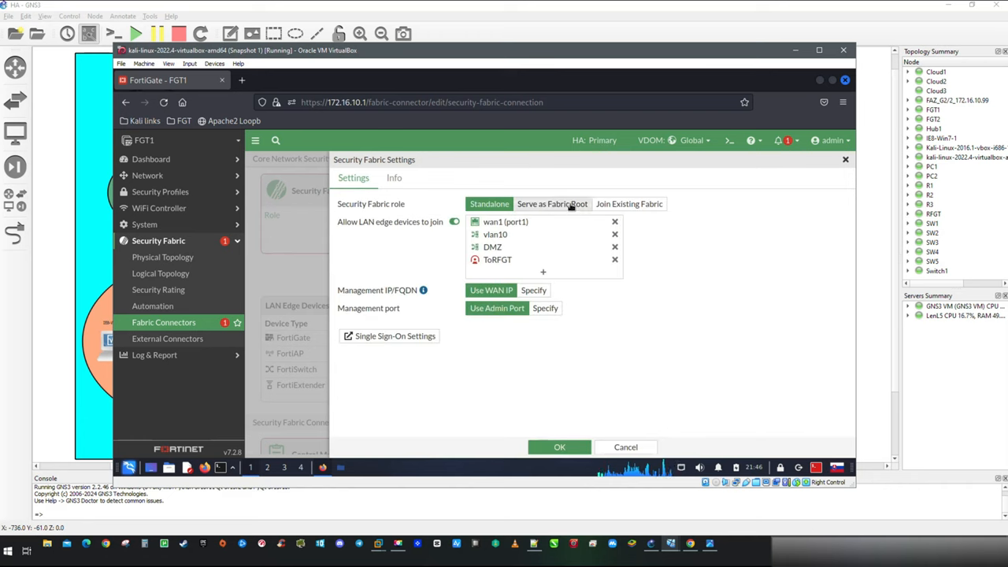
click(552, 203)
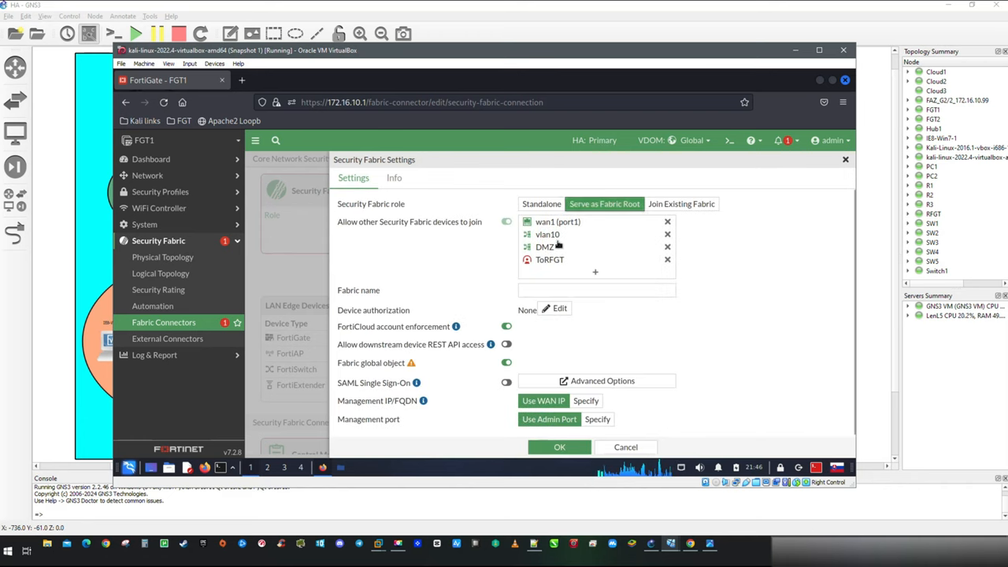
text(CMD)
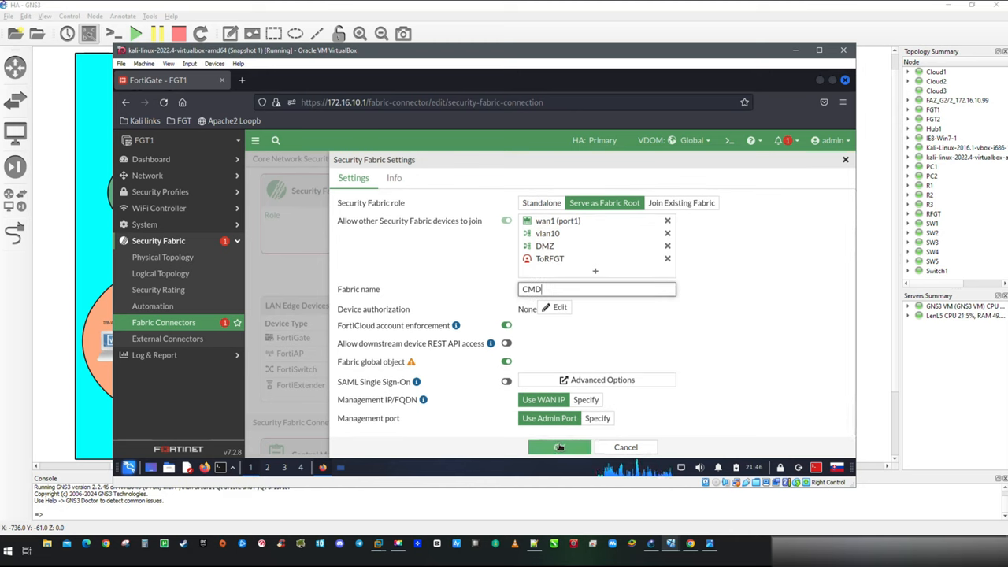
click(559, 447)
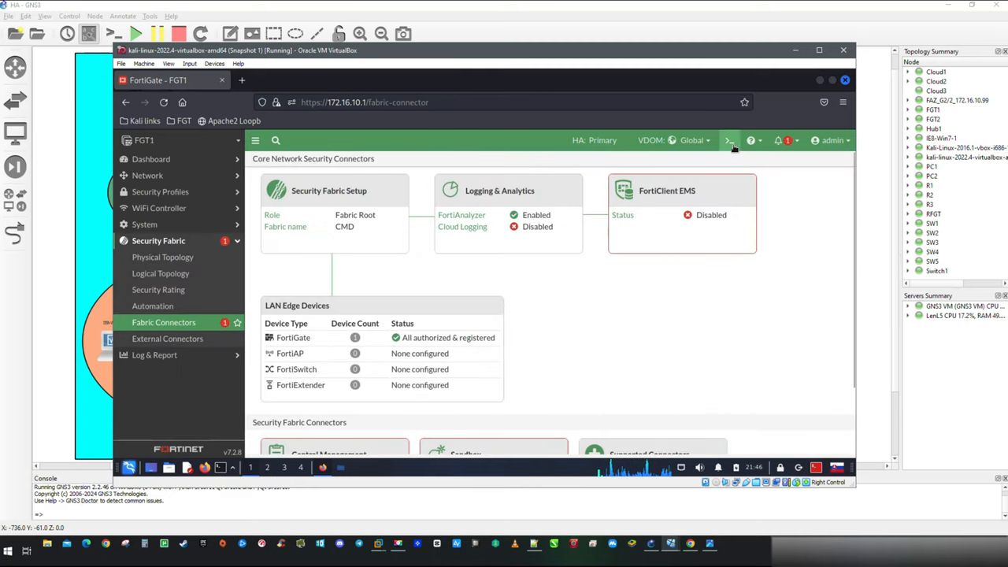
In the CLI console, set fabric-object-unification to local under config system csf.
click(729, 140)
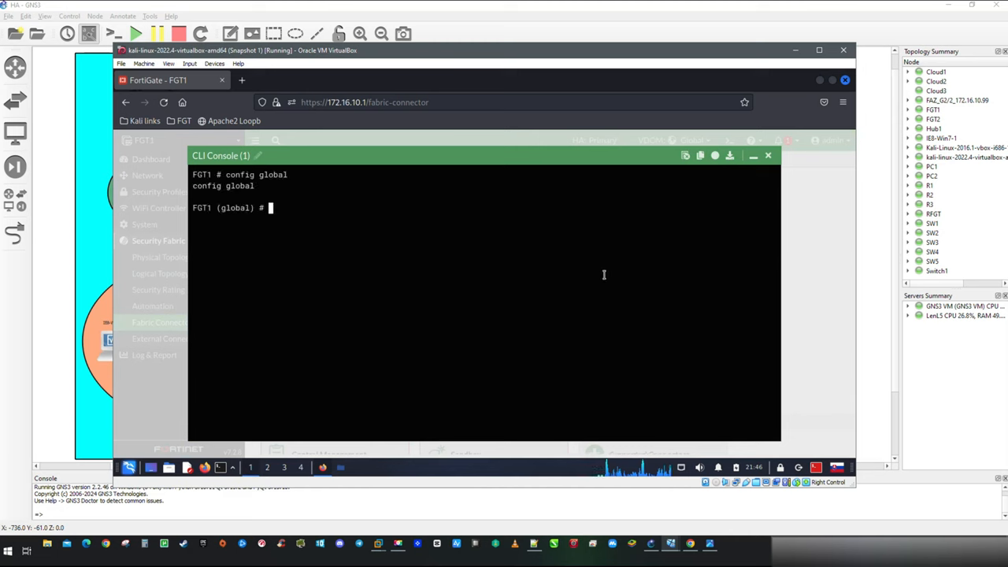
text(config system csf)
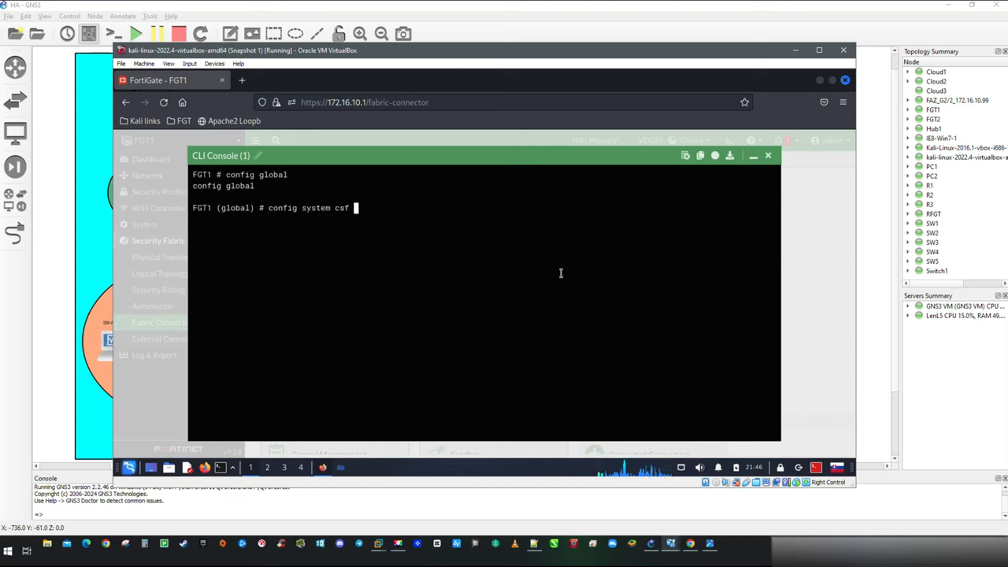
key(Return)
text(show)
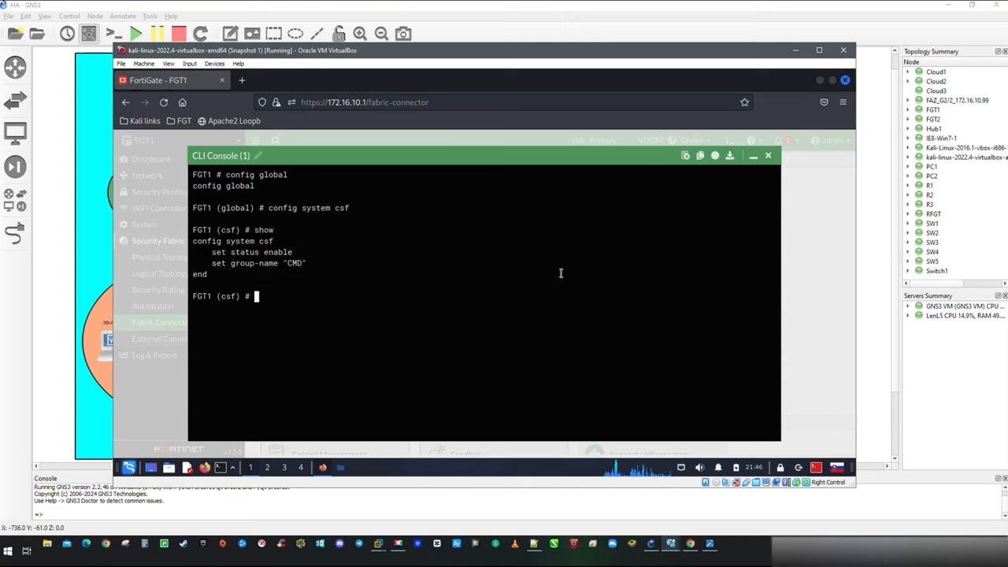
text(set)
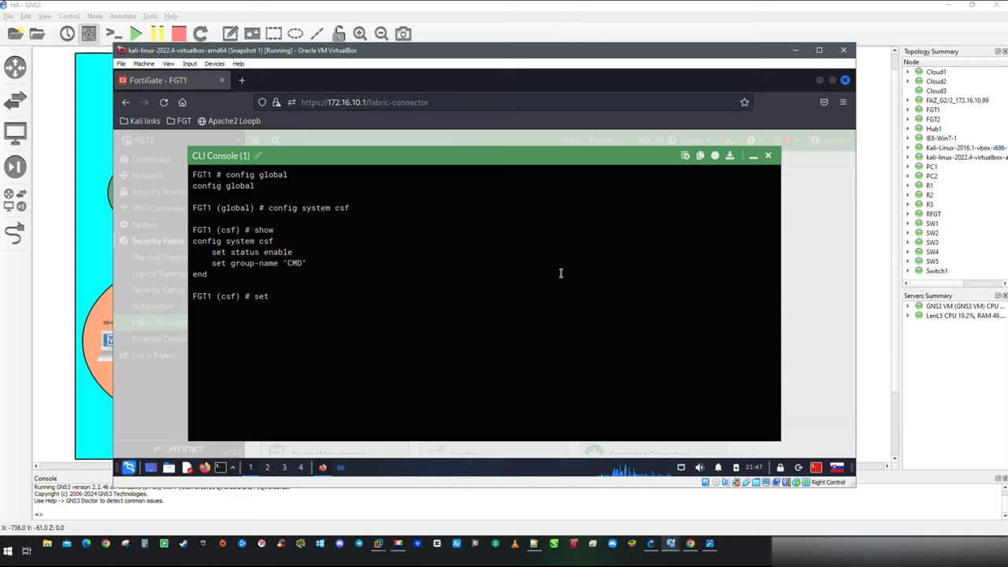
text(fabric-)
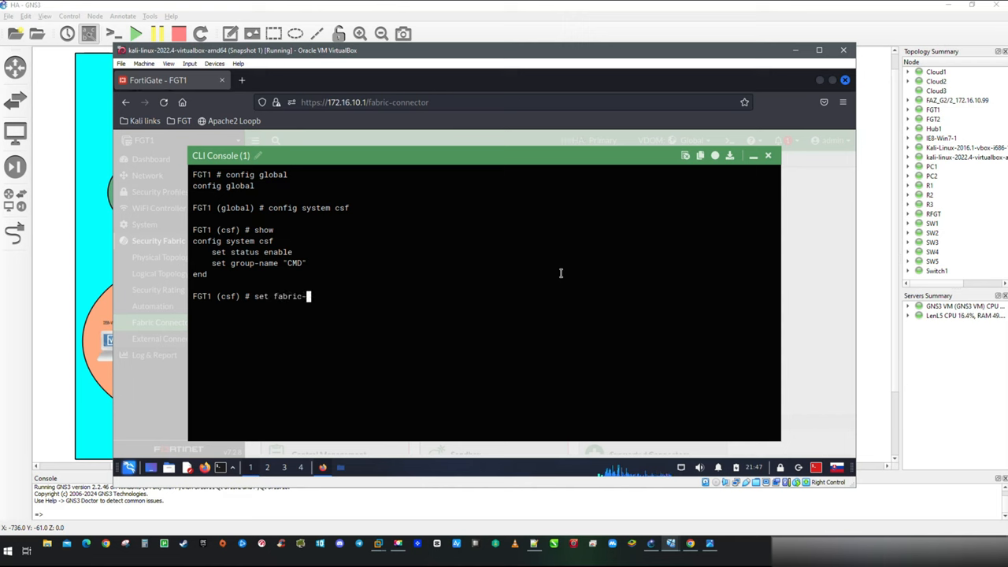
text(object-unification)
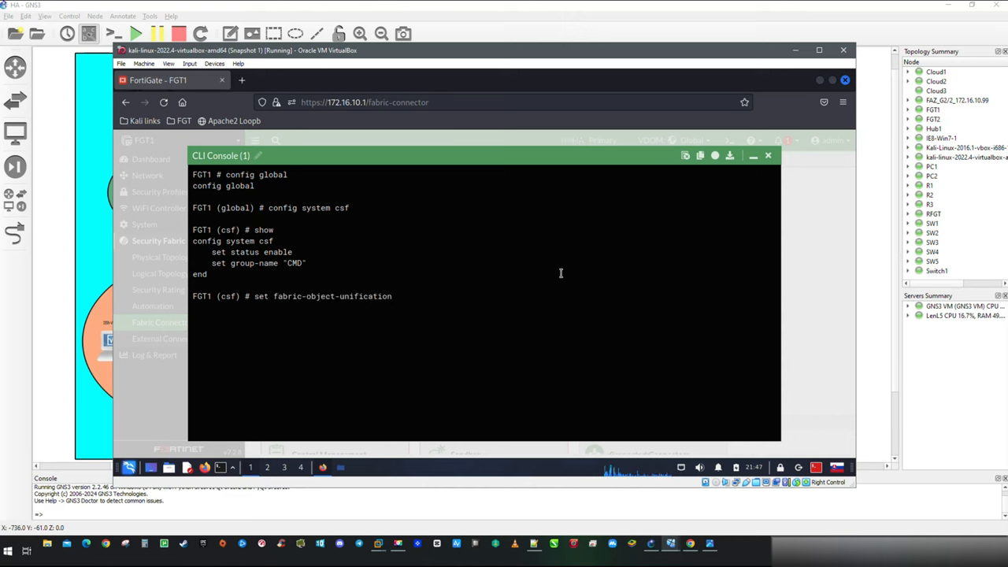
key(Return)
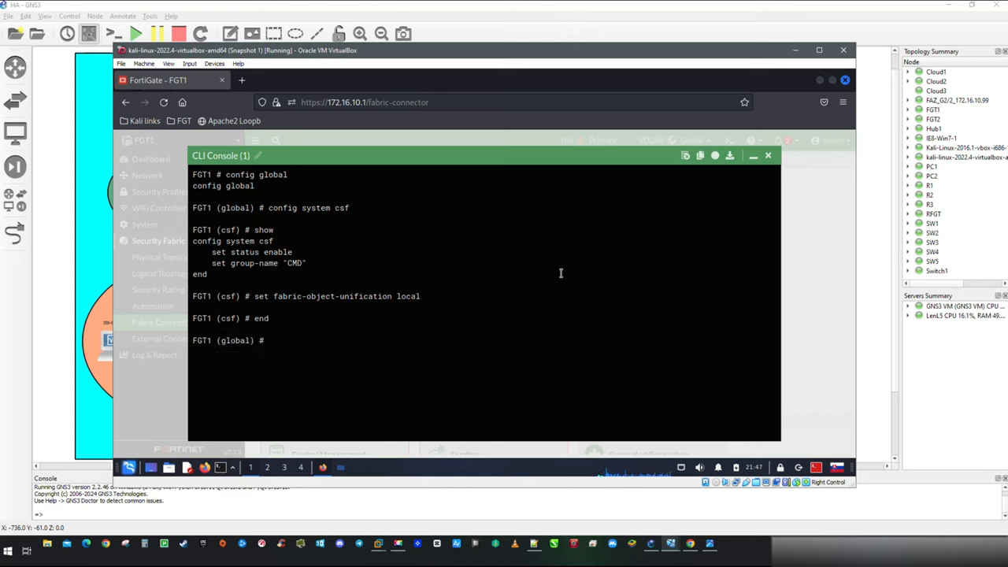
text(end)
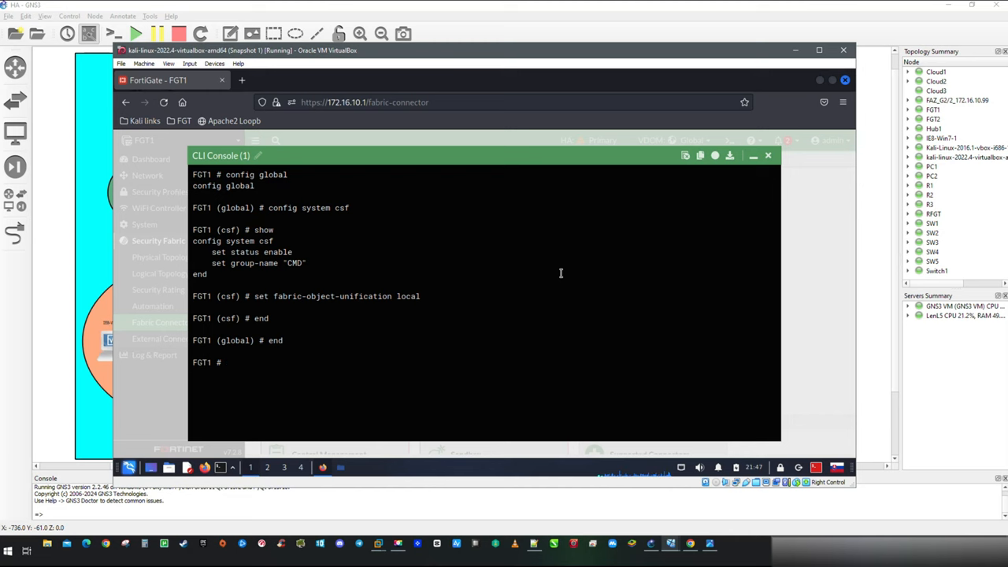
click(768, 155)
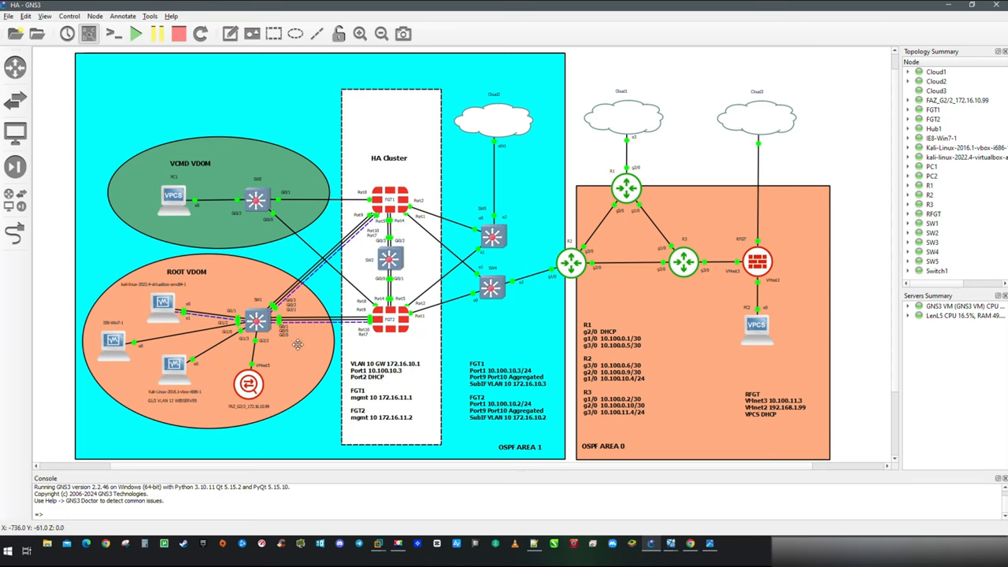
mouse_move(390, 345)
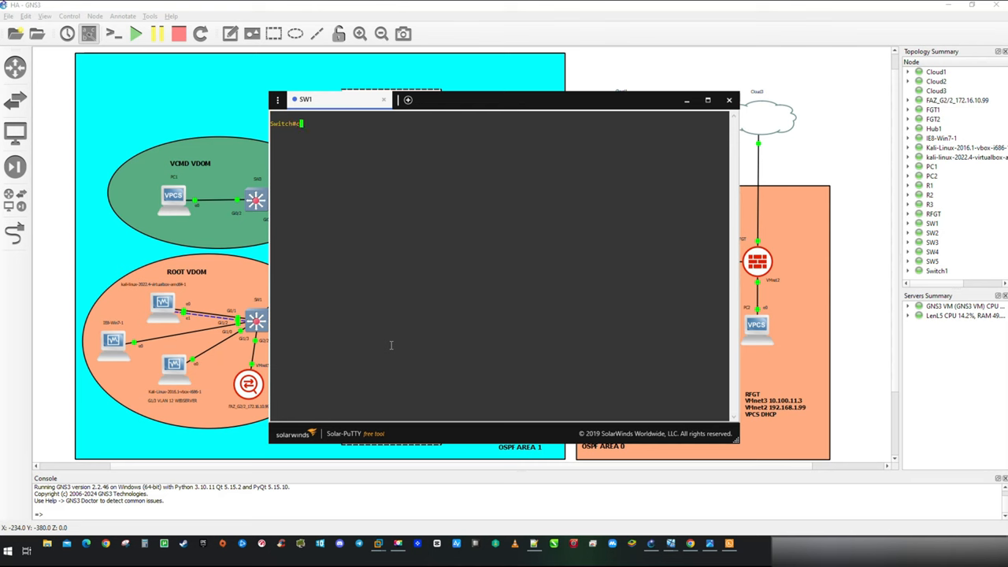
On SW1, disable CDP, enable LLDP, stop LLDP transmit on Gi1/1, and save.
text(conf t)
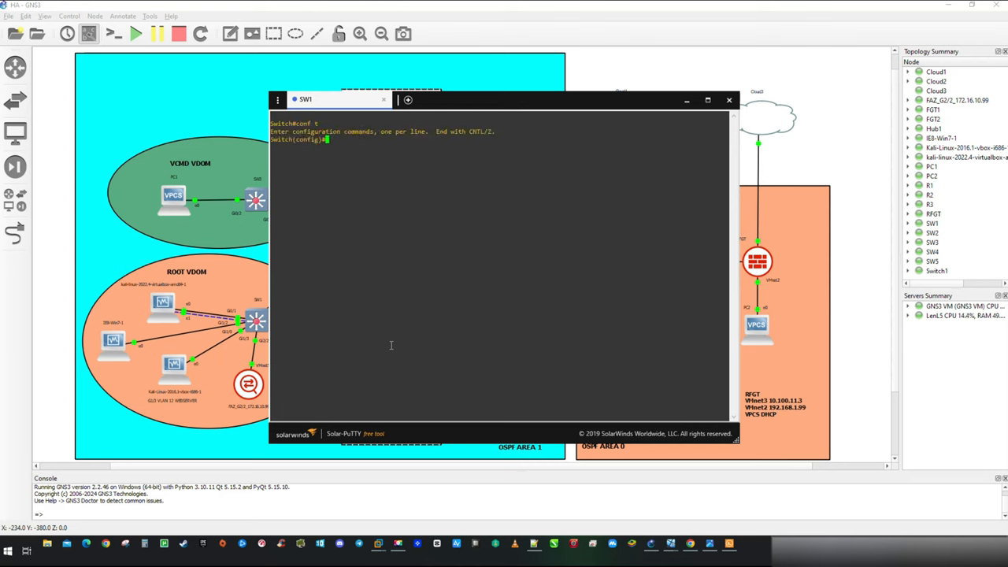
text(no cdp)
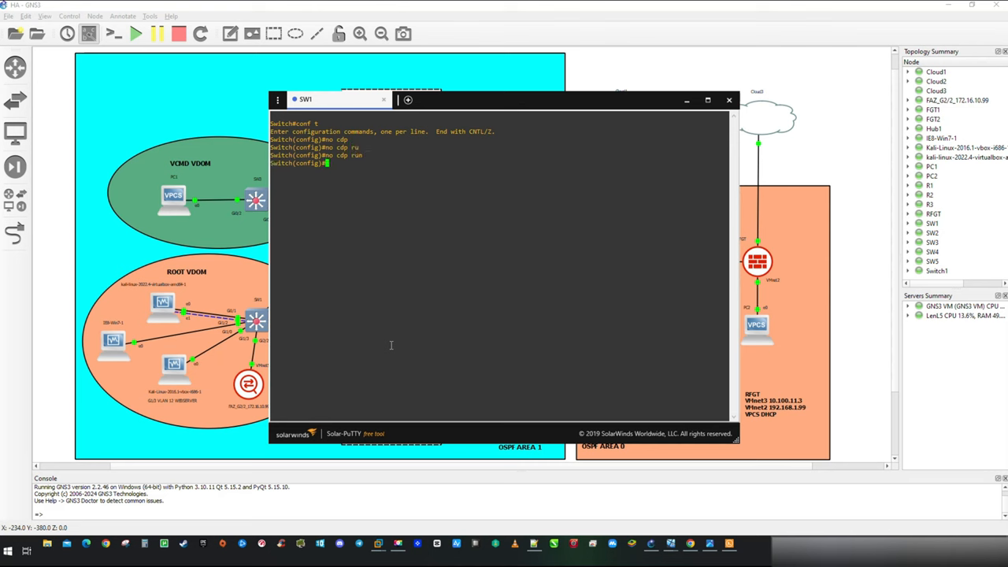
text(lldp run)
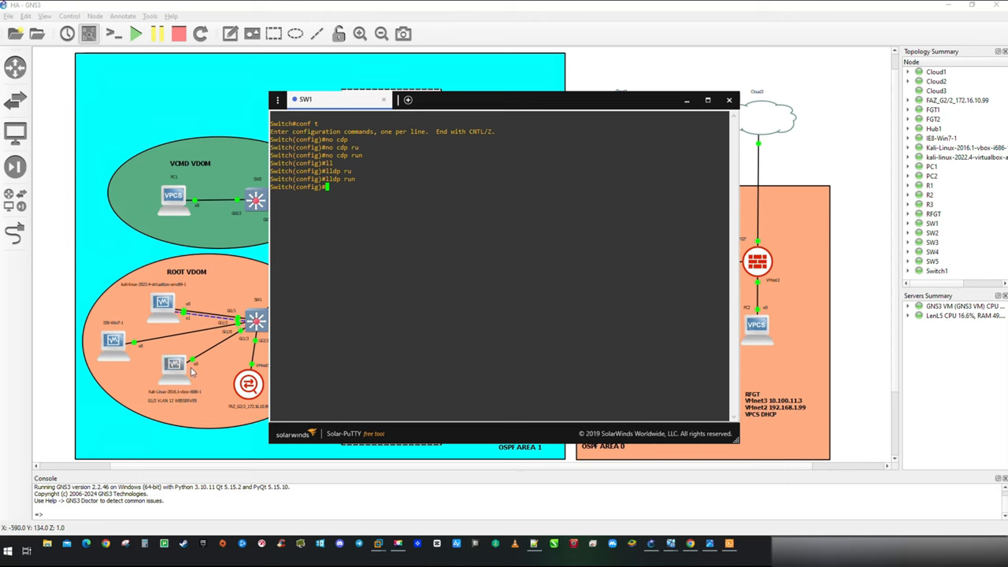
mouse_move(182, 400)
text(interface gigabitEthernet 1/)
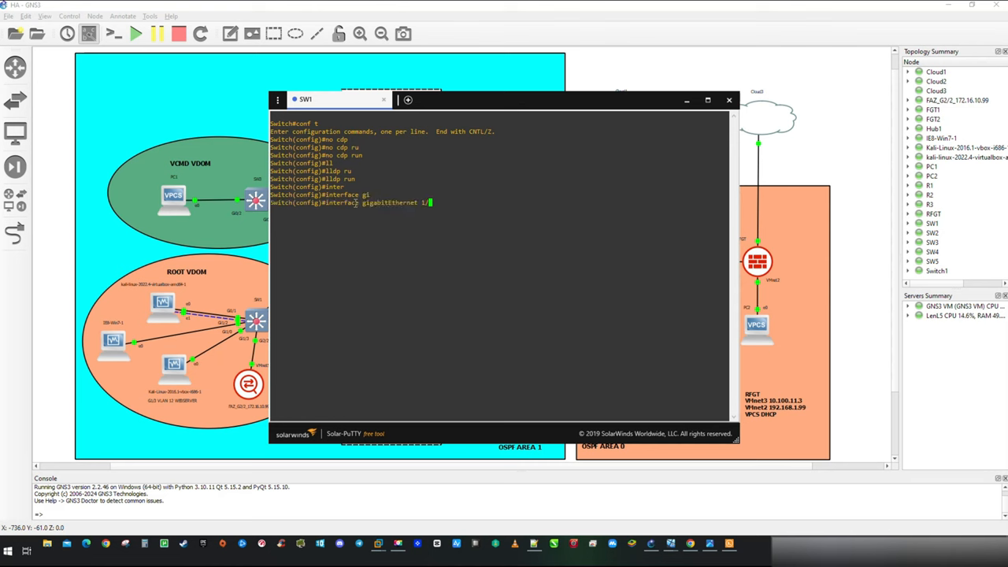
key(Return)
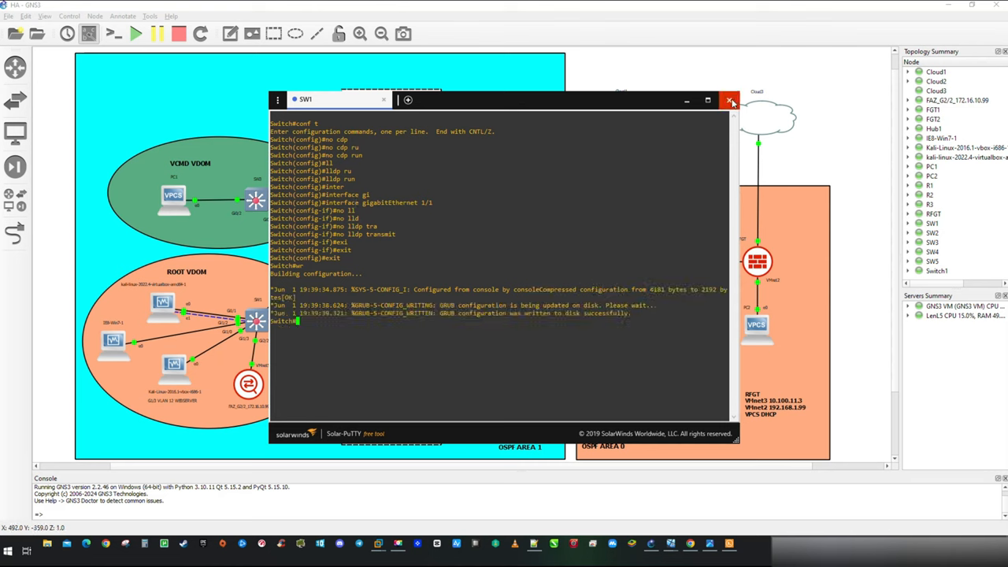
click(732, 103)
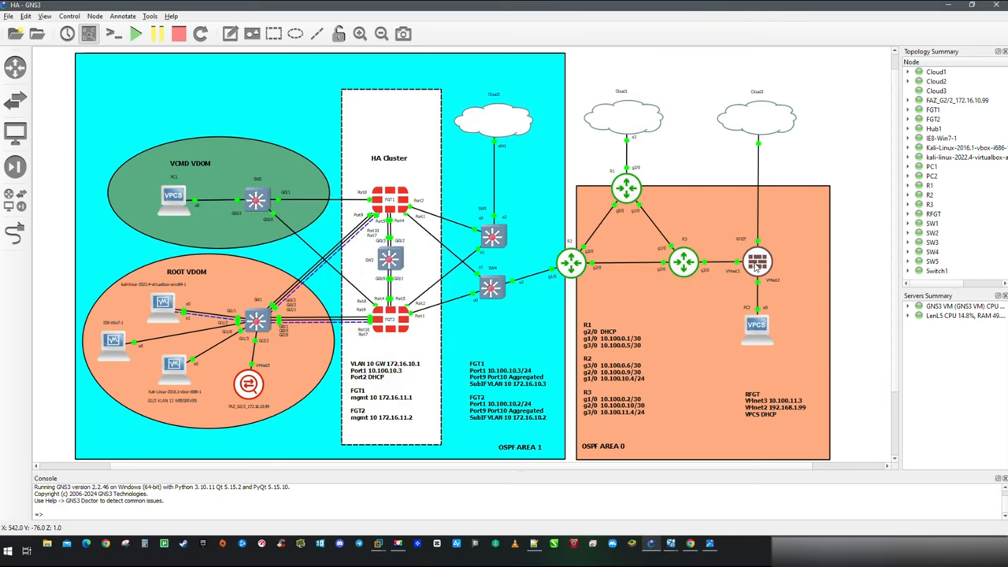
mouse_move(760, 267)
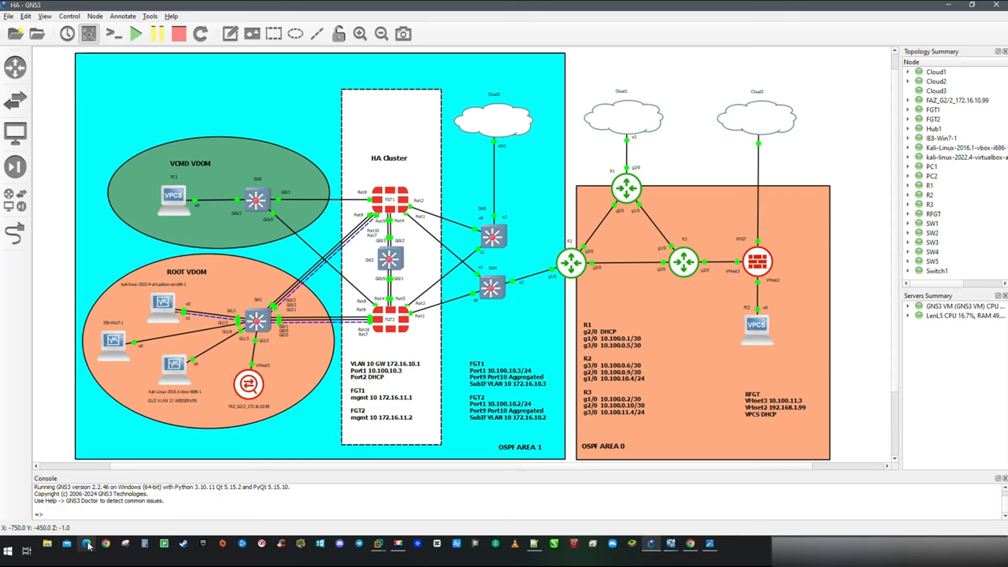
click(85, 544)
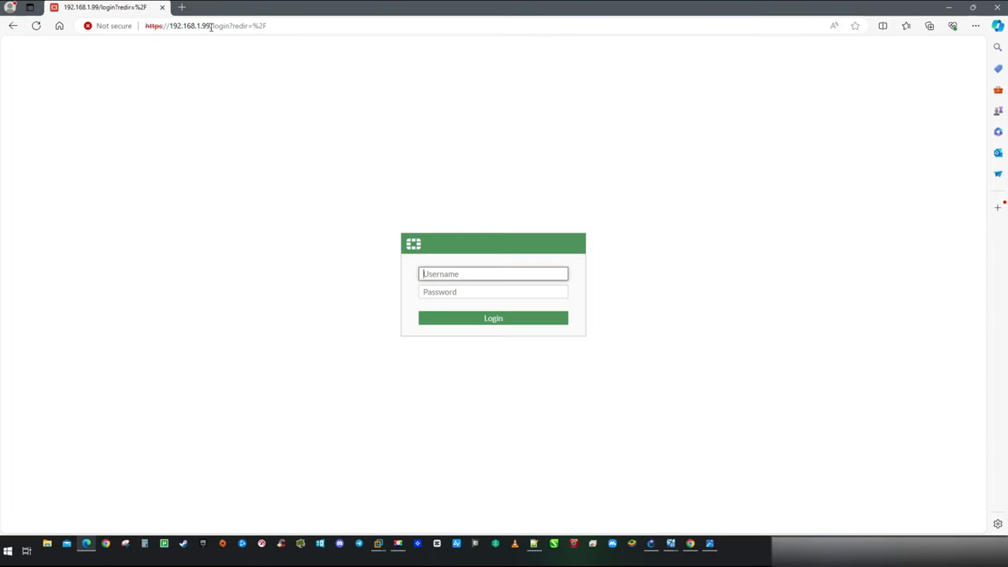
text(admin)
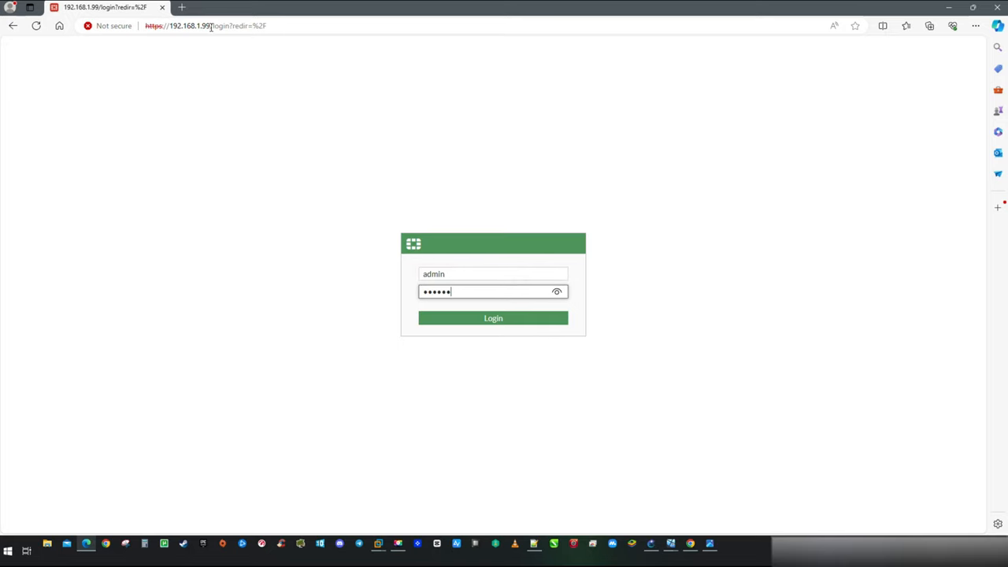
click(493, 318)
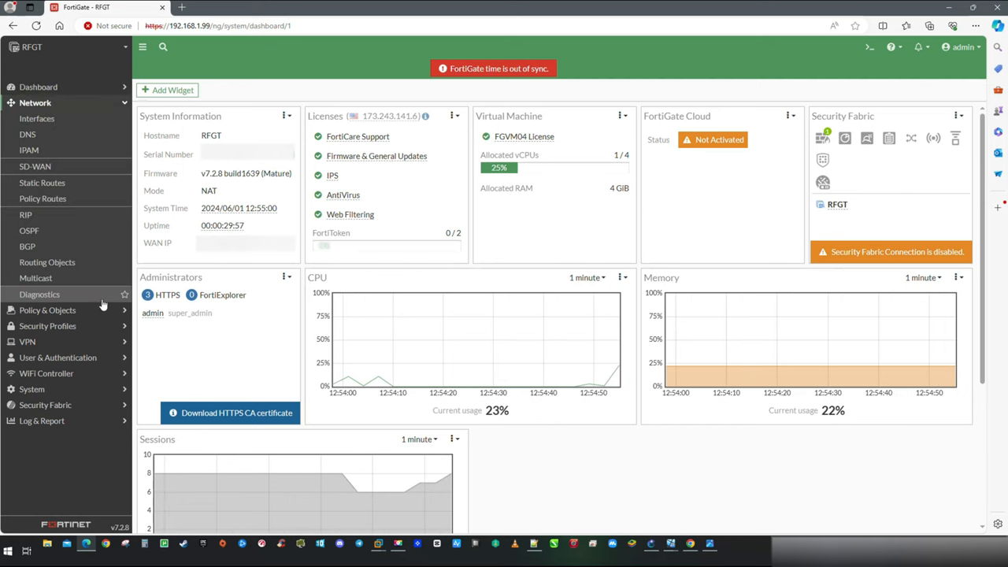
Enable Security Fabric Connection and device detection on port9 and save.
click(37, 118)
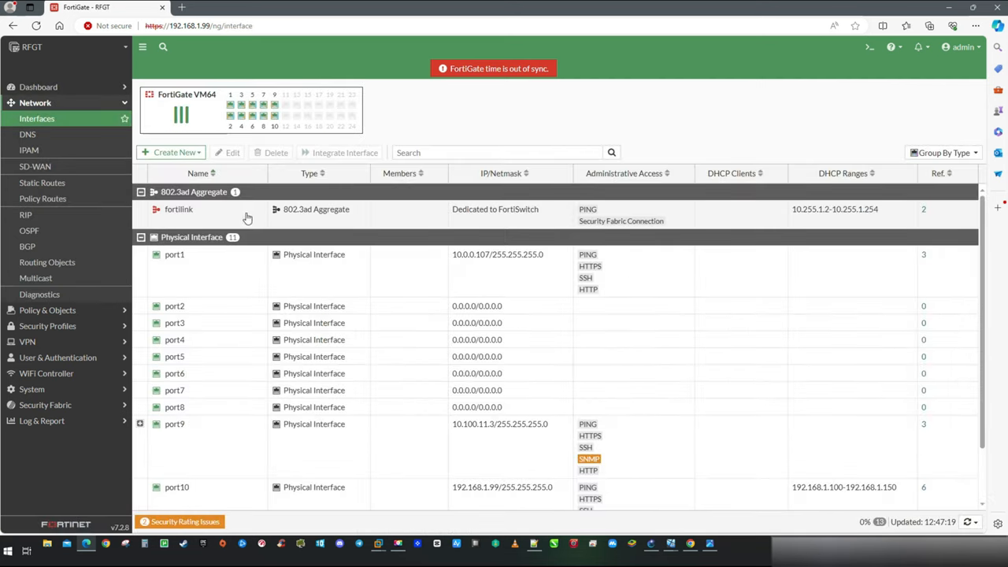
mouse_move(221, 448)
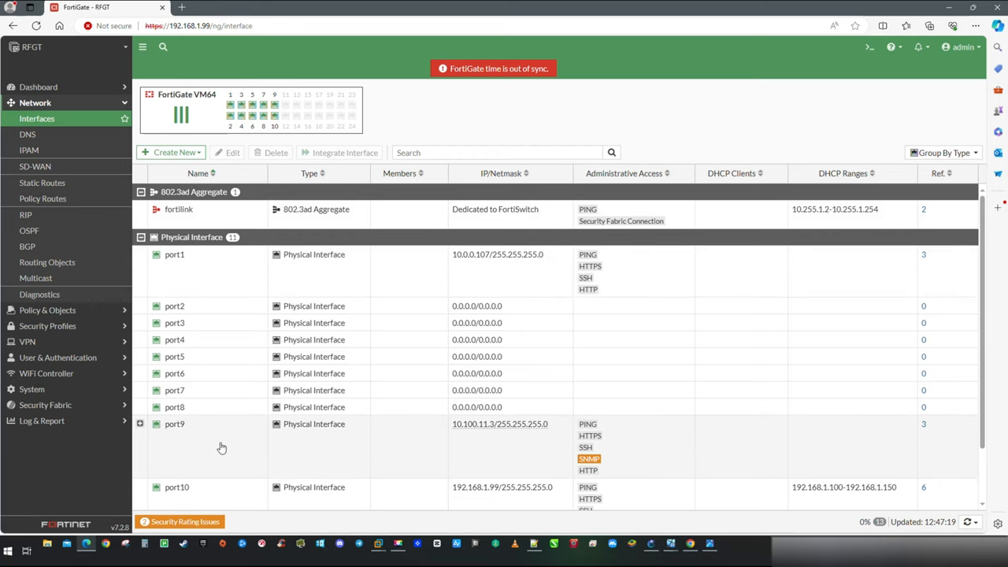
double_click(174, 424)
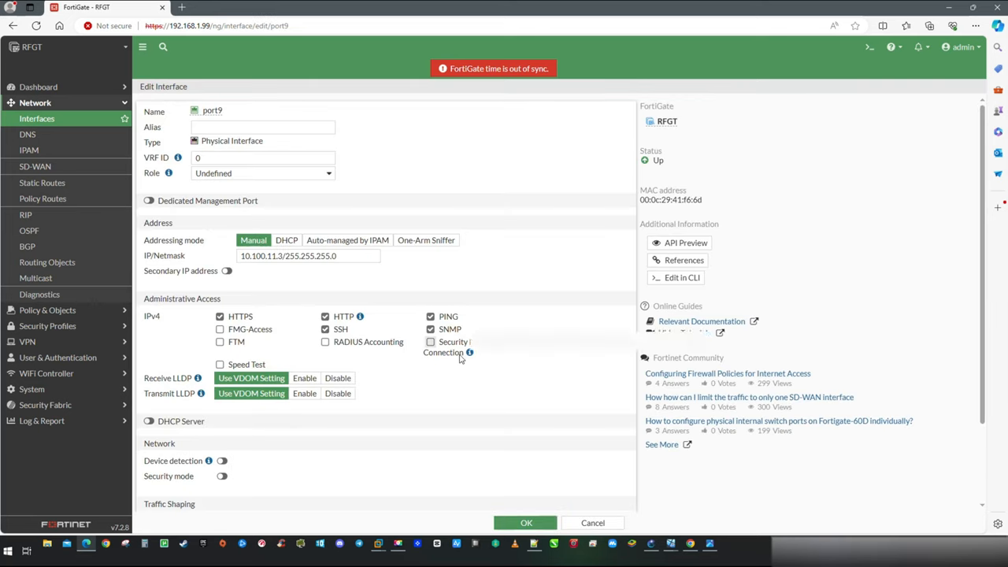
click(431, 341)
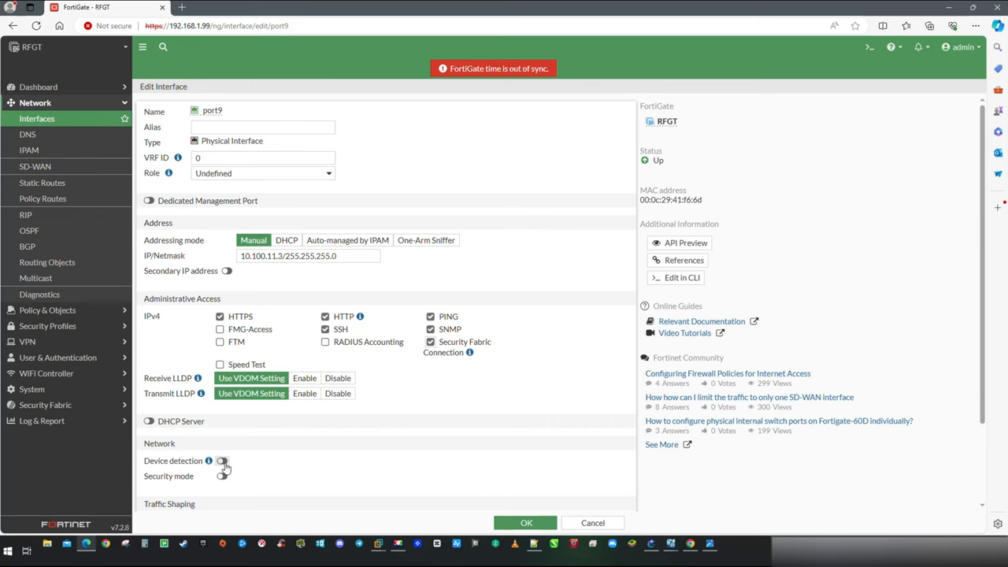
click(222, 461)
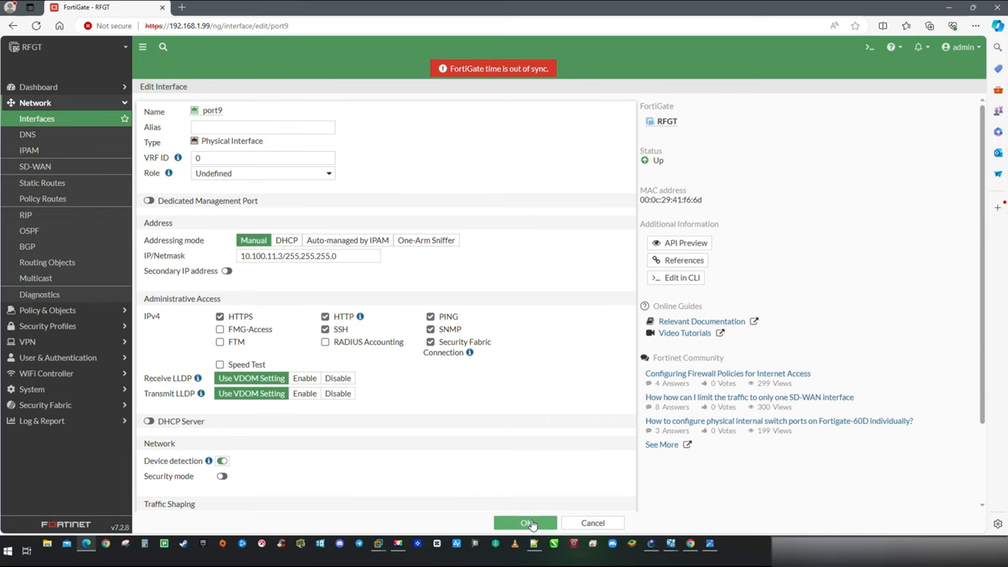
click(526, 522)
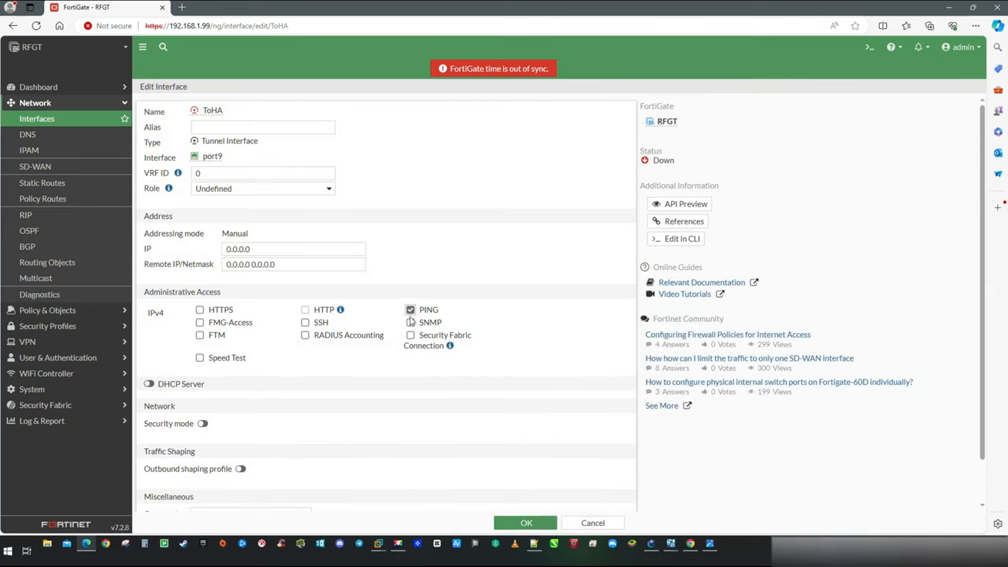
Save the ToHA tunnel, then enable device detection on port10, saving despite active admin sessions.
scroll(down, 3)
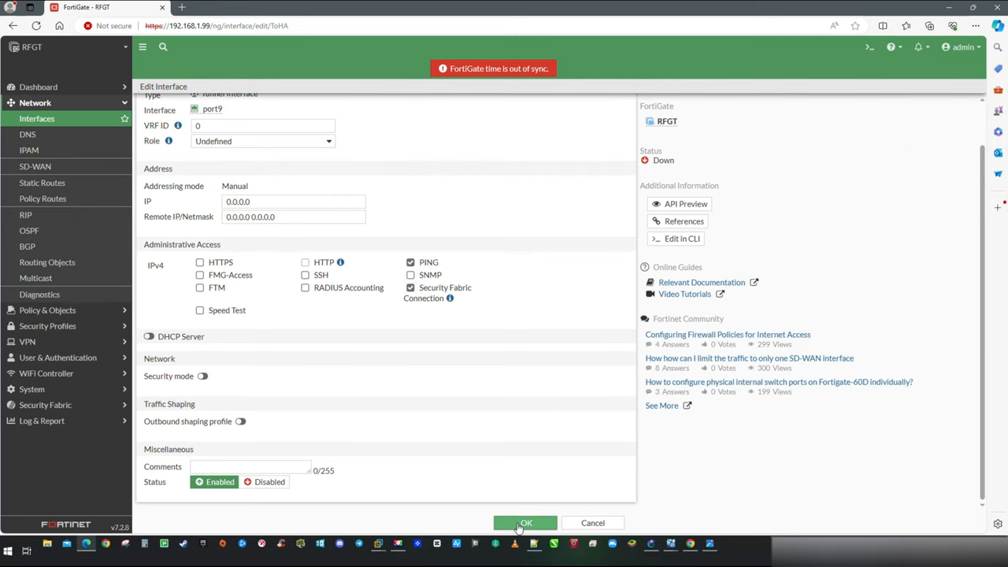
click(525, 523)
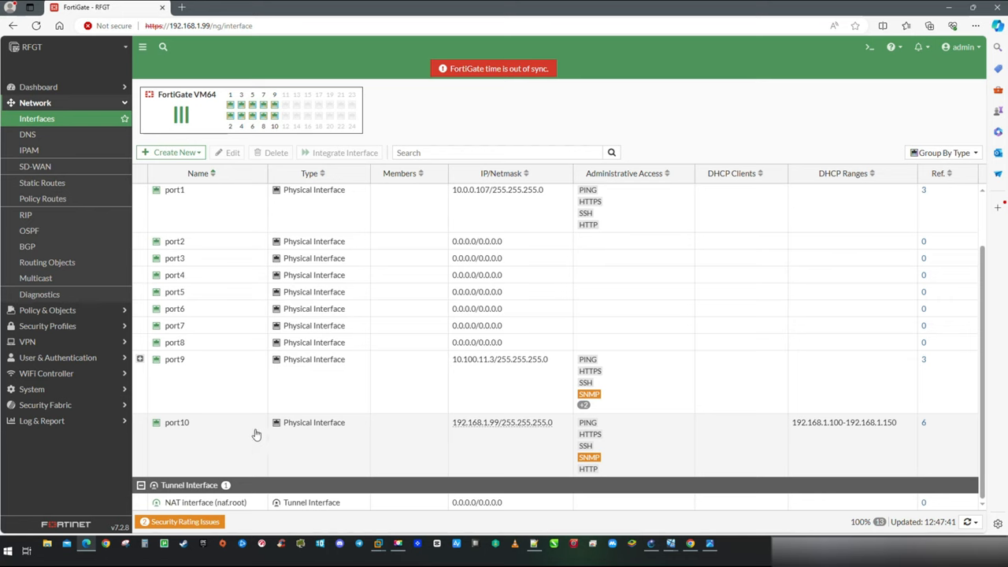
double_click(177, 423)
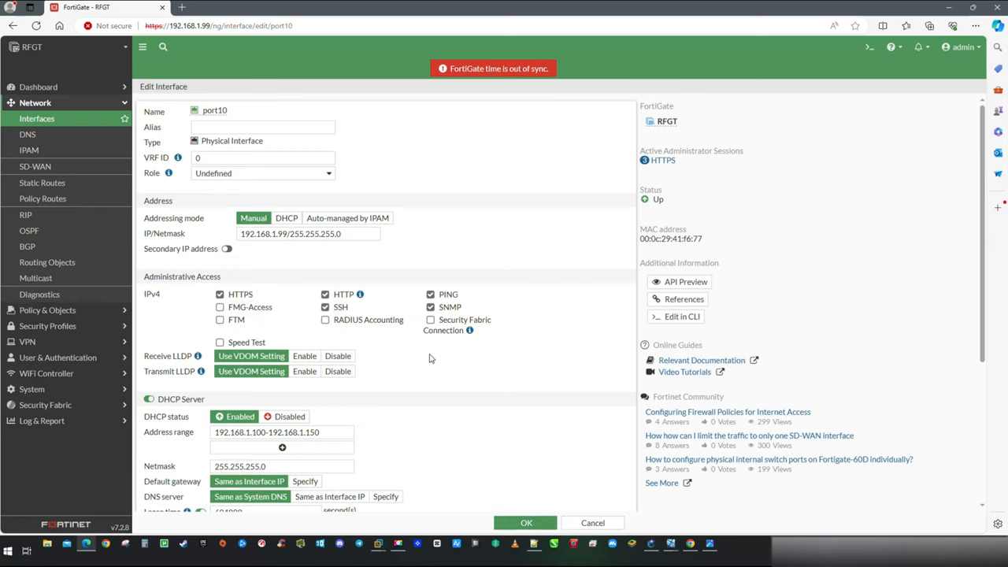
scroll(down, 3)
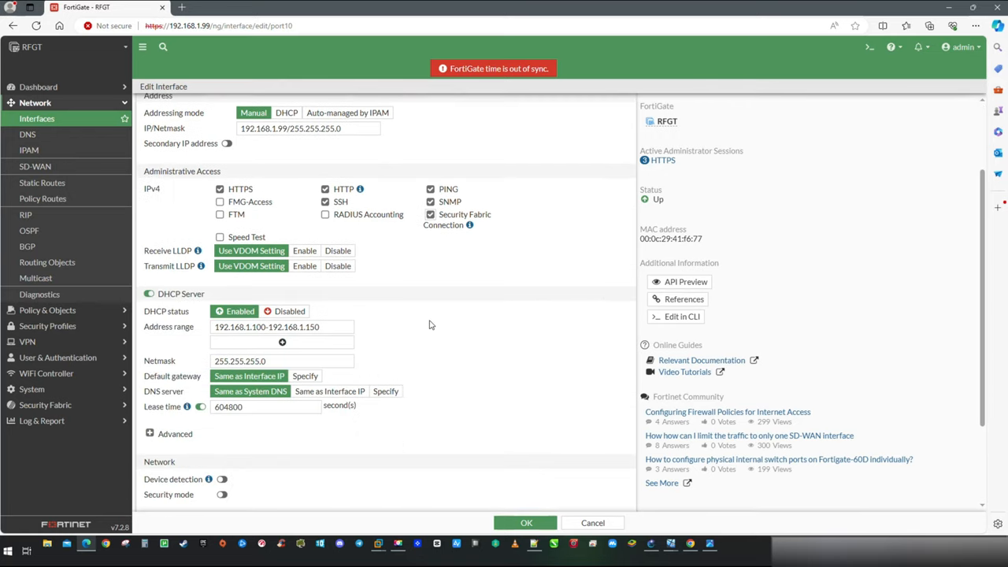
click(223, 479)
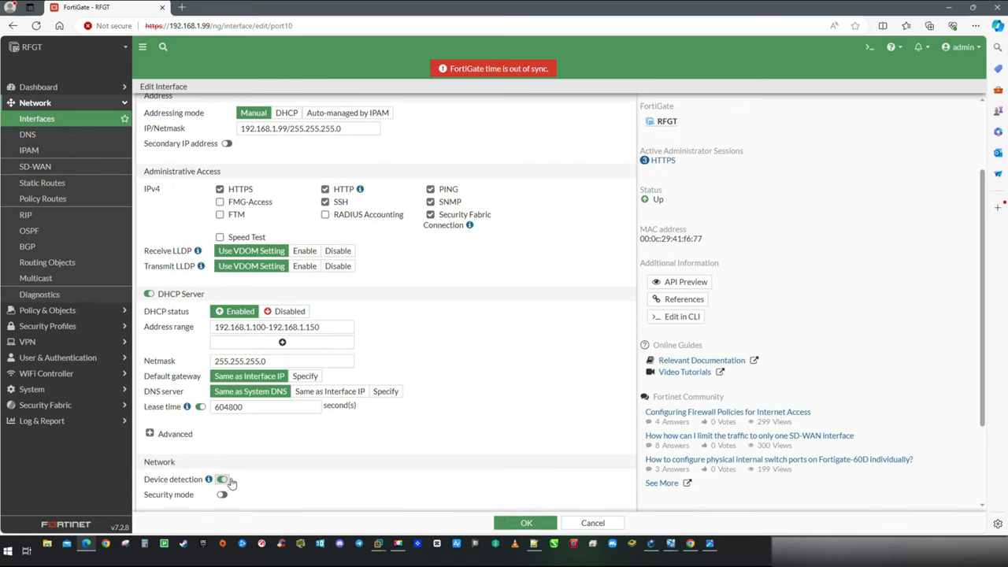
click(526, 522)
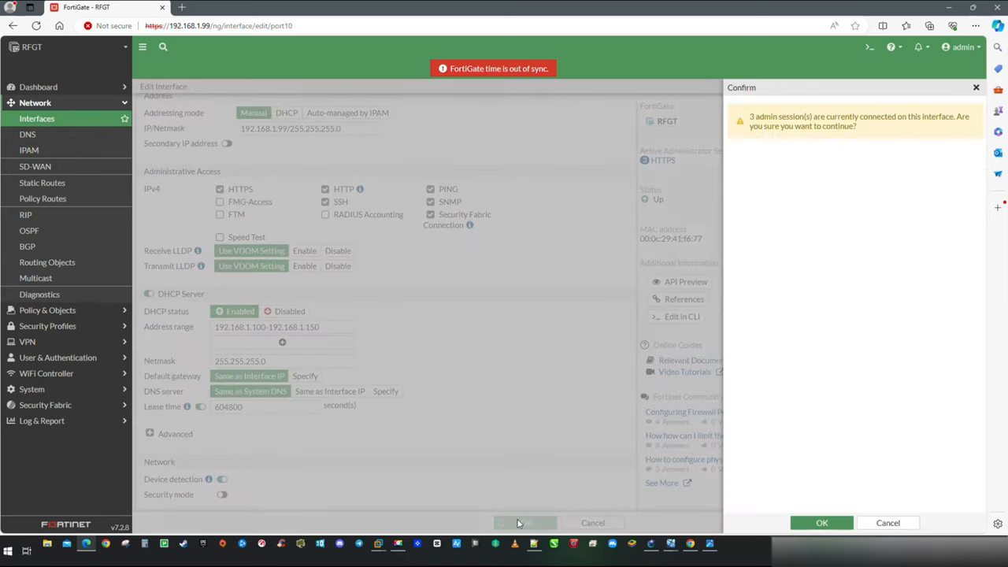
click(822, 522)
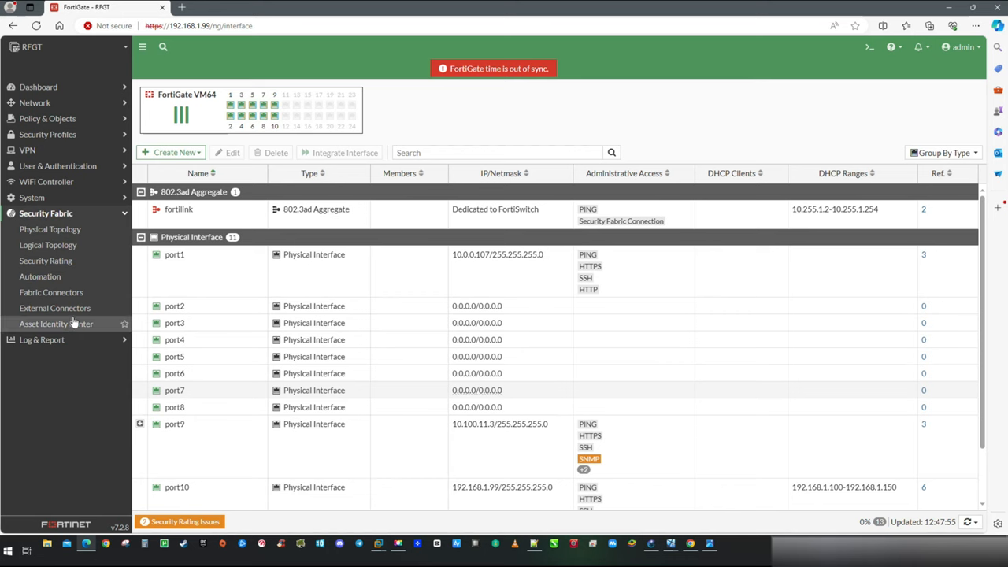
Set RFGT to join an existing Security Fabric with upstream FortiGate 10.100.10.3.
click(51, 292)
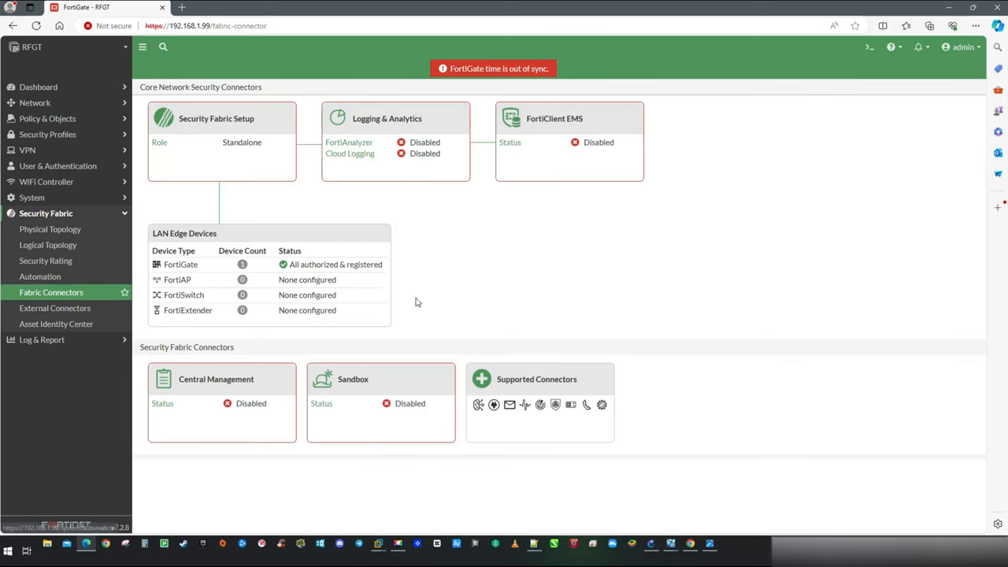
mouse_move(234, 154)
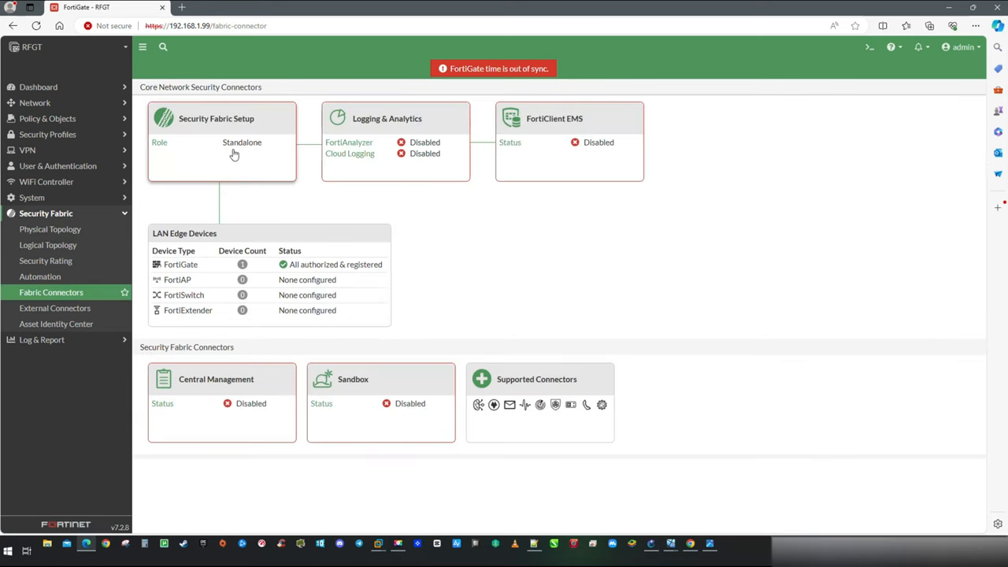
click(222, 142)
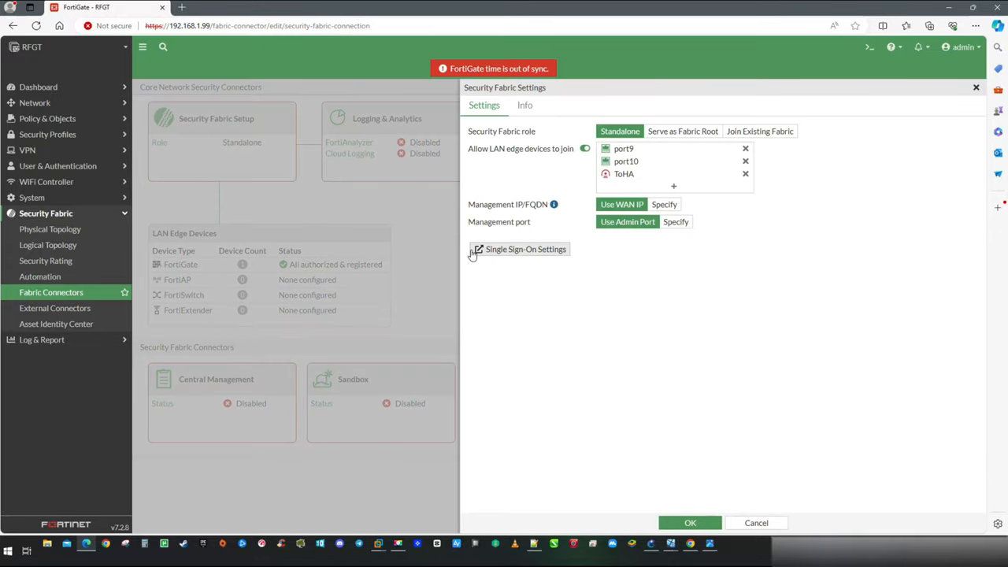
mouse_move(760, 131)
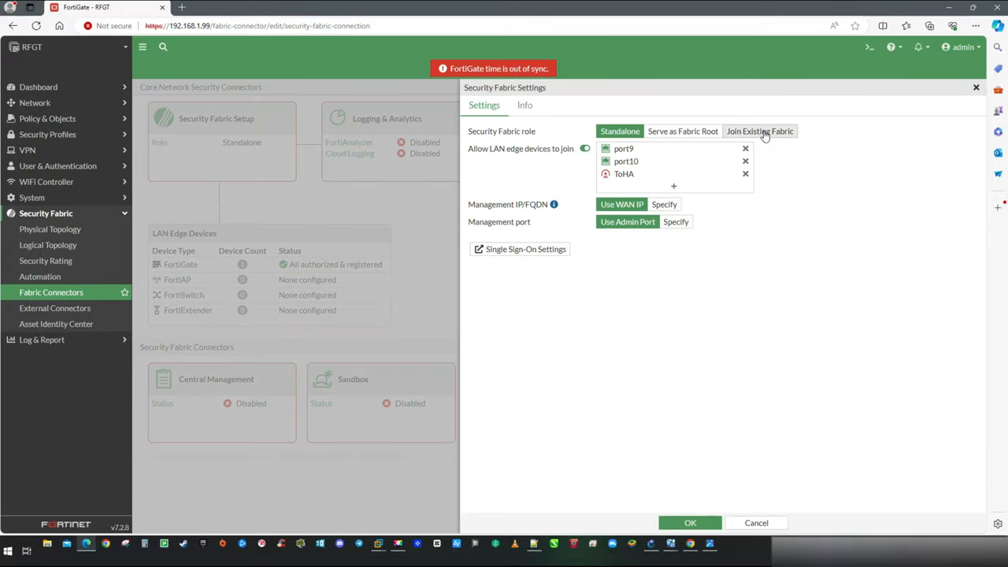
click(760, 131)
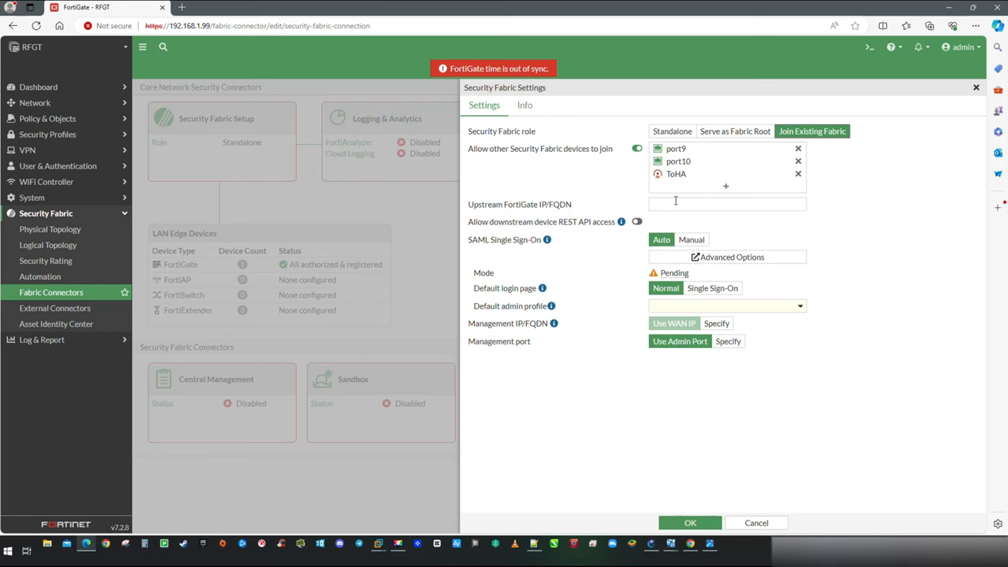
click(726, 204)
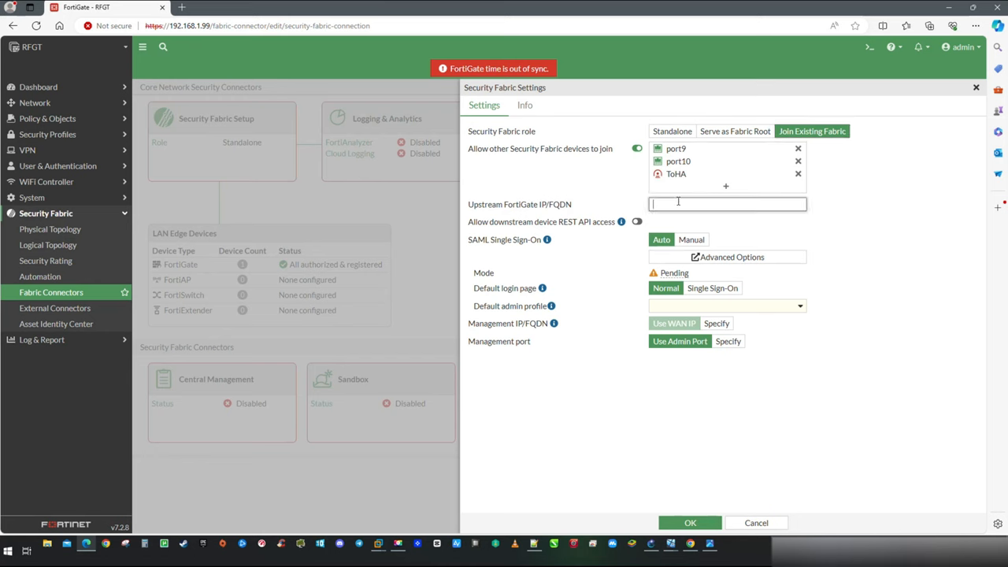
text(10.100)
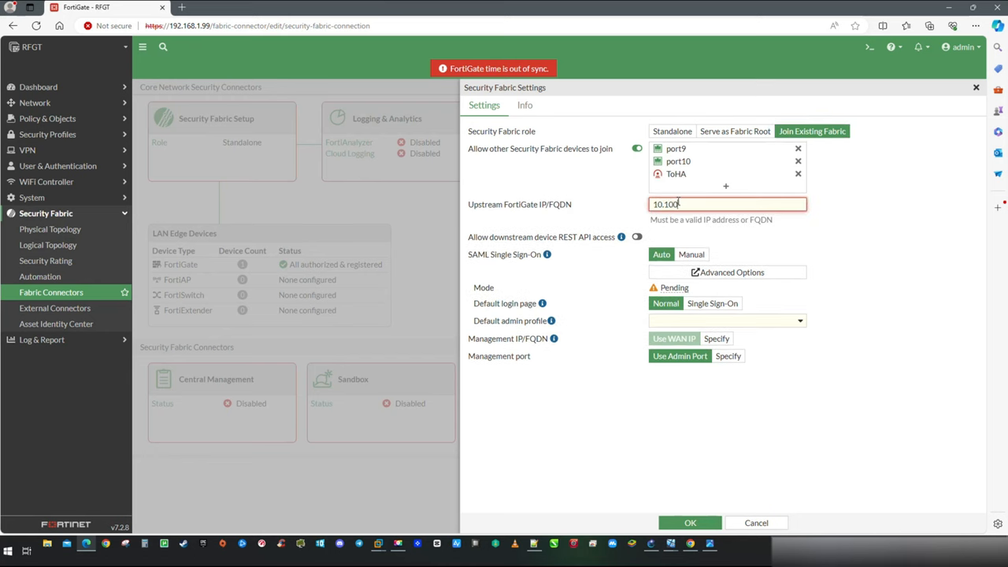
text(.10)
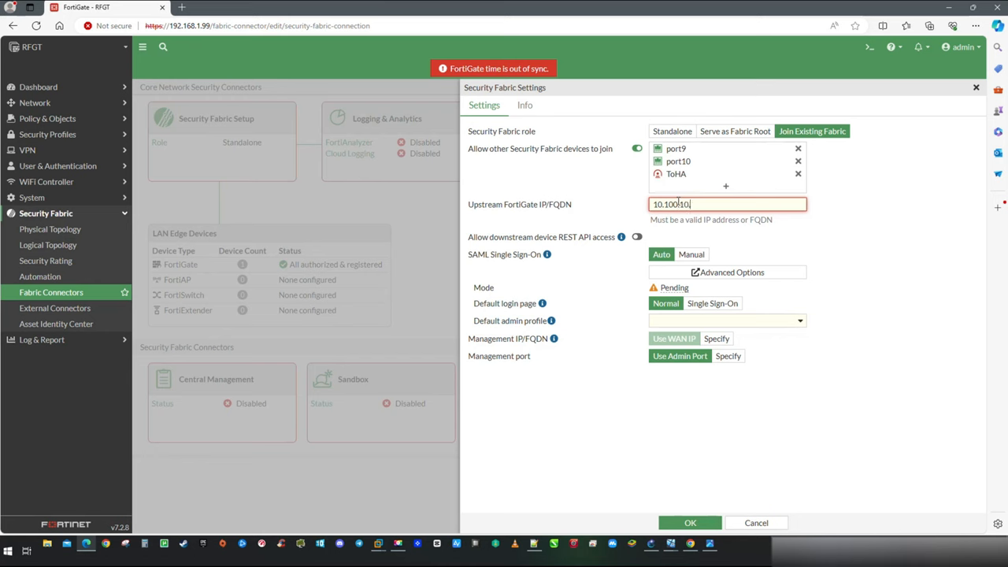
text(.3)
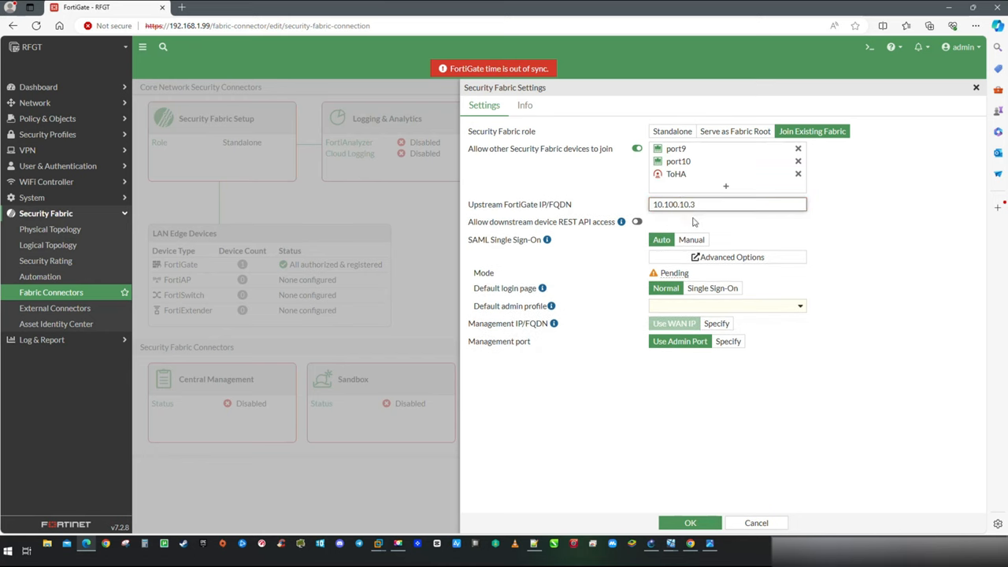
mouse_move(725, 230)
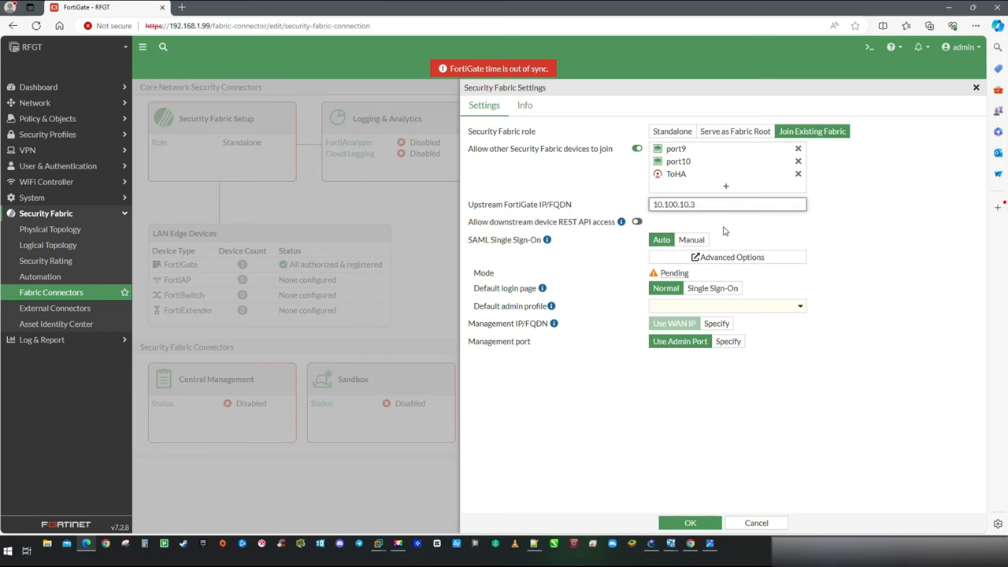
click(801, 305)
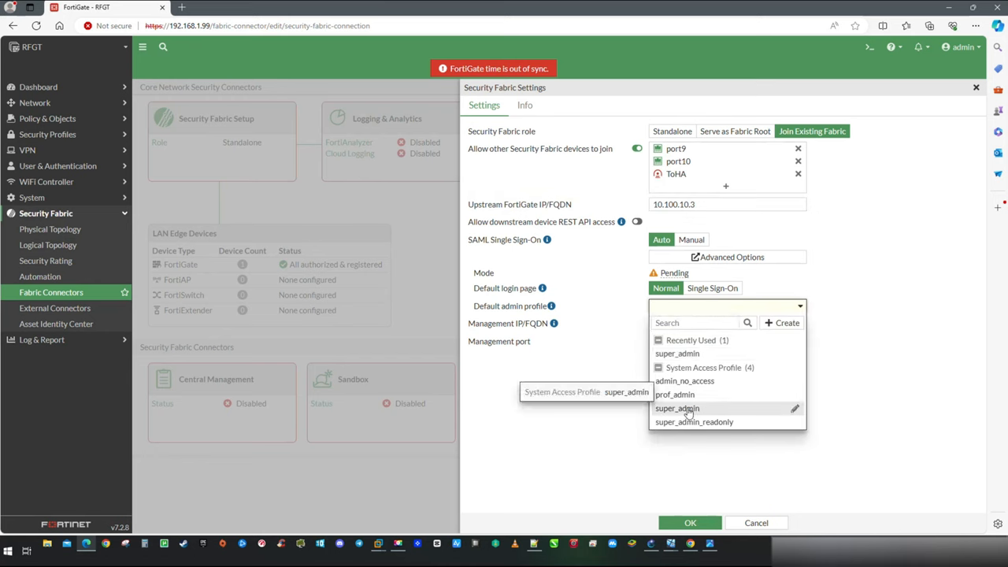
Choose super_admin as default admin profile, specify management IP 10.100.11.3, then save and confirm.
click(677, 408)
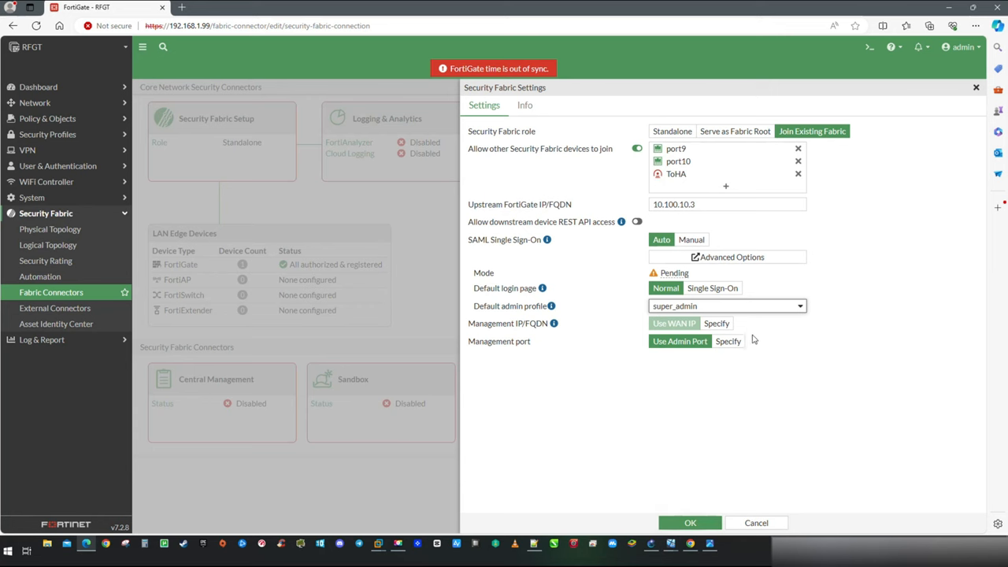
click(716, 323)
text(10.100.11.3)
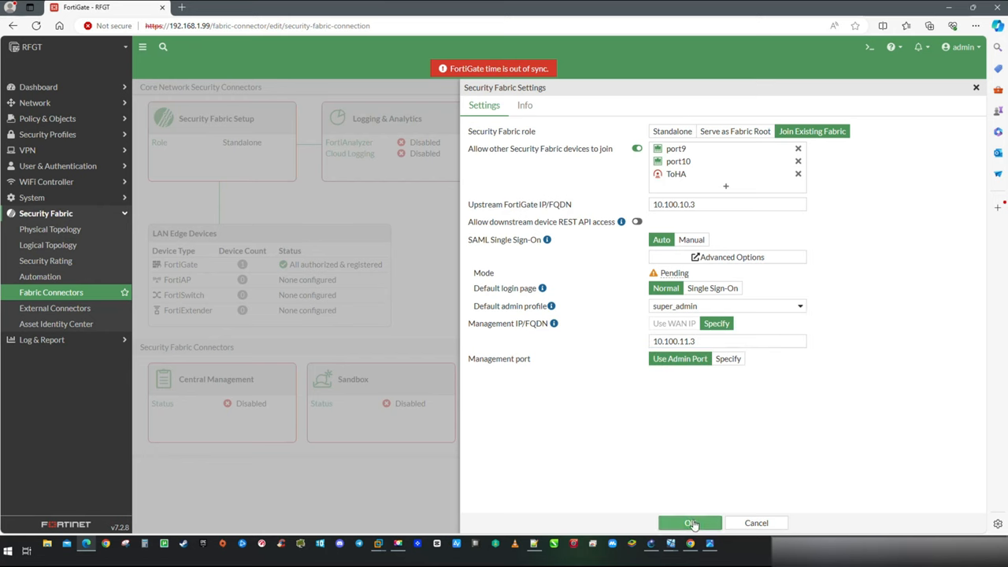
click(689, 523)
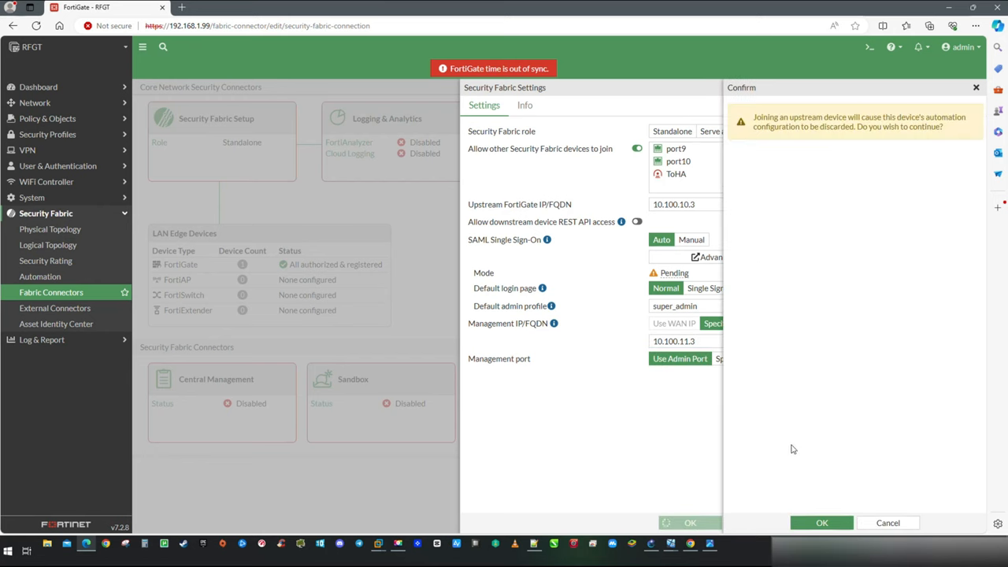
mouse_move(827, 507)
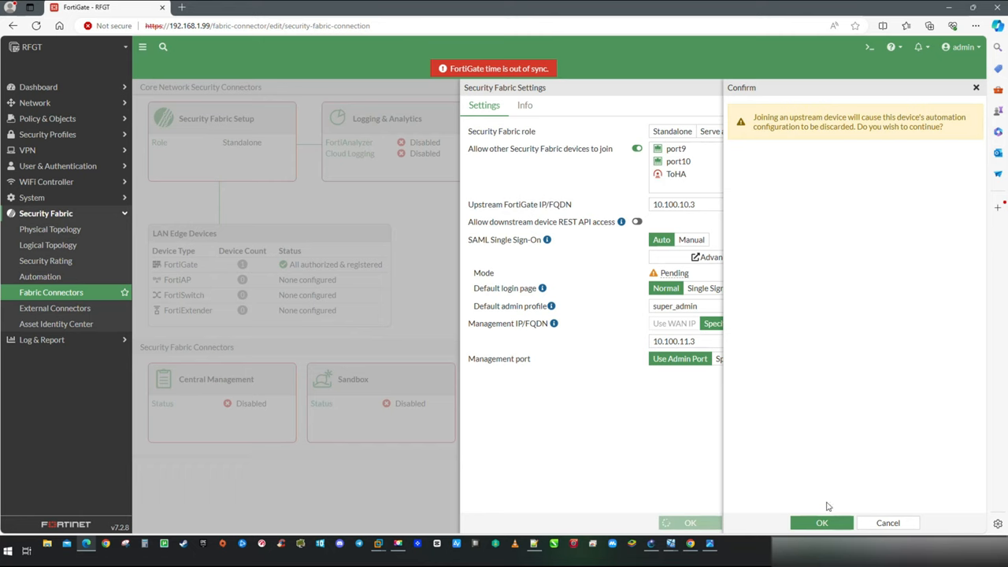
click(822, 522)
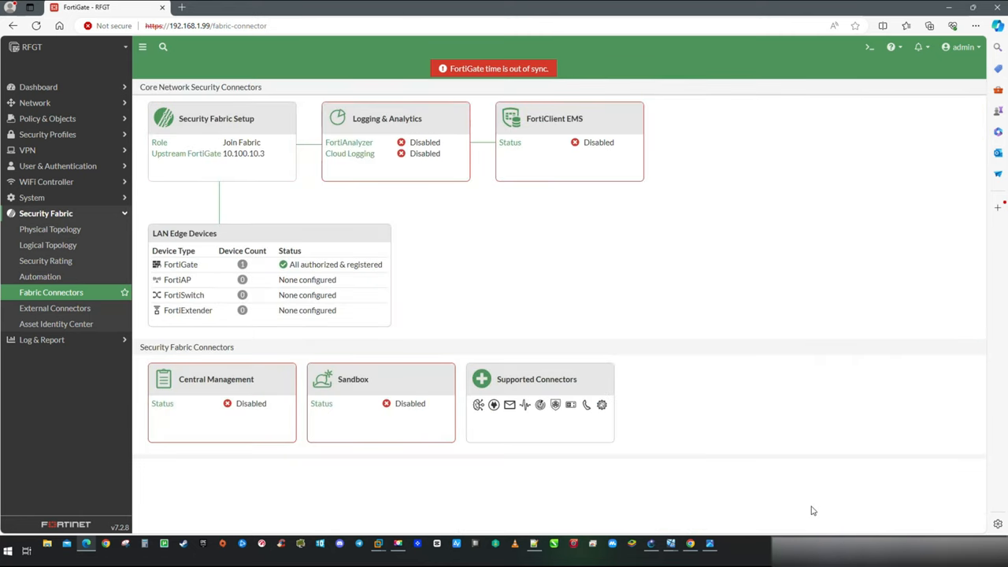
mouse_move(694, 367)
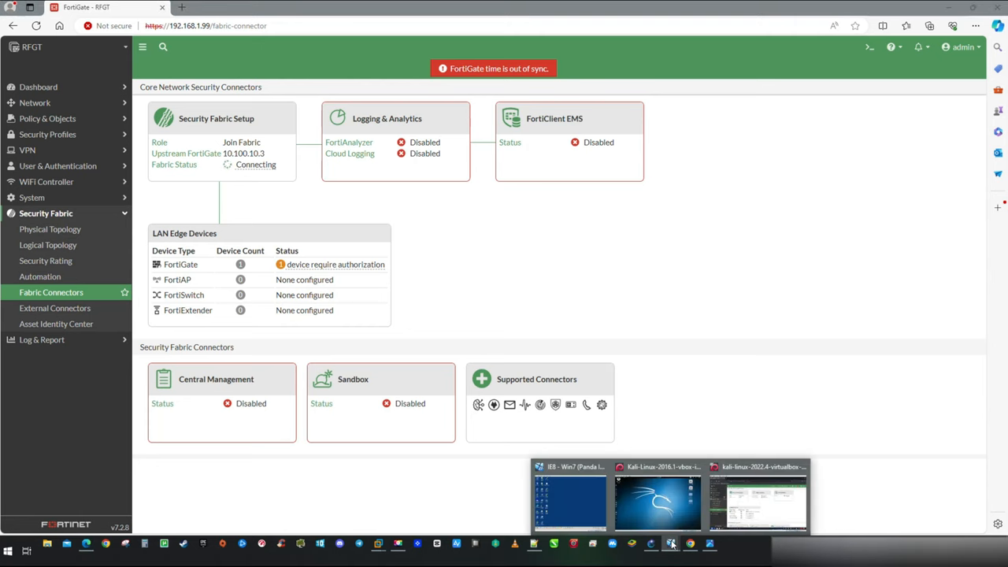
Switch to the Kali VM window showing FGT1's fabric connectors page.
click(756, 500)
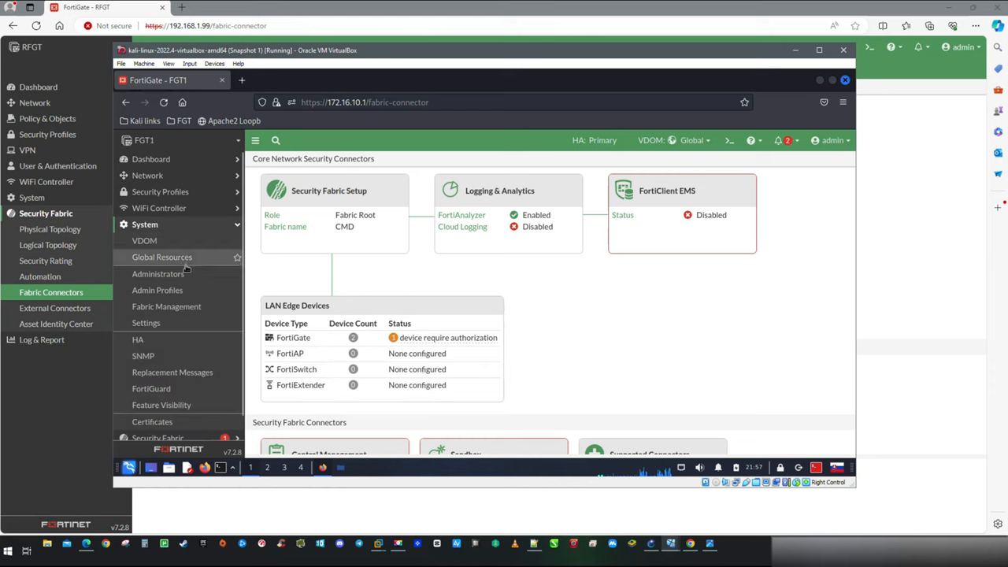
On FGT1, authorize the pending downstream FortiGate in Fabric Management and refresh.
click(166, 307)
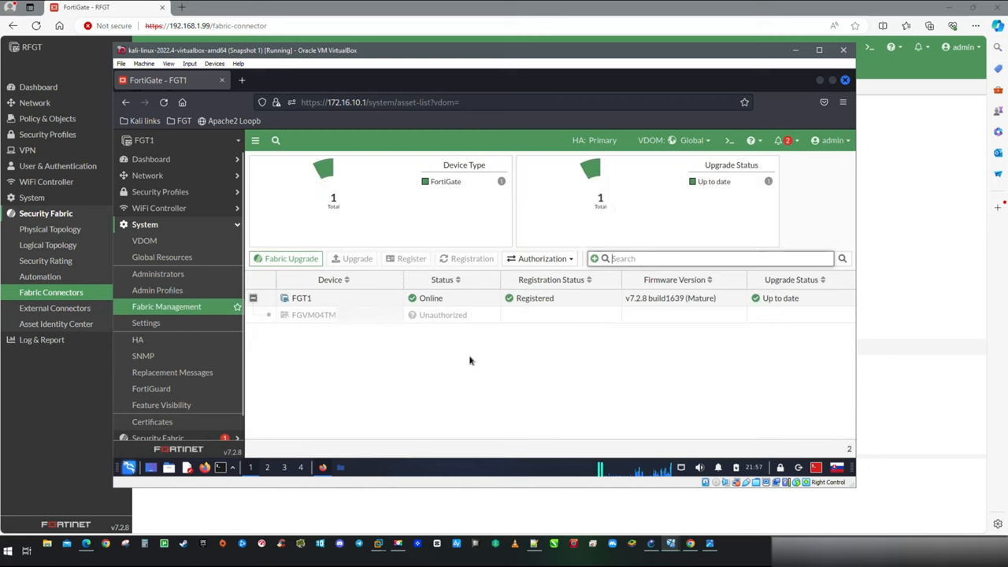
click(314, 314)
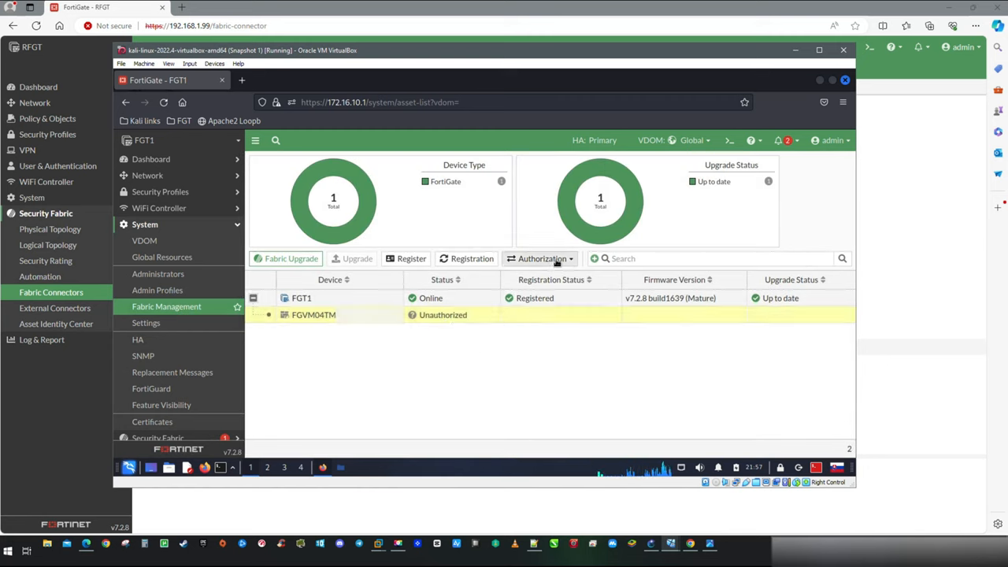
click(542, 258)
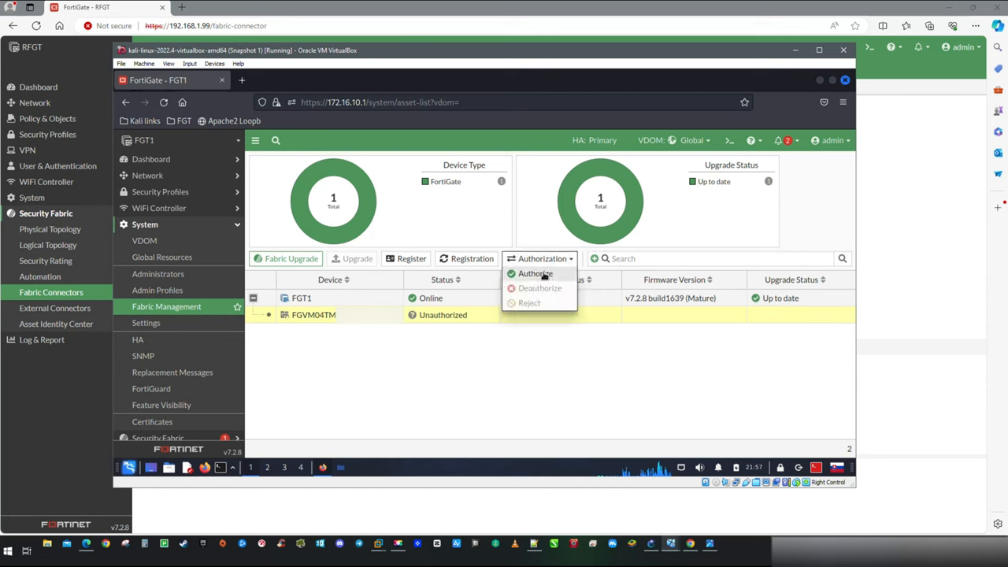
click(535, 274)
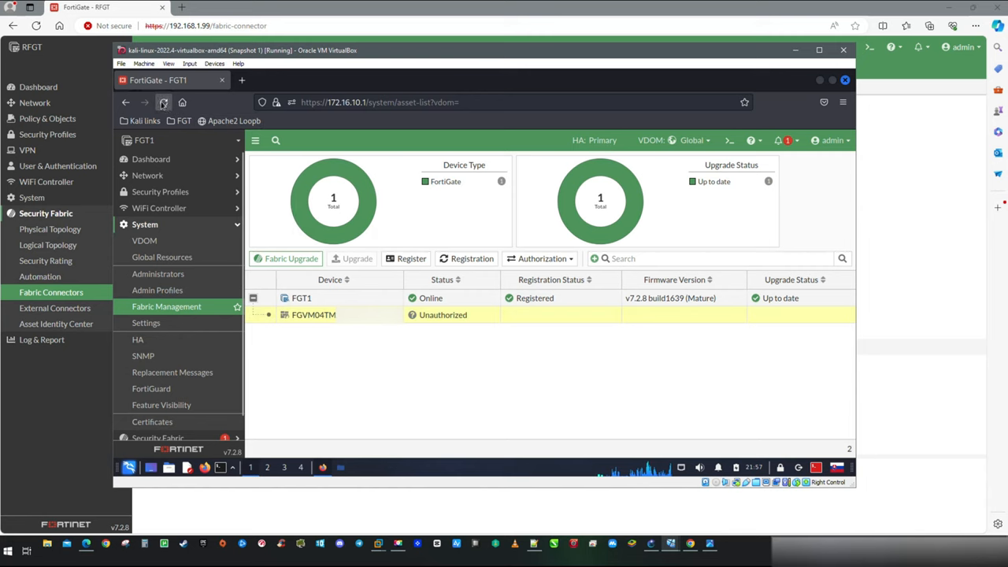
click(164, 103)
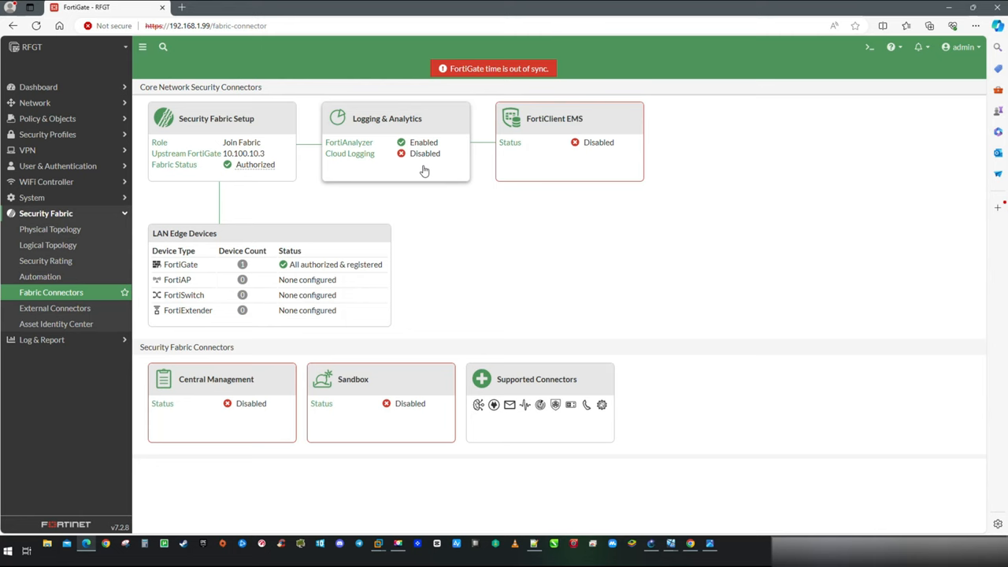
click(394, 146)
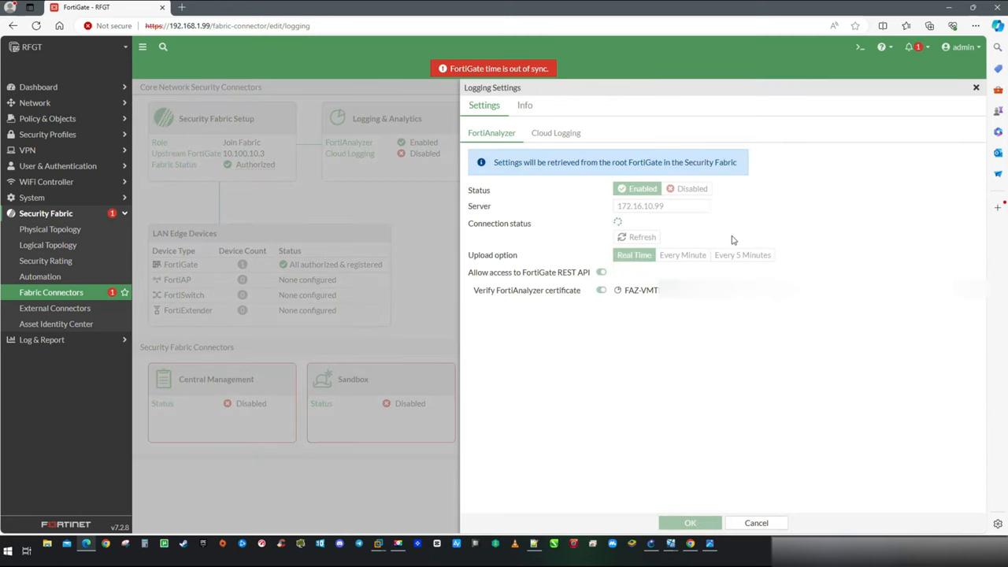
mouse_move(719, 248)
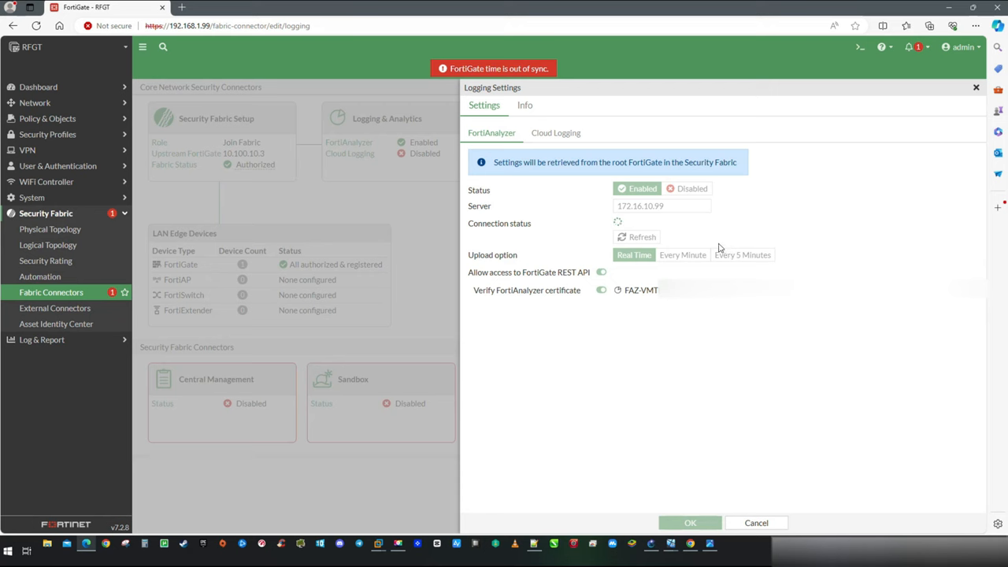
click(636, 237)
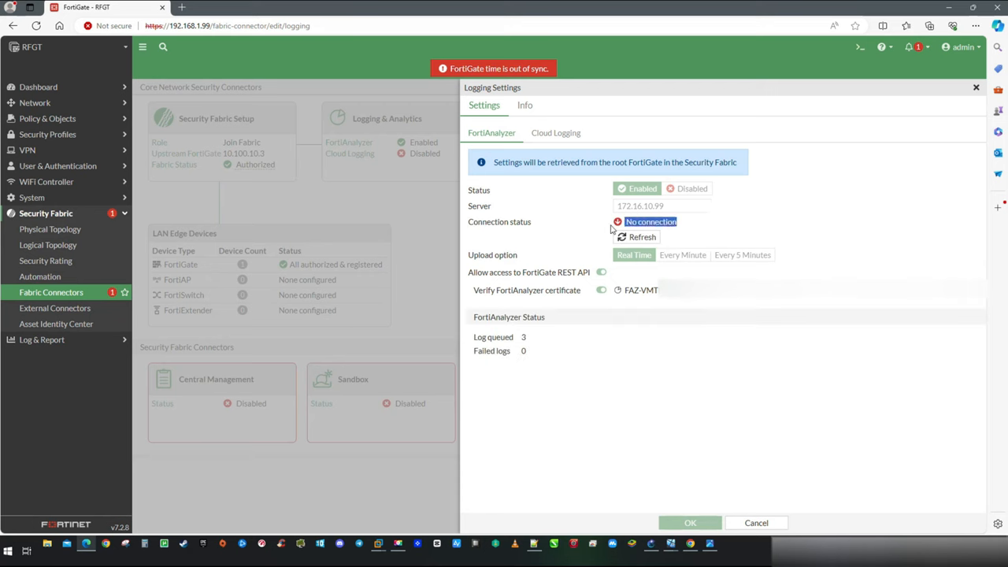
mouse_move(804, 232)
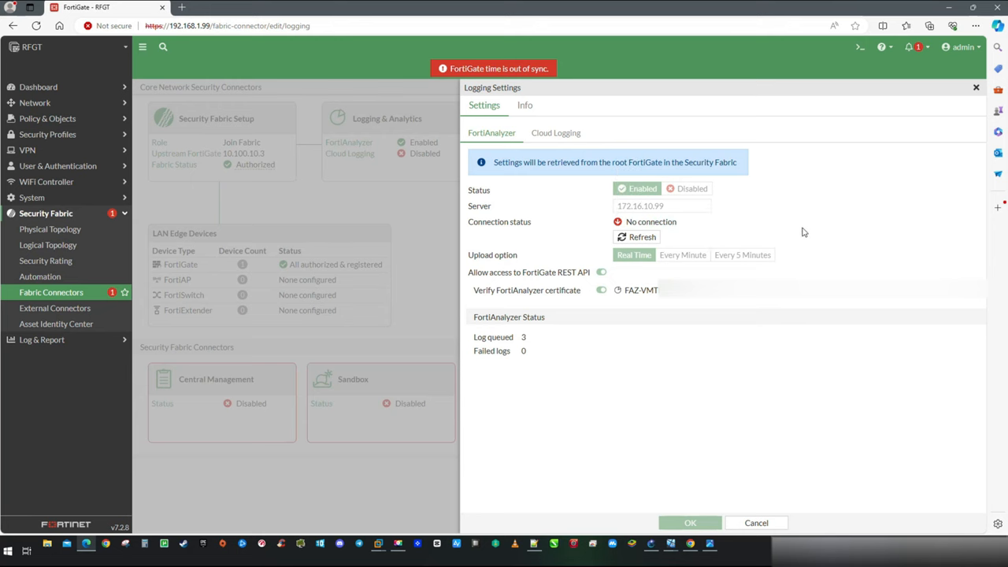
mouse_move(757, 524)
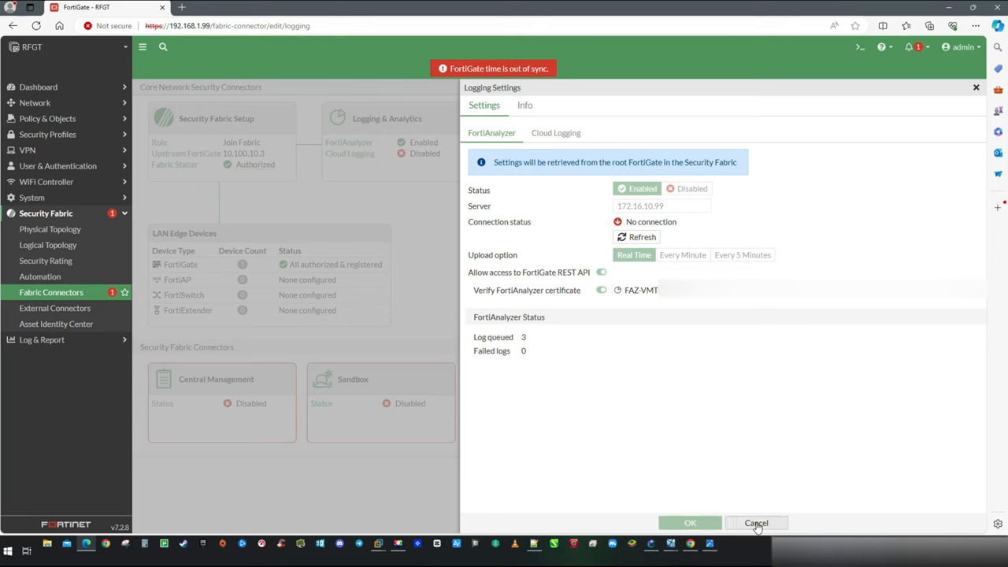
click(755, 523)
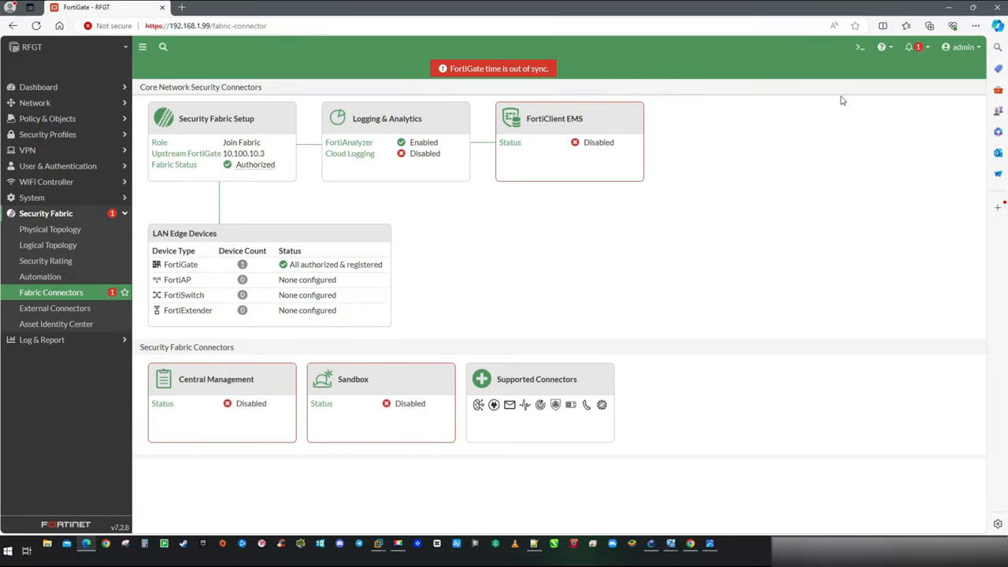
In the CLI console, set config system csf configuration-sync to local and end.
click(860, 47)
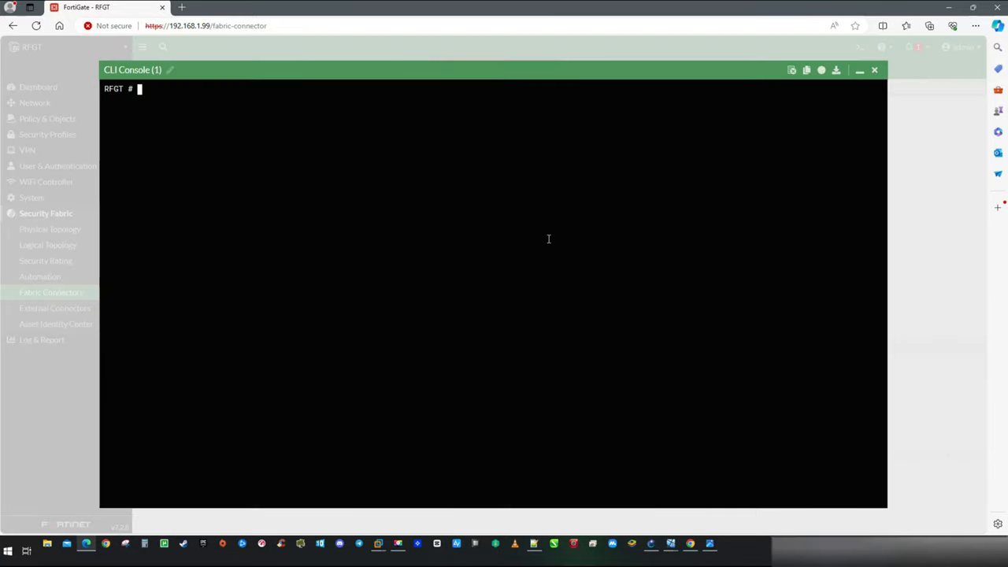
text(conf)
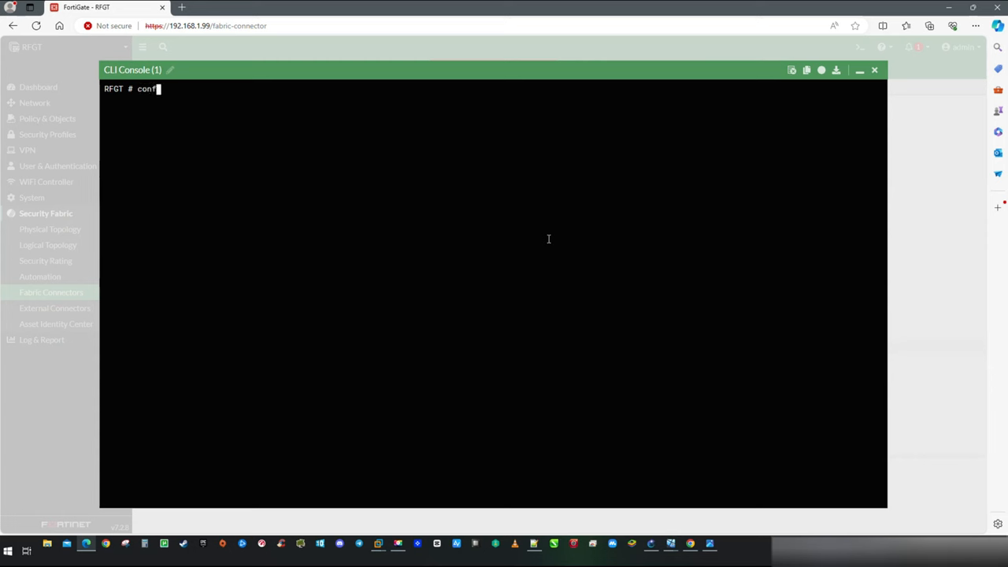
text(ig system c)
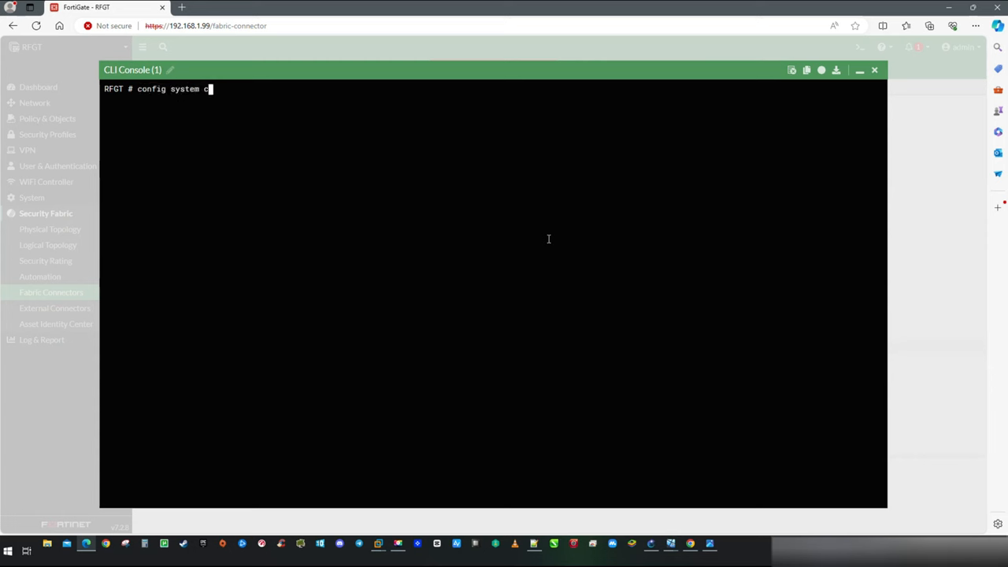
key(Return)
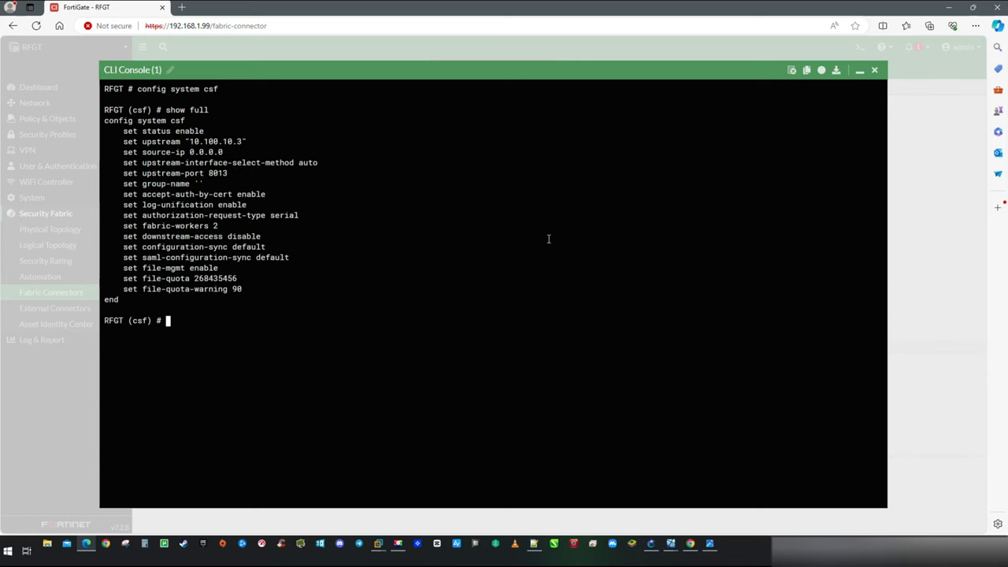
text(set)
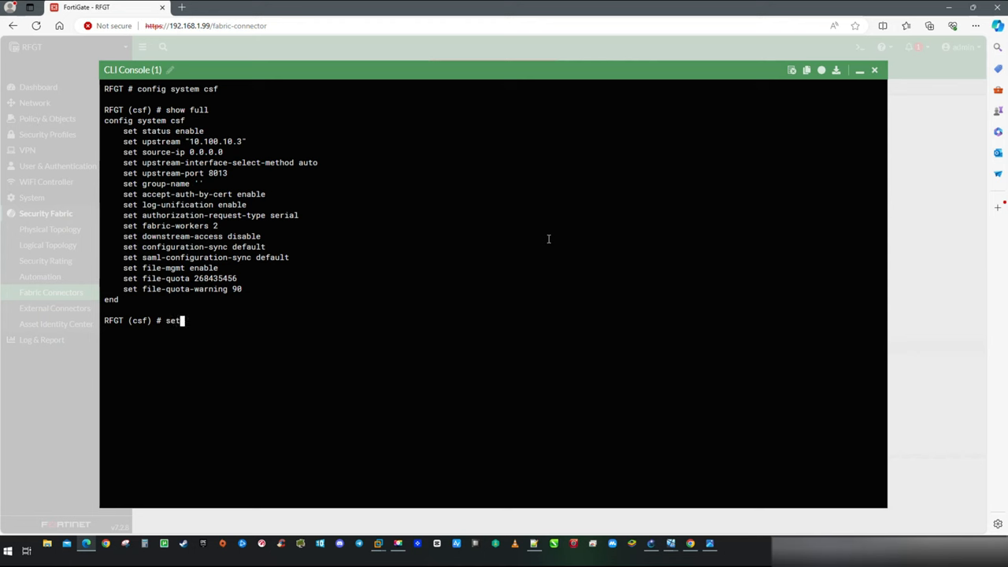
text(configuration-sync local)
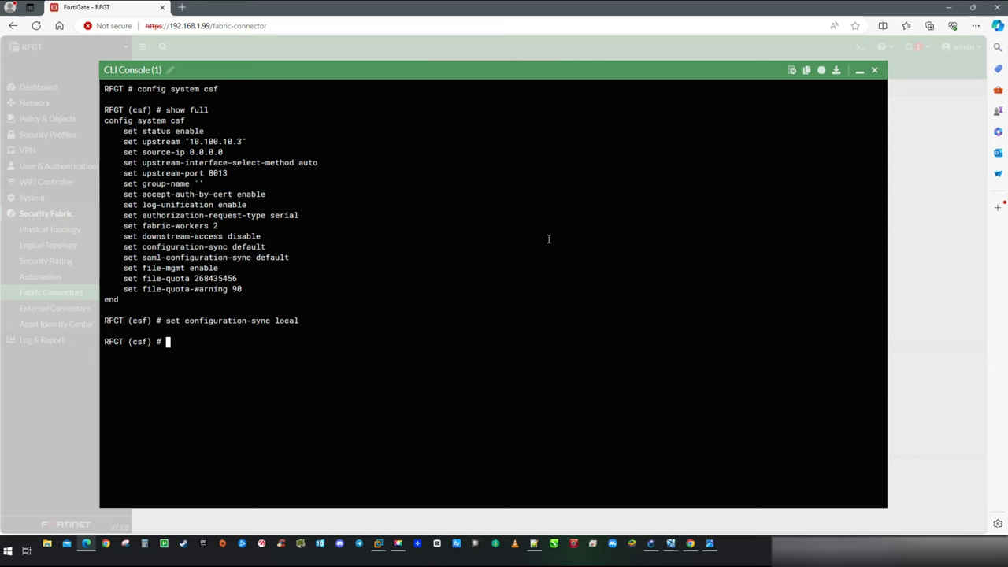
text(end)
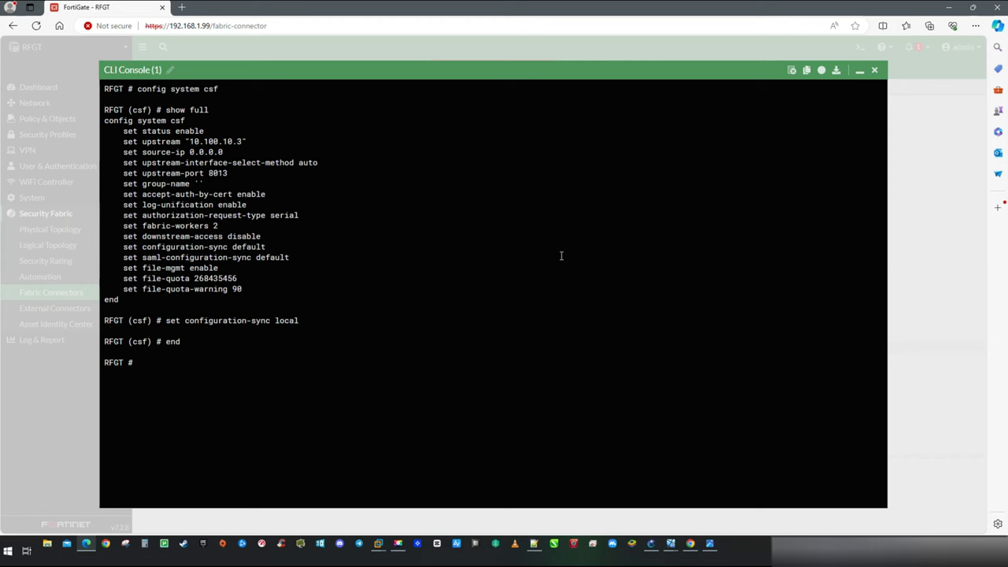
Under config log fortianalyzer setting, set source-ip to 192.168.1.99.
text(config log)
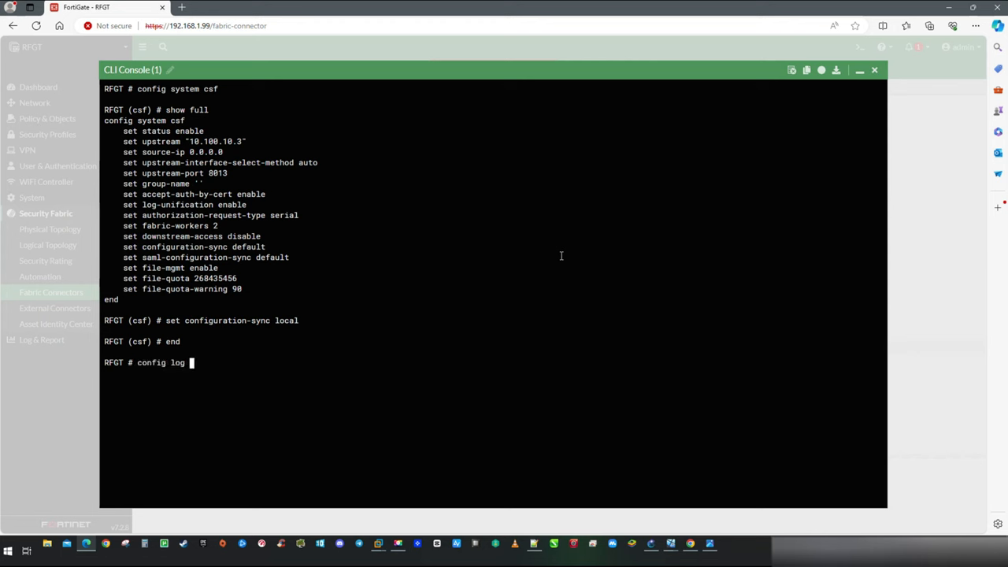
text(fortianalyzer set)
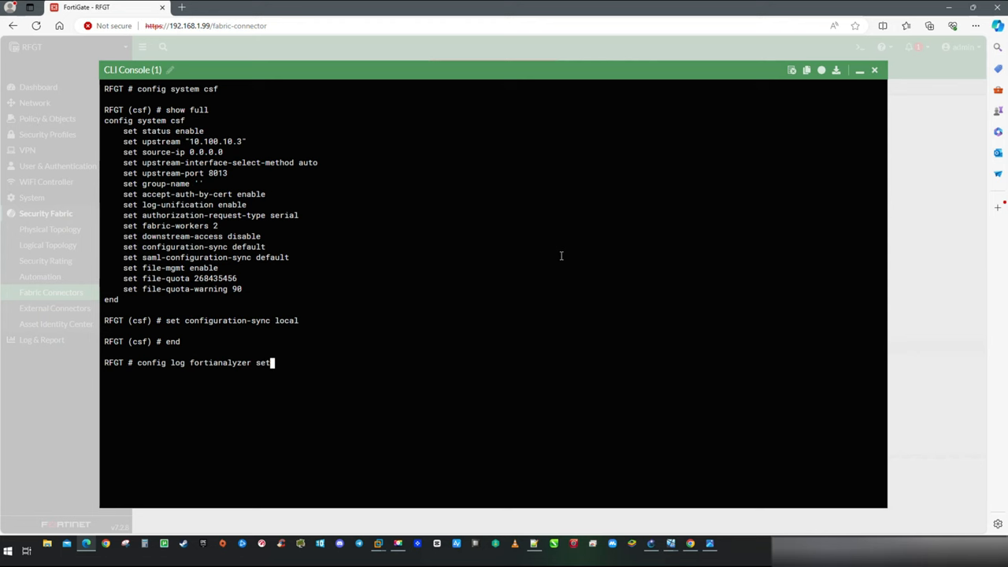
key(Return)
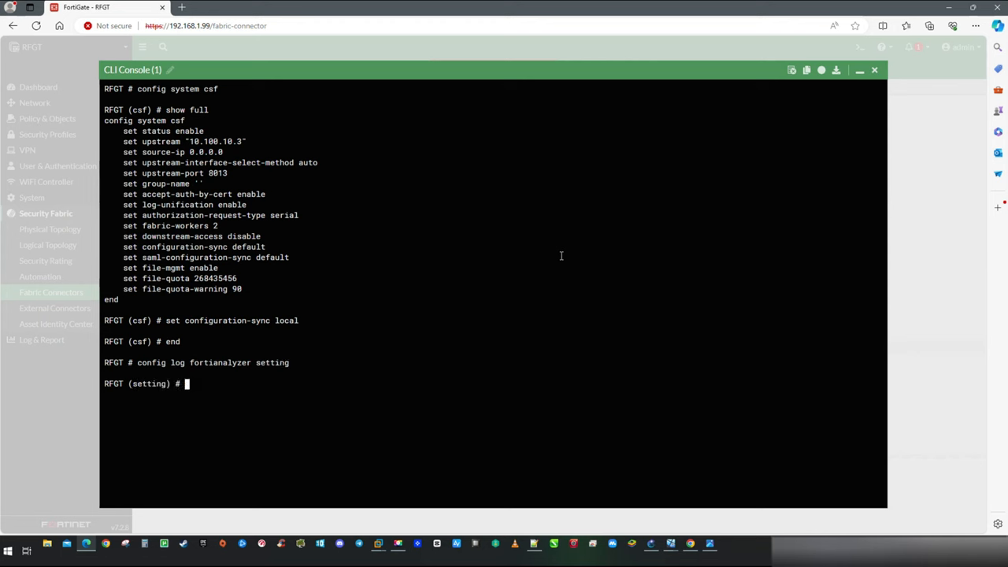
text(show)
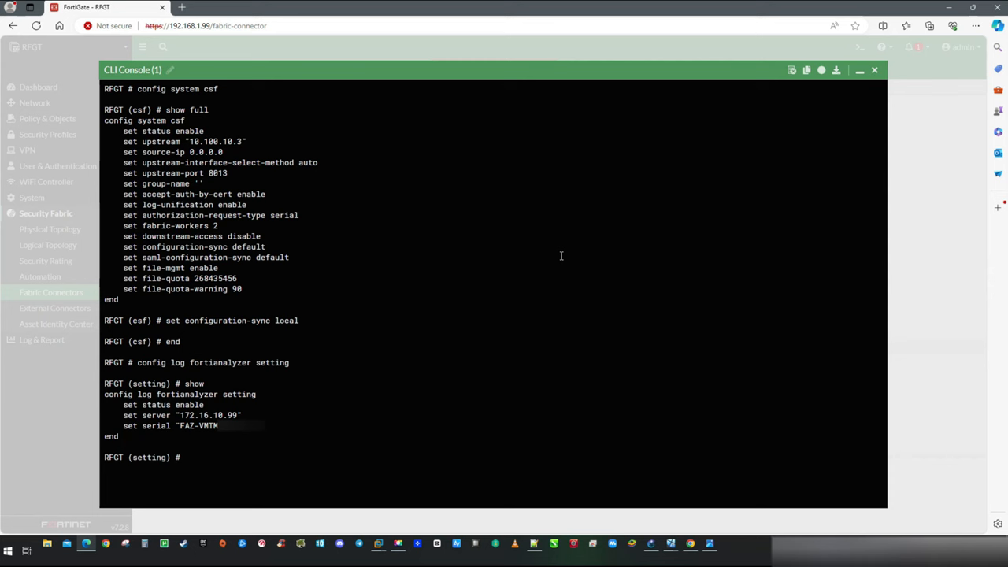
text(set so)
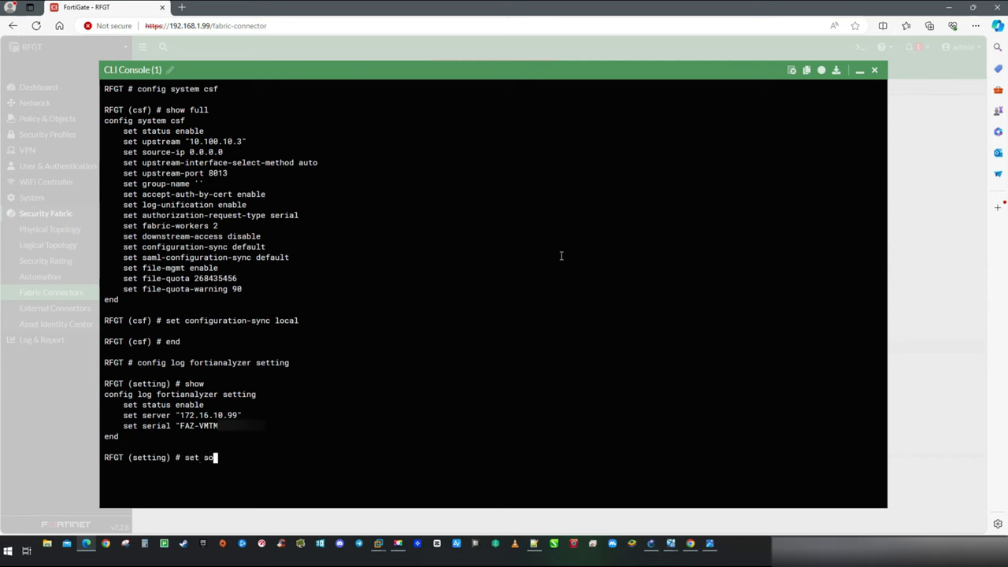
text(urce-ip)
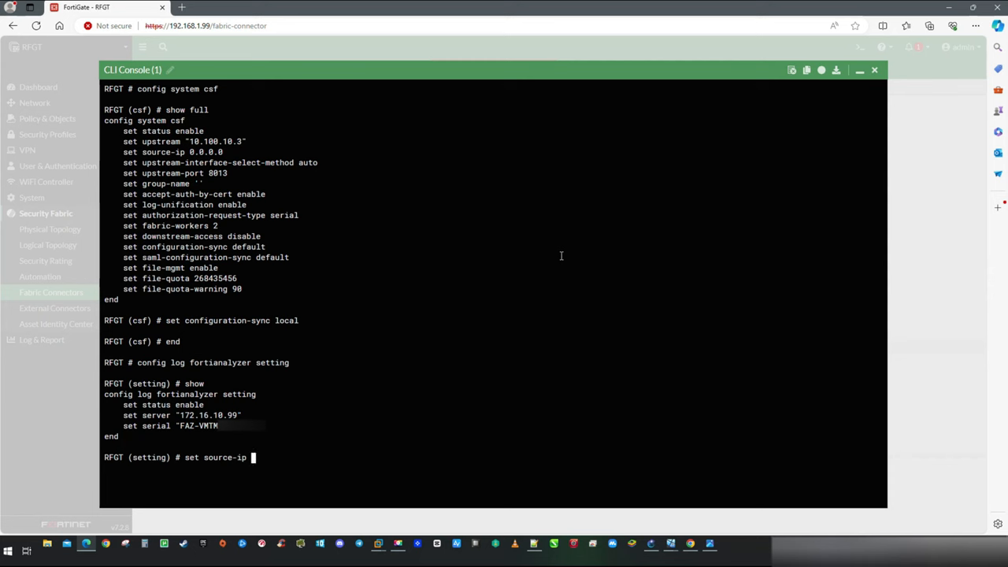
text(192.168)
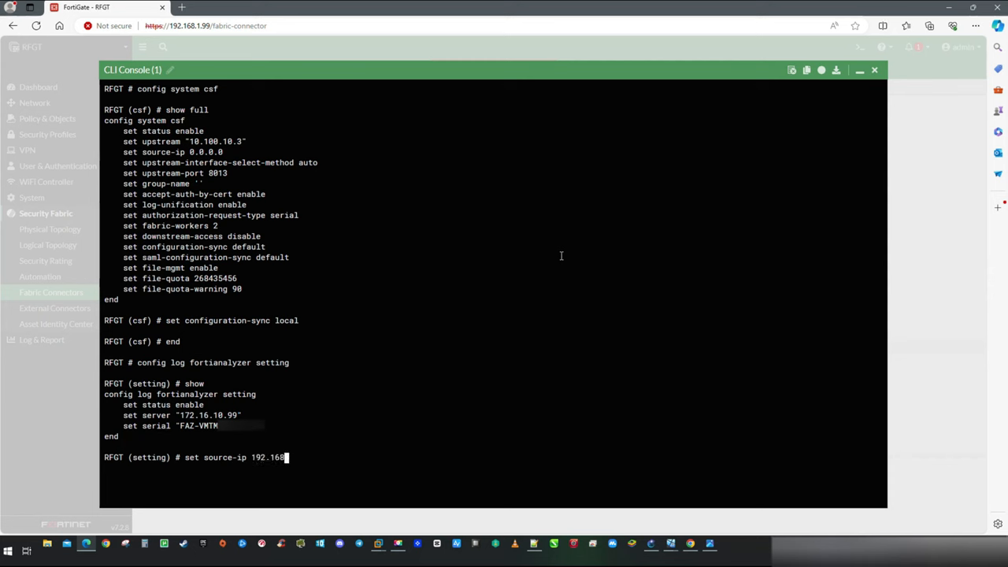
key(Return)
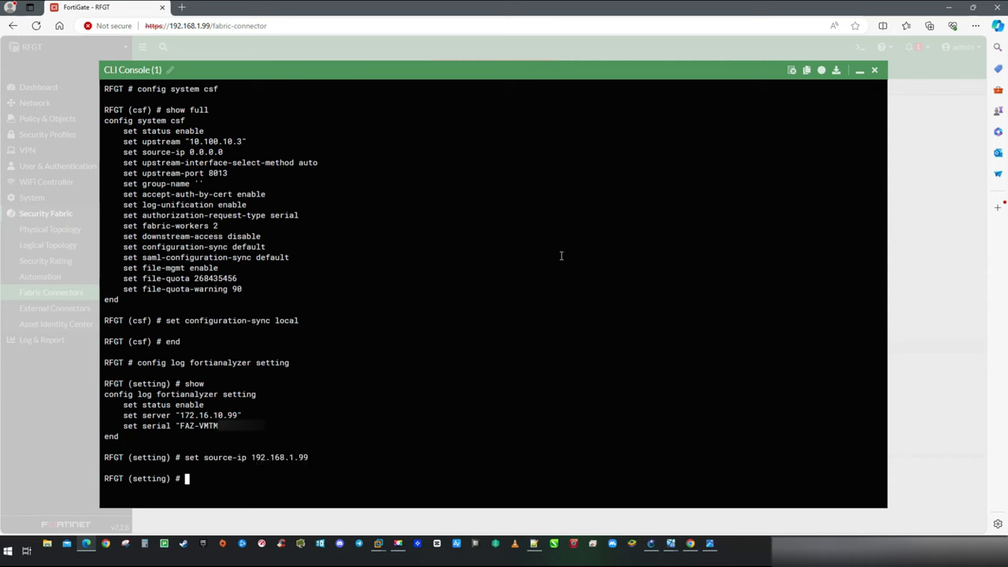
Set upload-option to realtime and commit the FortiAnalyzer settings.
text(set)
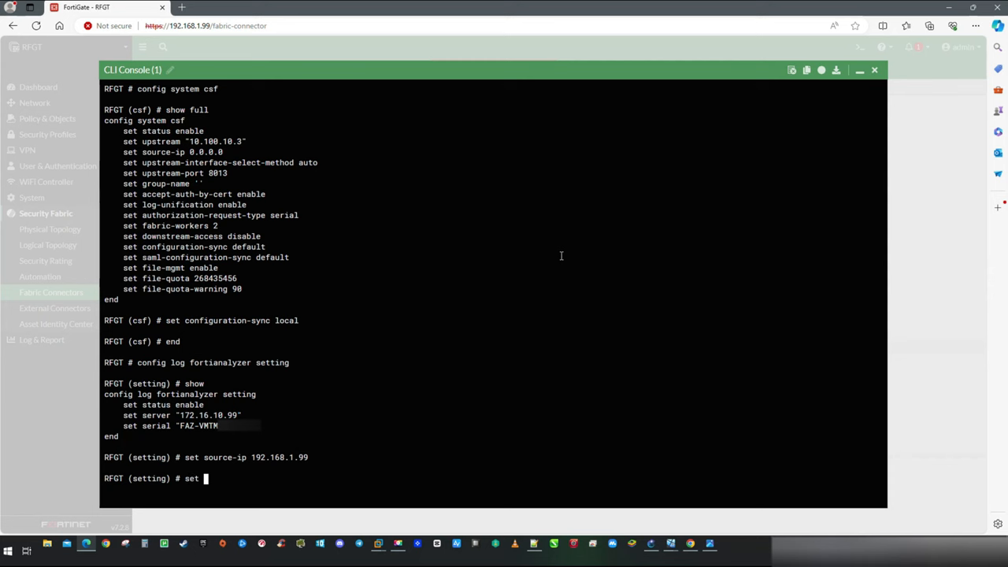
text(uplo)
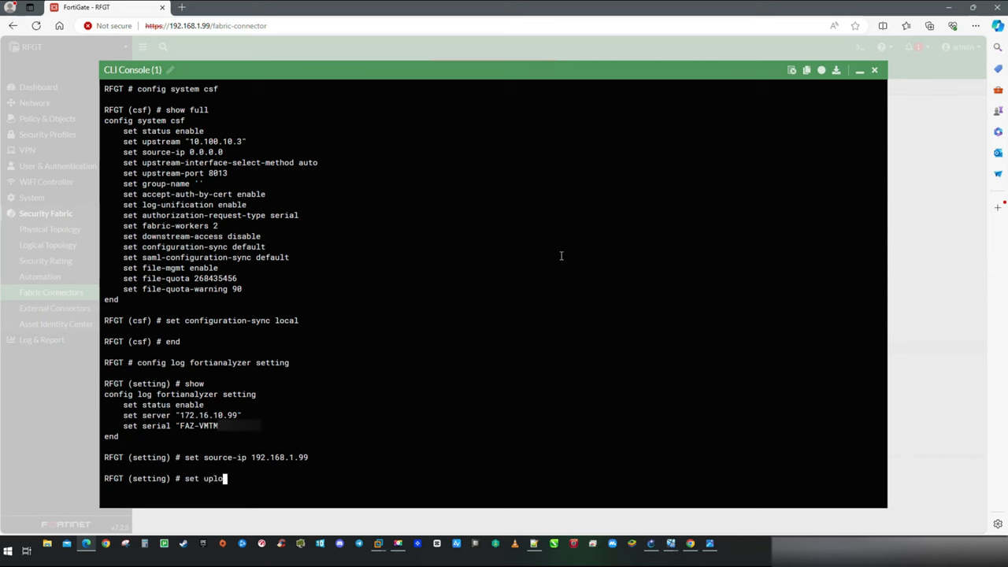
text(ad-option realtime)
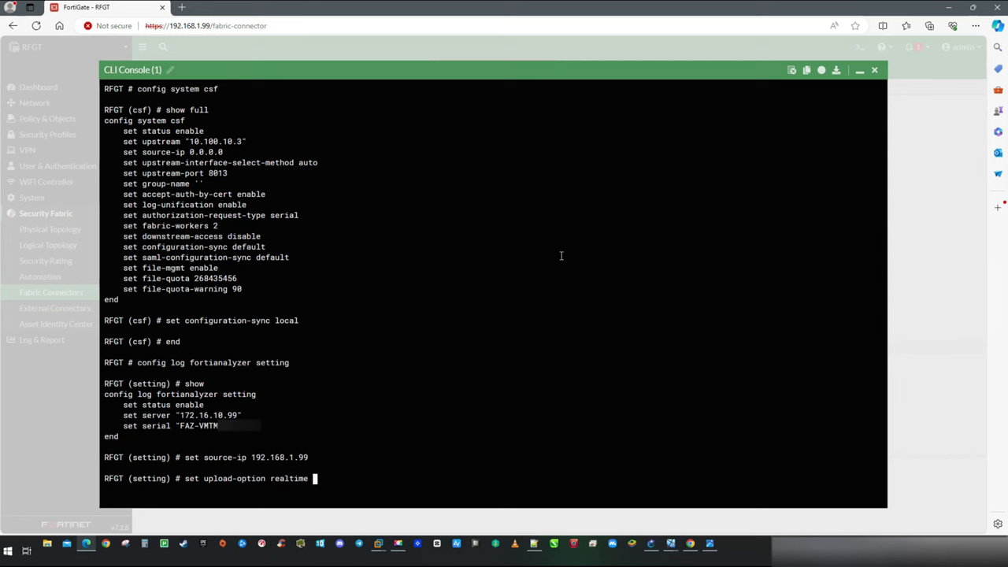
text(en)
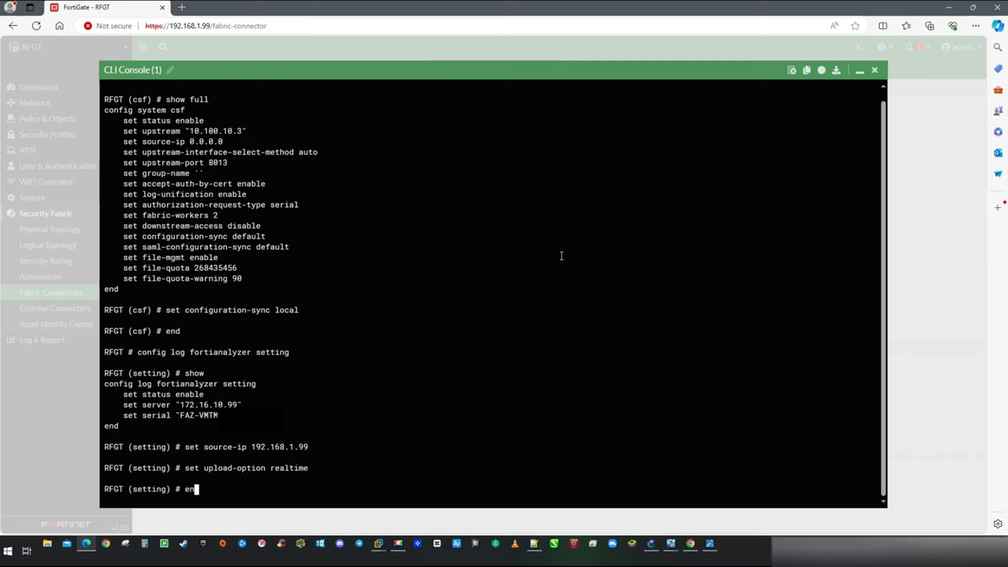
key(Return)
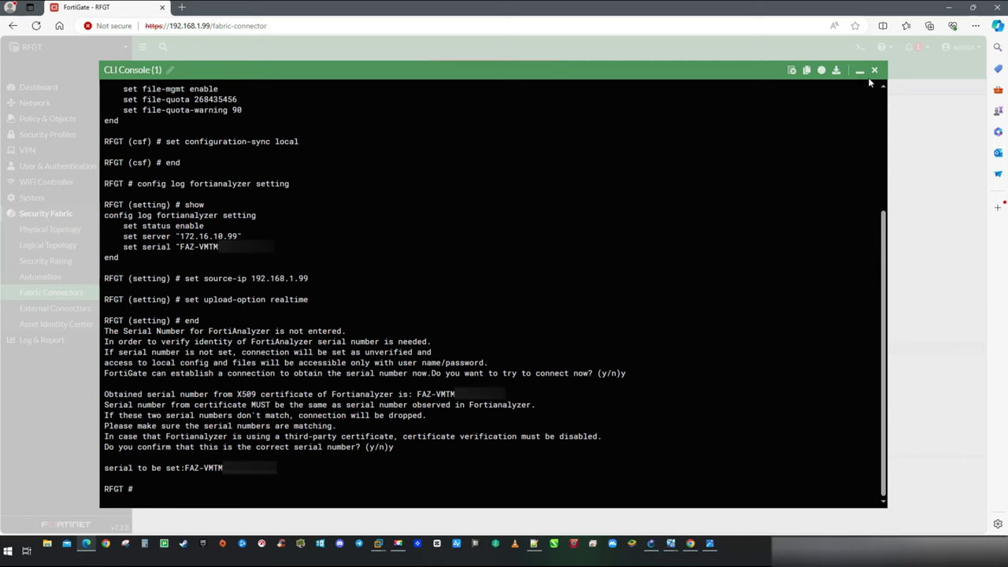
Minimize the CLI console and view Logging & Analytics, cancelling the authorize prompt and settings.
click(860, 70)
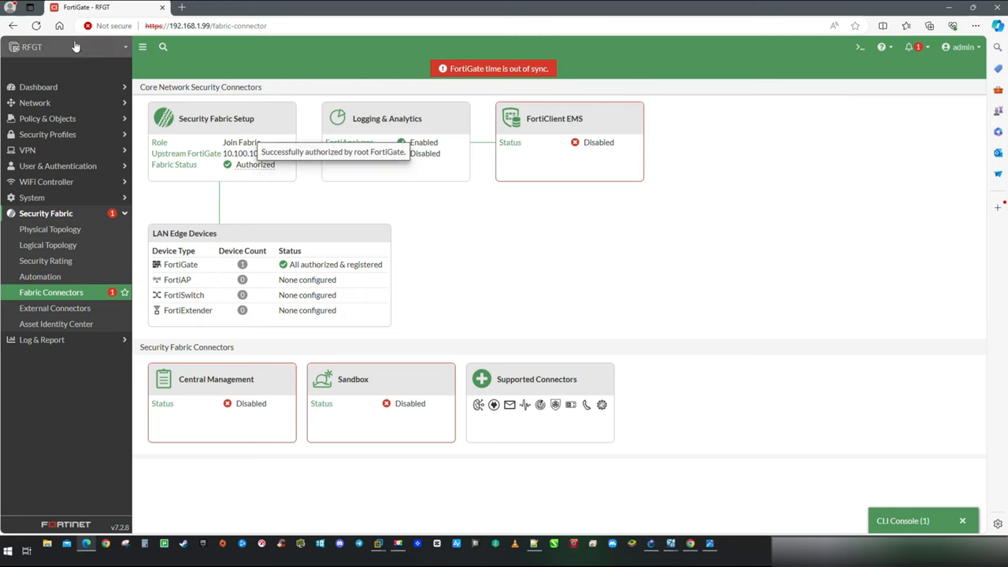
click(387, 118)
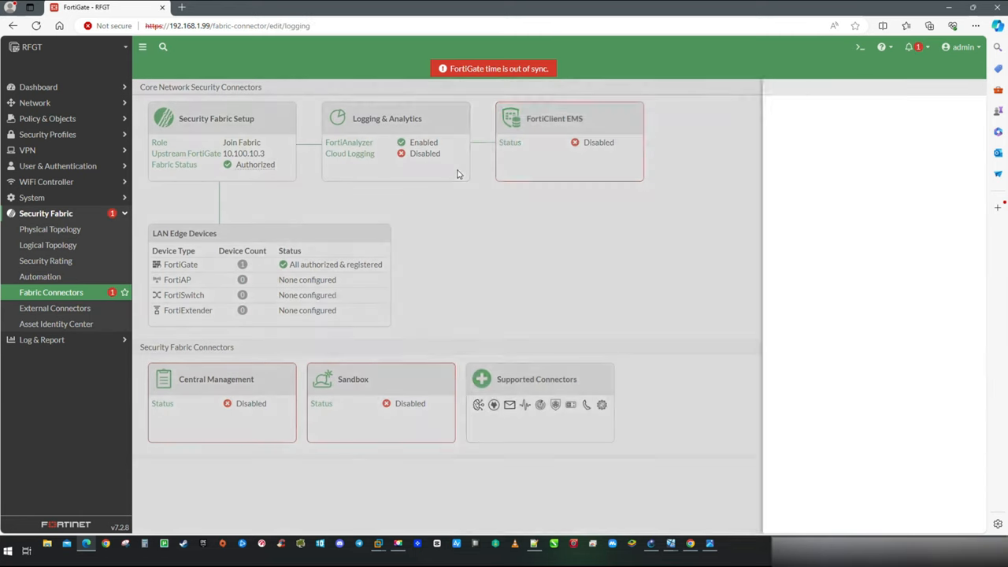
click(387, 118)
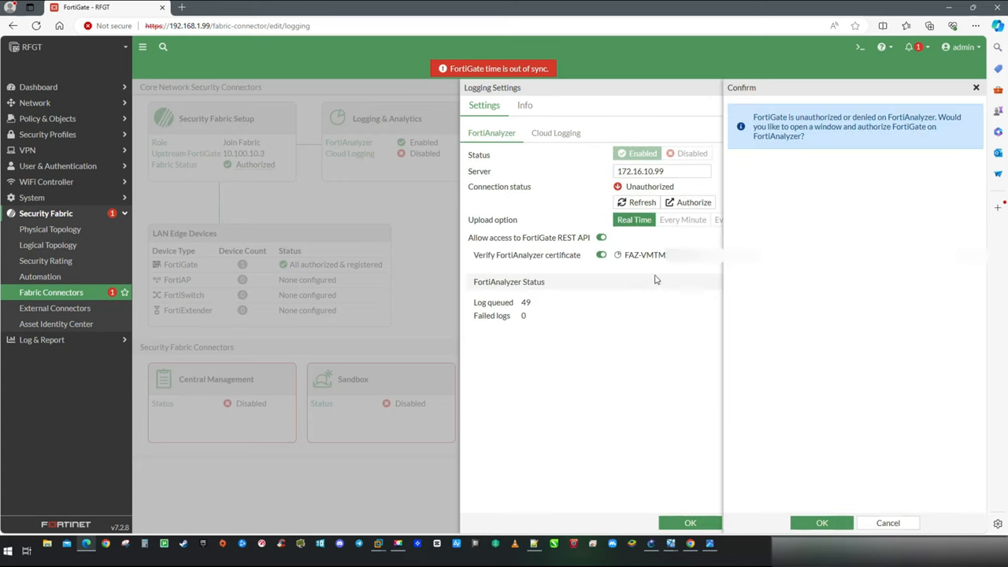
mouse_move(807, 149)
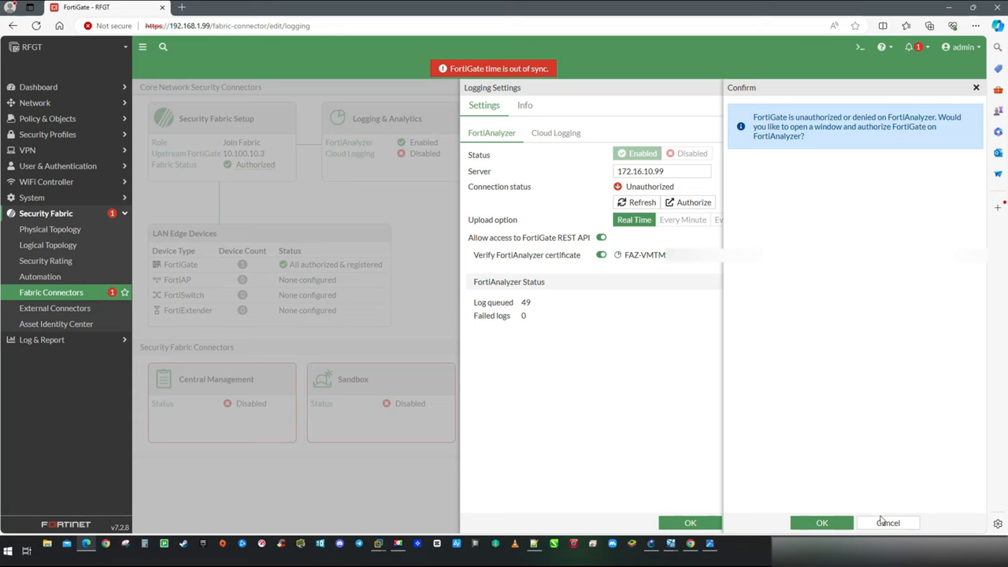
click(888, 522)
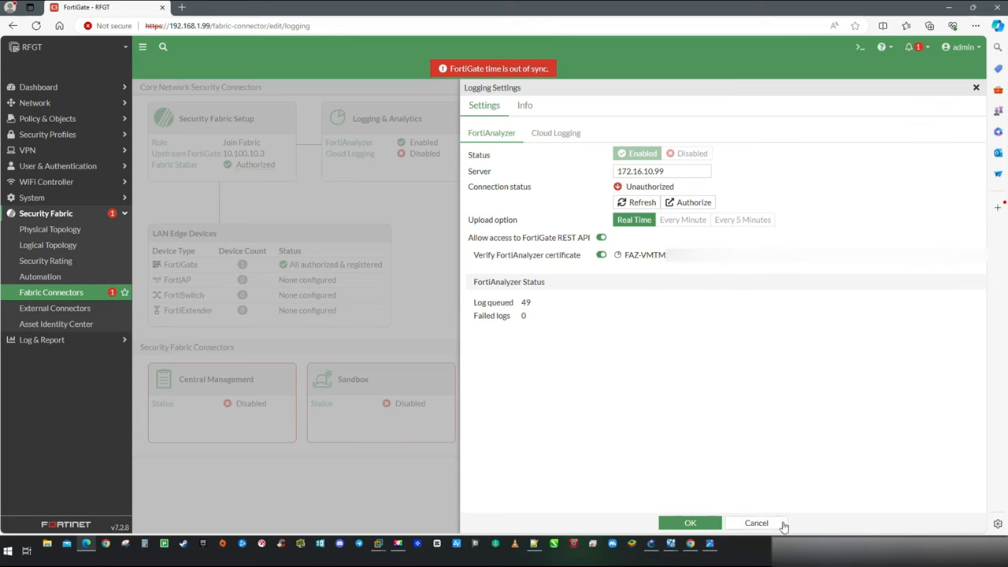
click(756, 523)
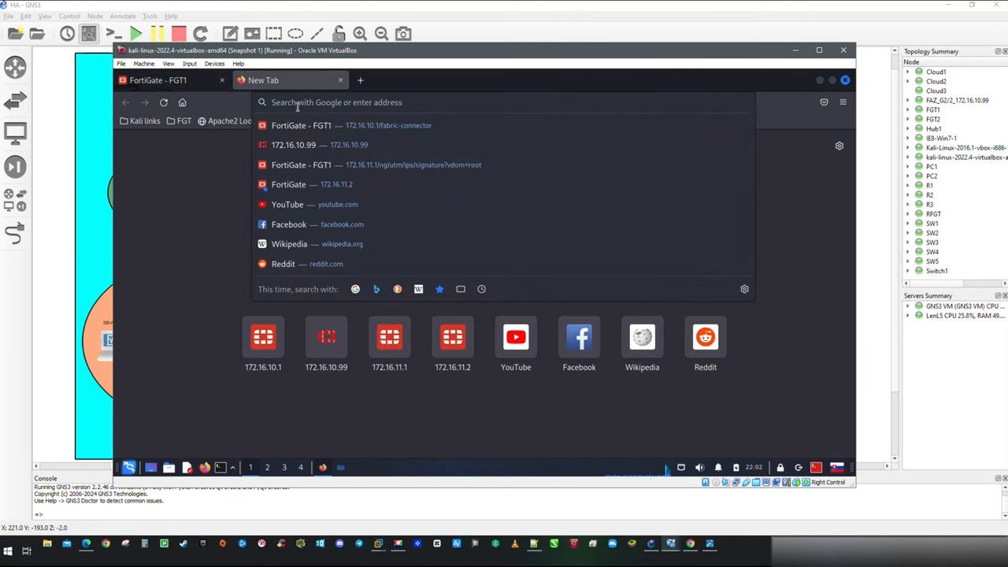
Open FortiAnalyzer at 172.16.10.99 in a new tab and log in as admin.
text(172.16.10.1/)
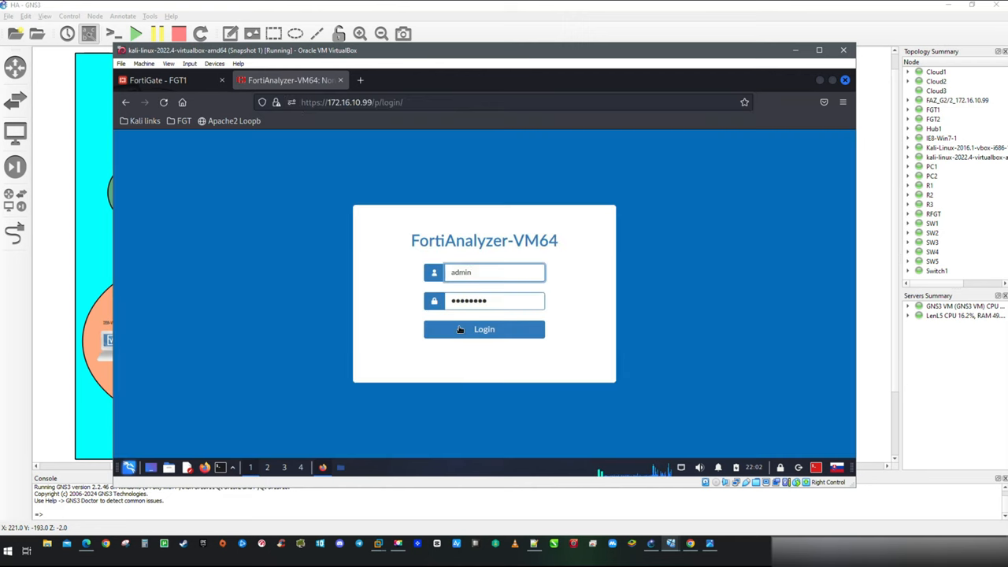
click(484, 329)
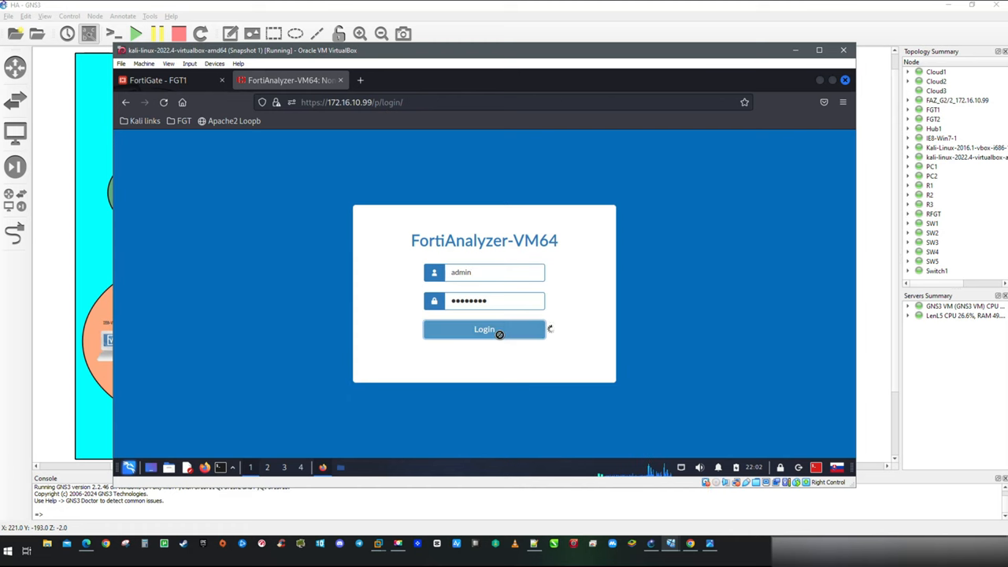
click(484, 329)
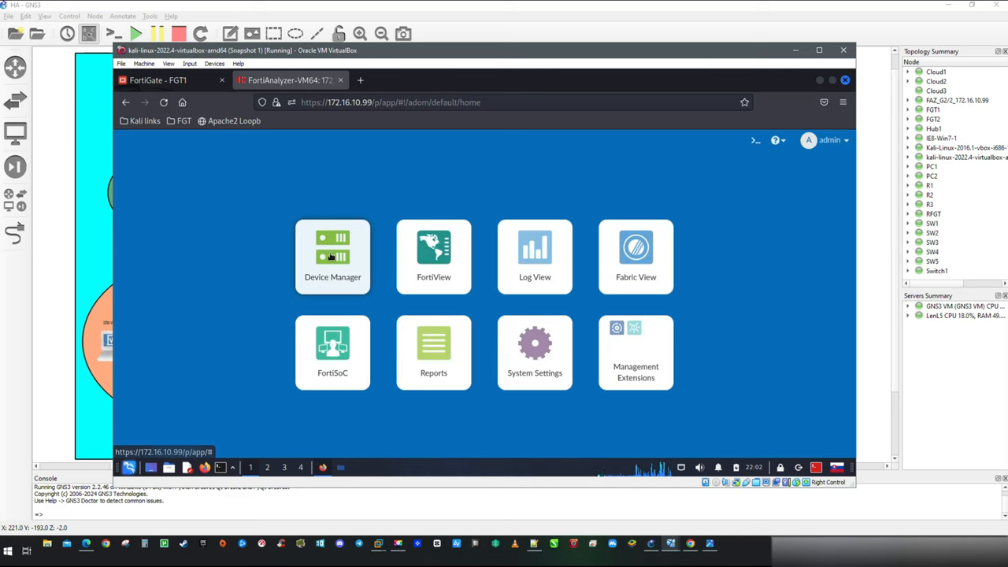
Authorize CMD_FGVM04 and RFGT into the root ADOM, then list All Logging Devices.
click(333, 256)
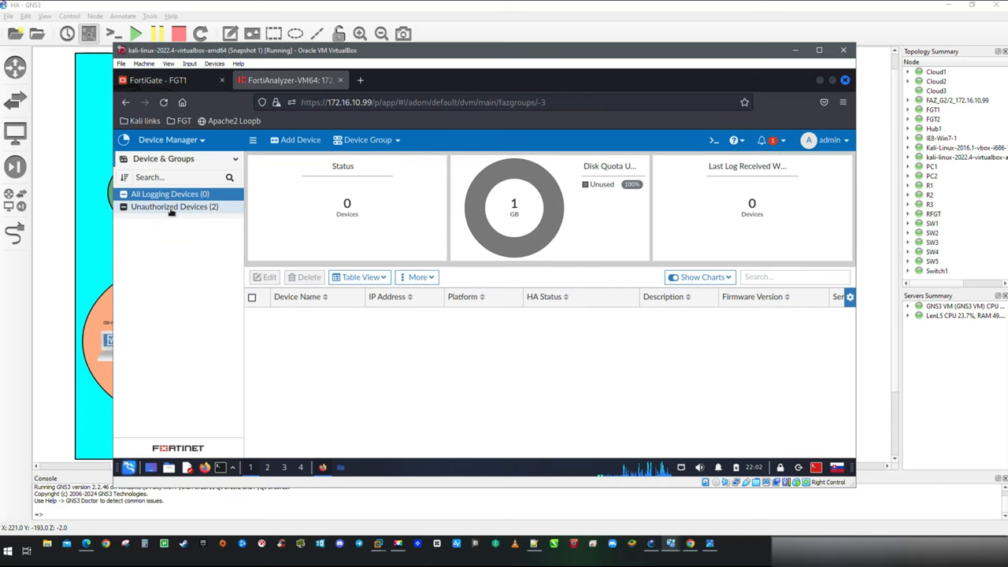
click(174, 206)
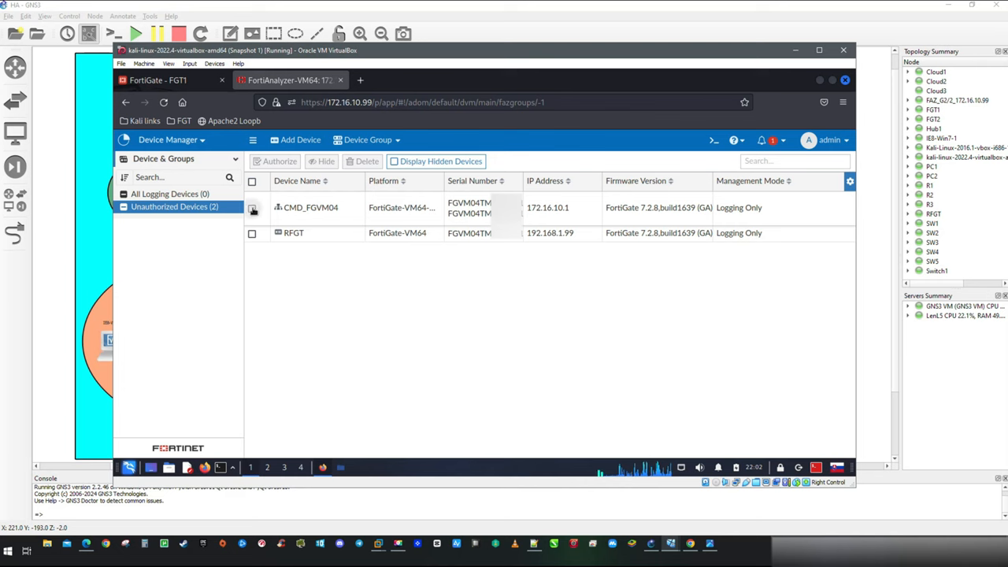
click(252, 182)
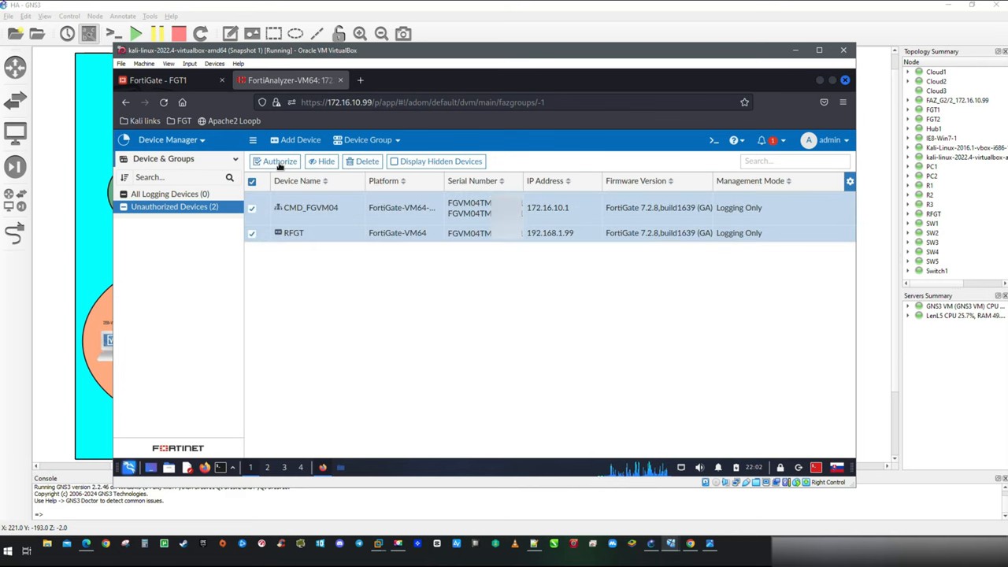
click(279, 161)
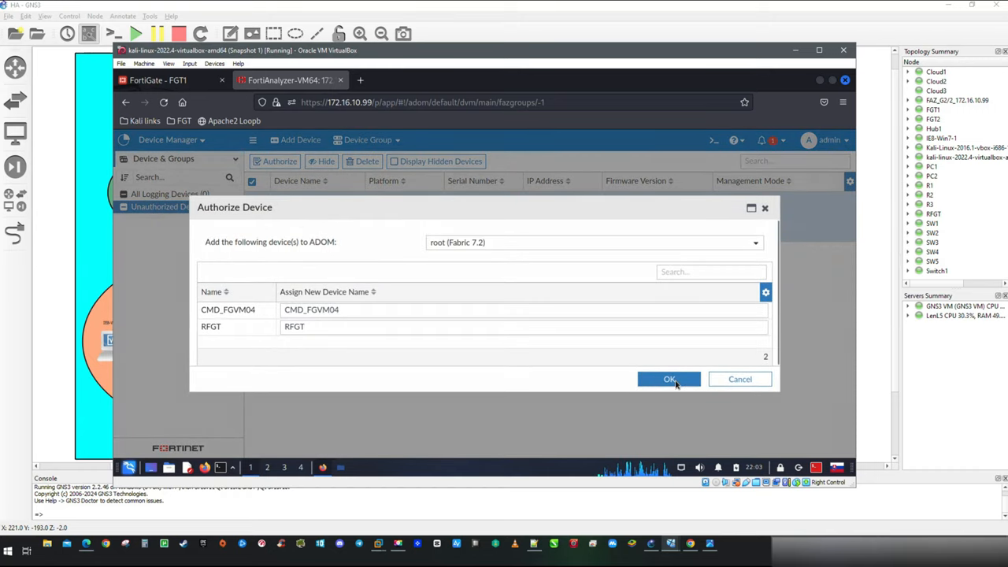
click(669, 379)
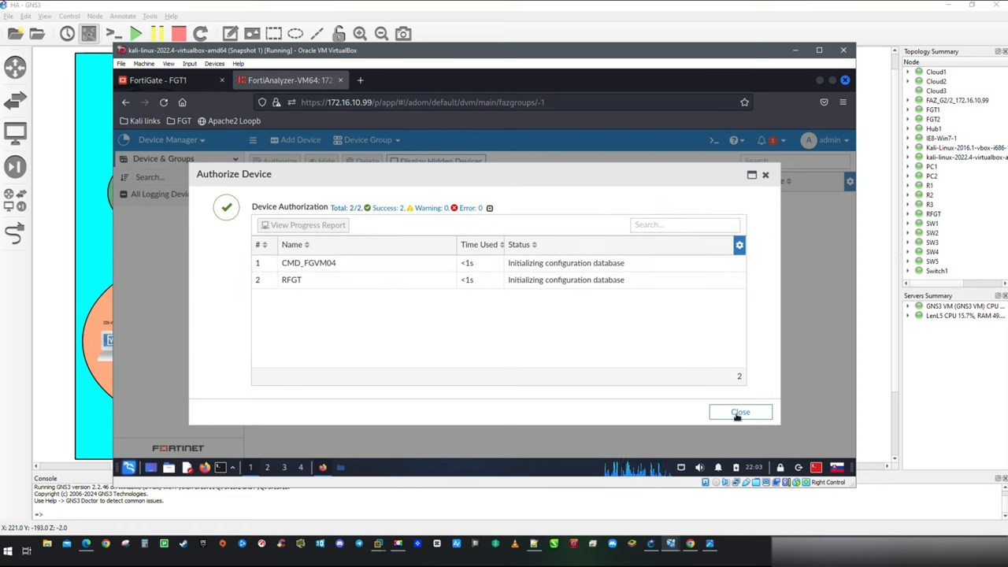
click(740, 412)
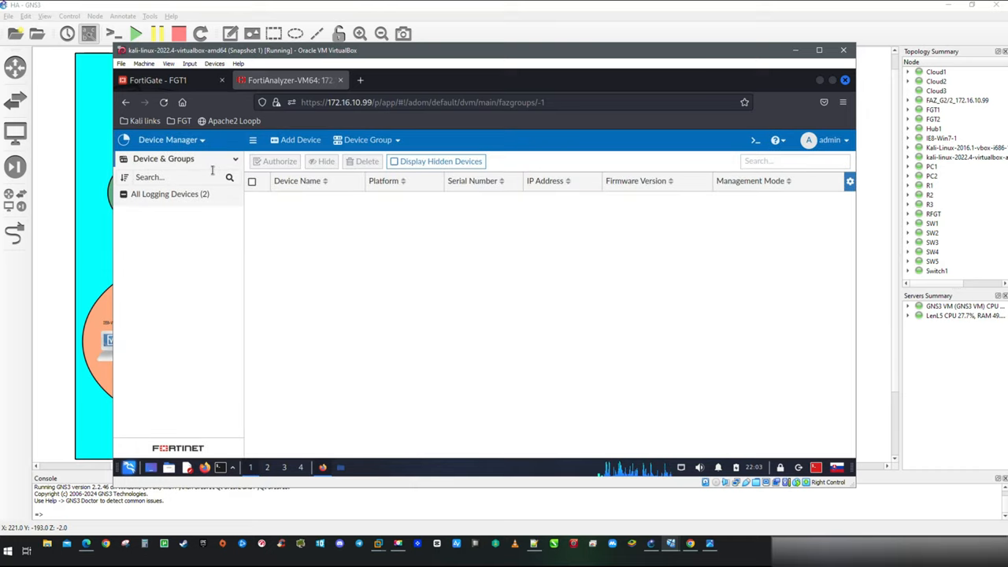
click(170, 194)
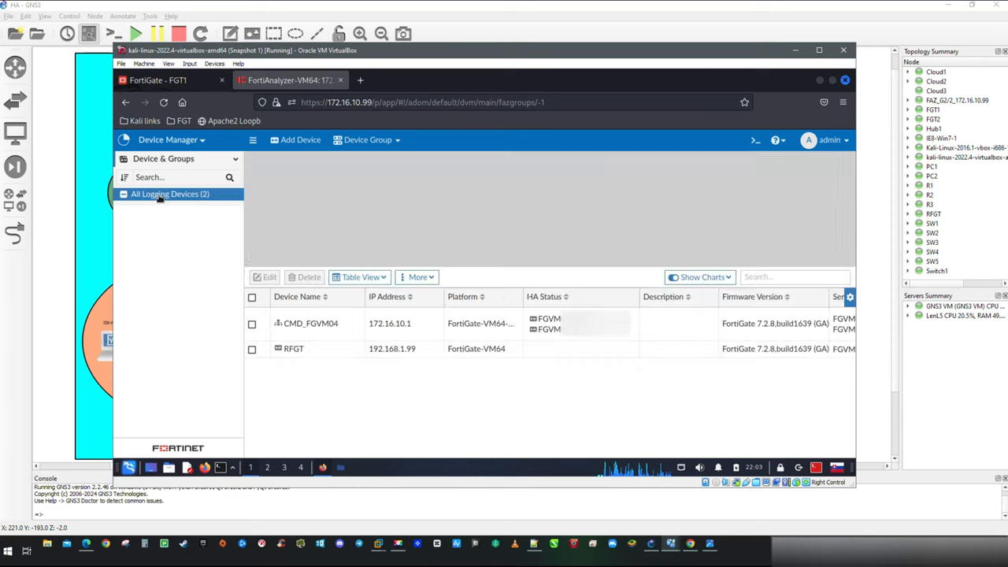
click(170, 194)
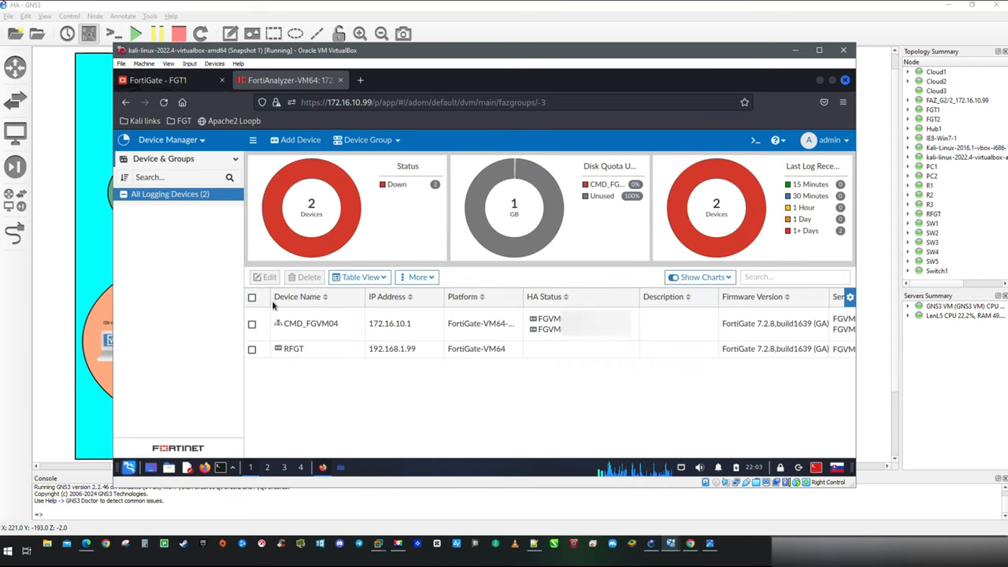
mouse_move(311, 197)
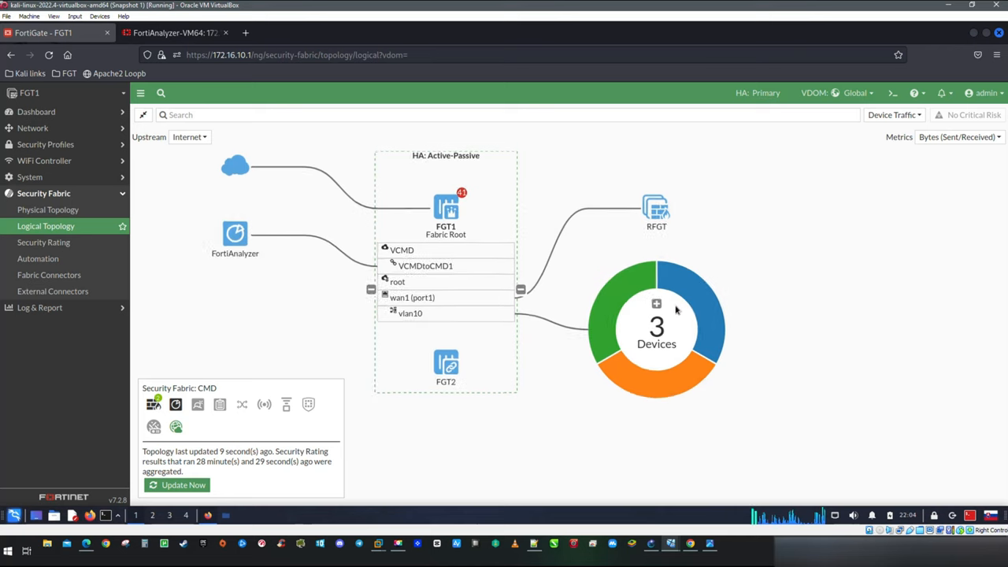
mouse_move(781, 252)
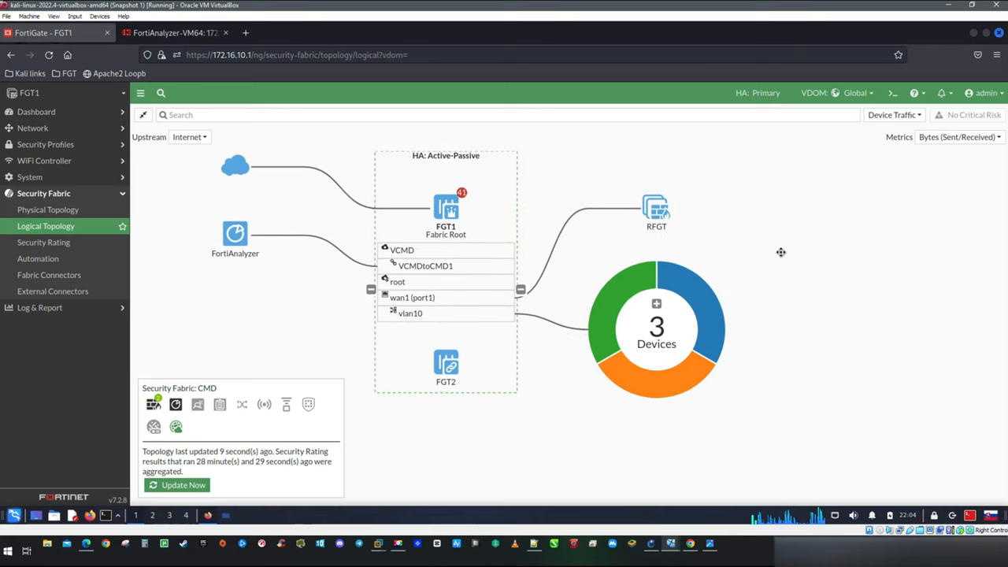
mouse_move(308, 344)
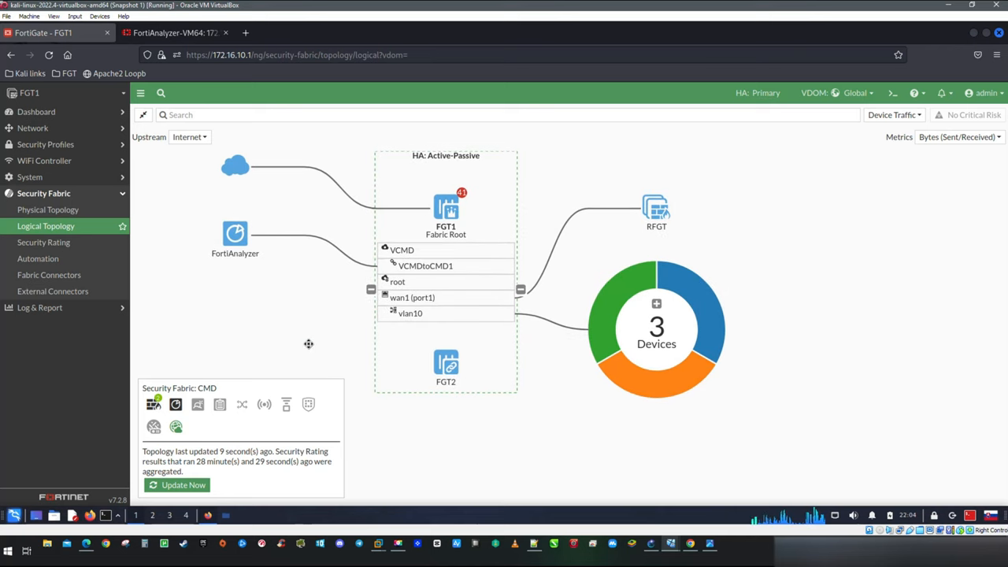
Review the Physical Topology, Security Rating and Automation pages, ending on Fabric Connectors.
click(48, 210)
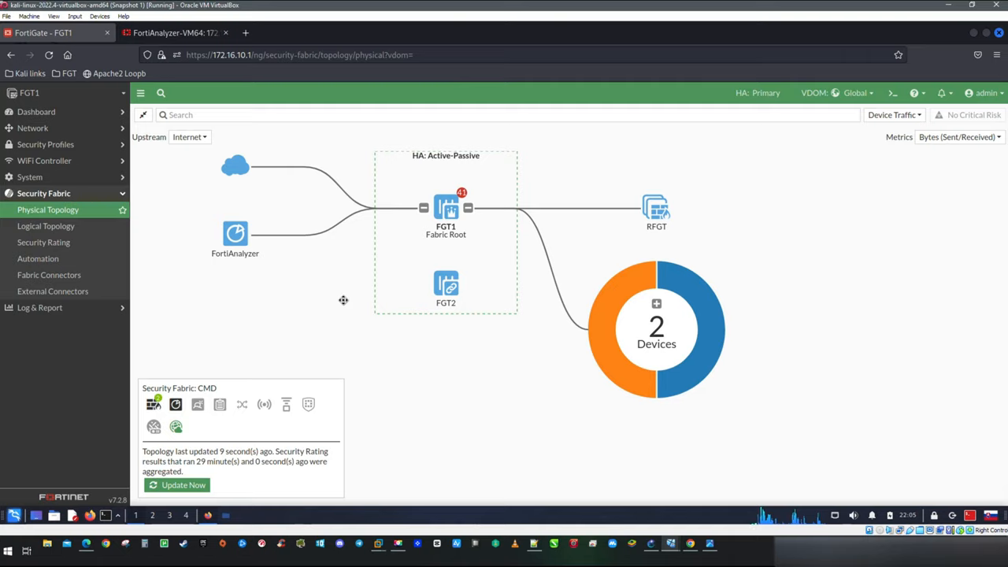
click(44, 242)
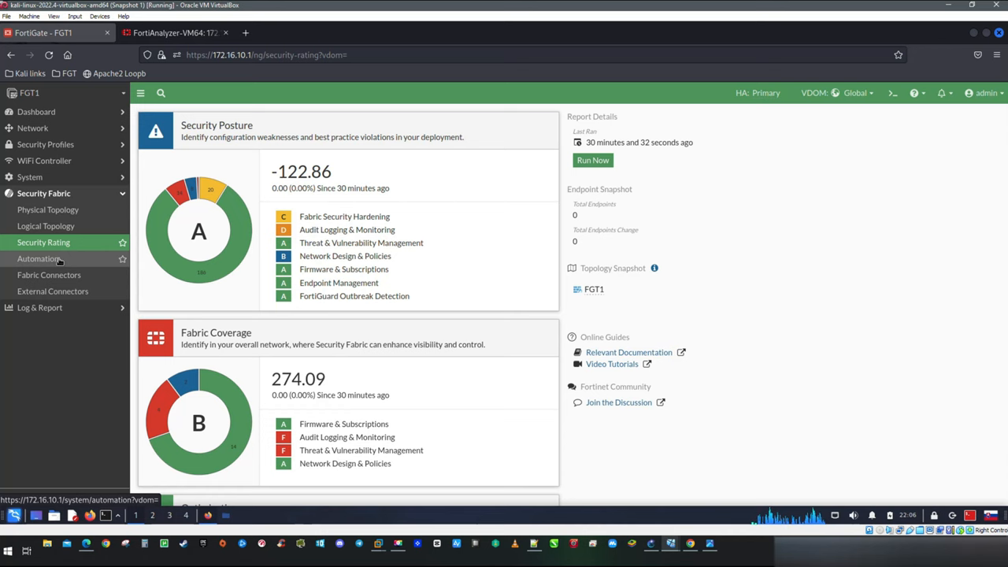
click(39, 258)
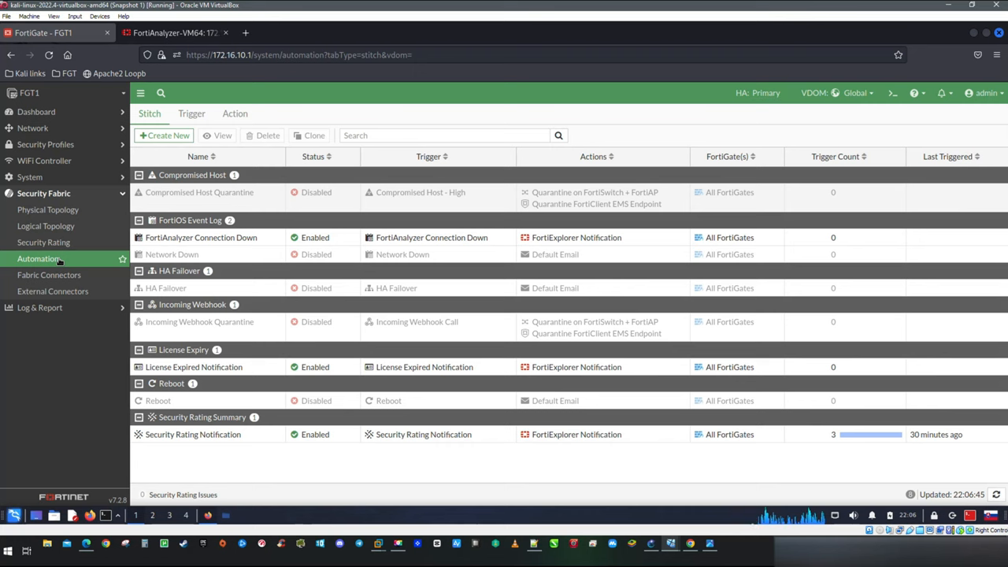
click(49, 275)
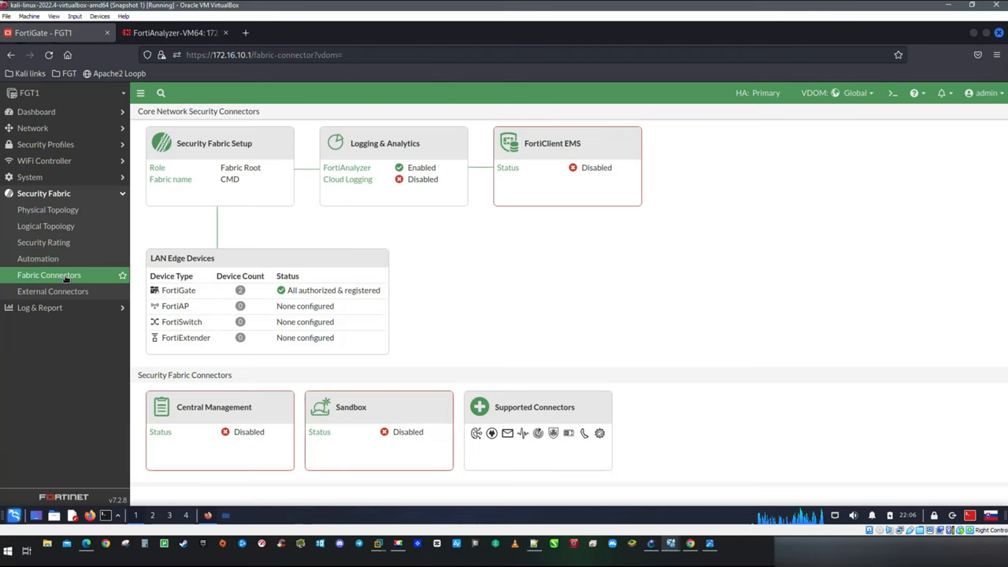
mouse_move(52, 291)
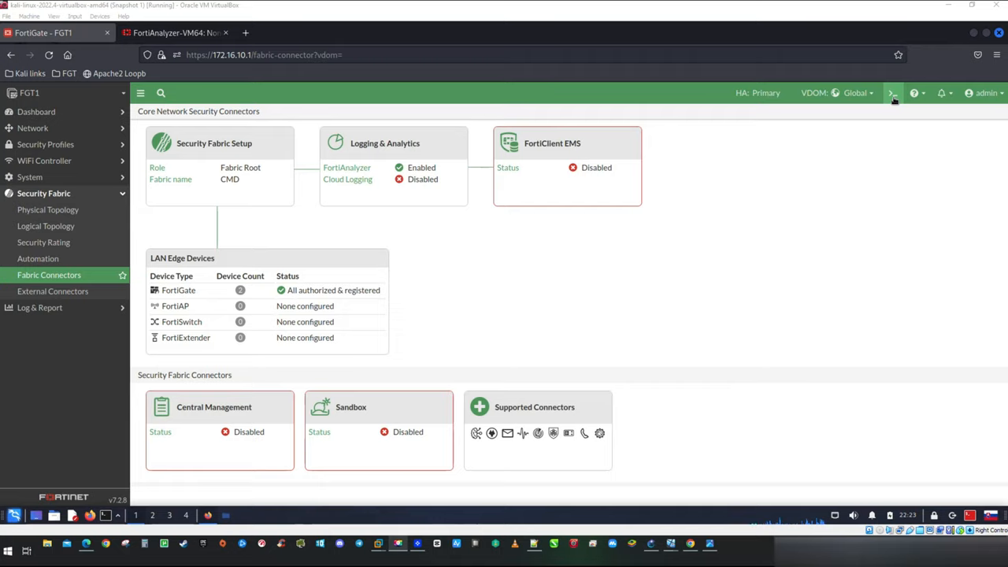
In FGT1's CLI console, set lldp-reception enable under config system global.
click(893, 93)
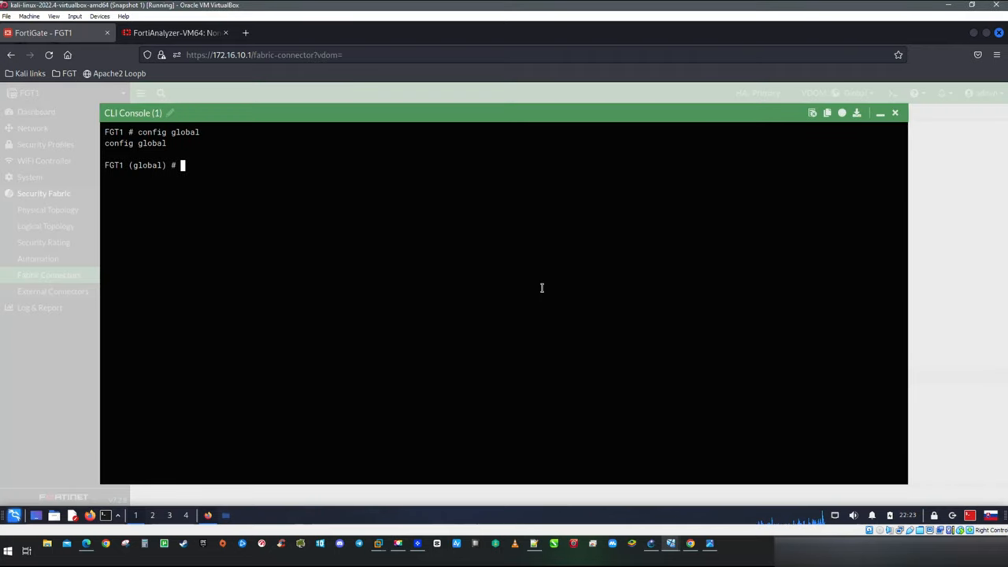
text(config)
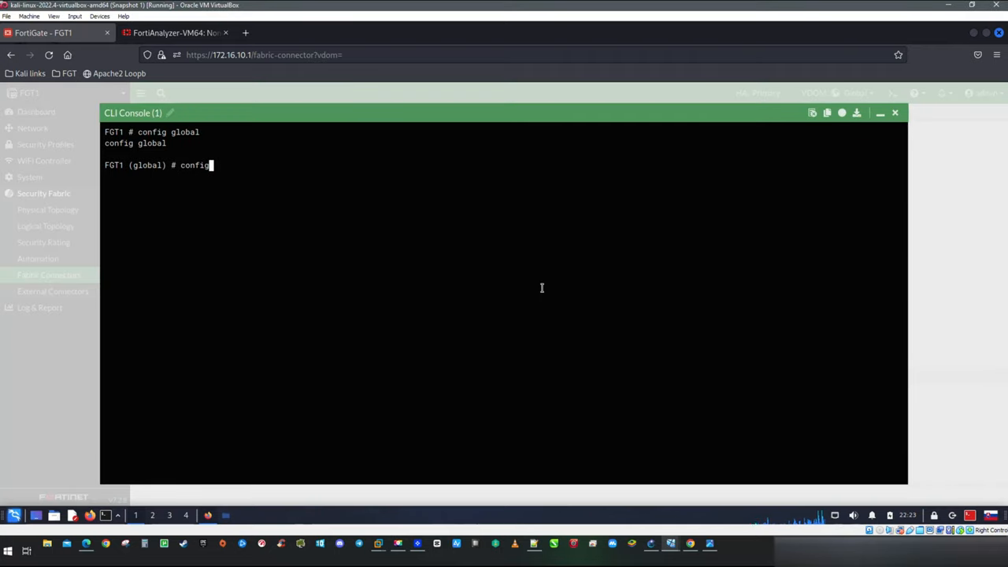
text(system global)
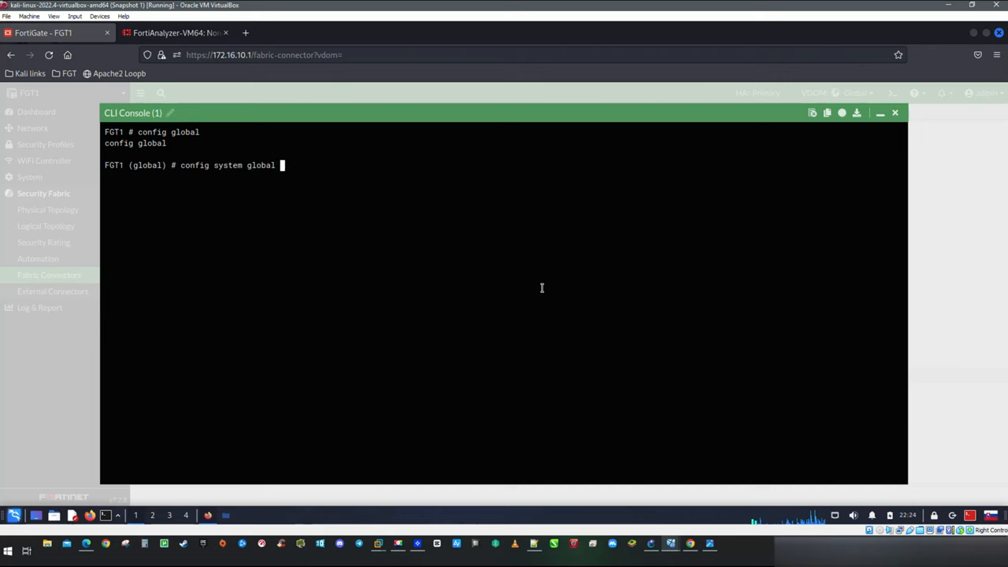
key(Return)
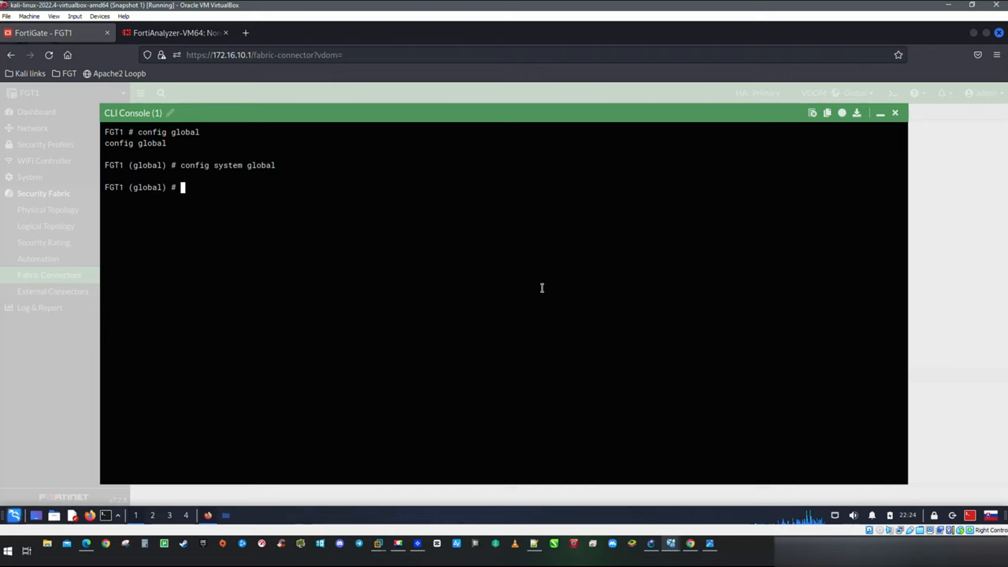
text(set)
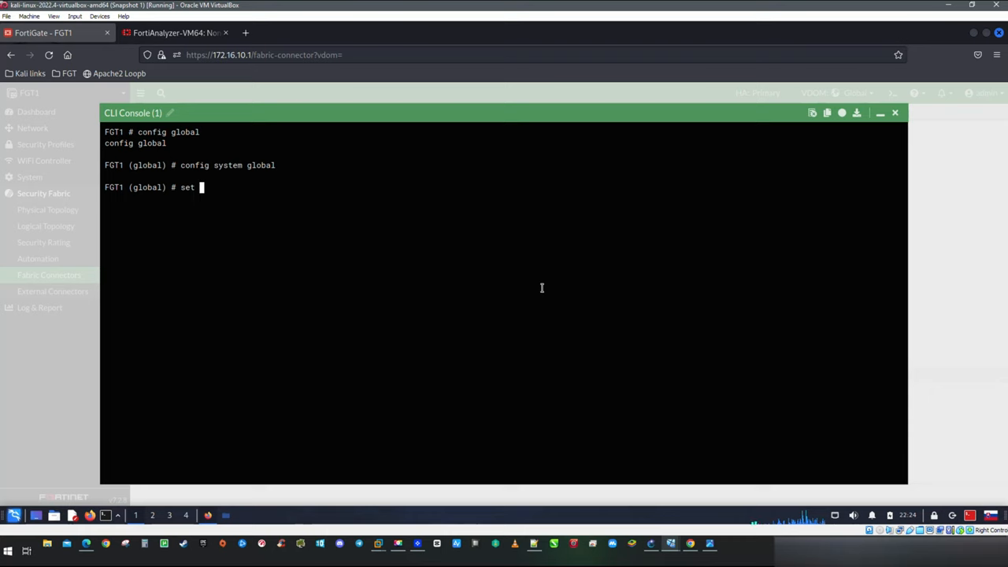
text(lldp-reception enabl)
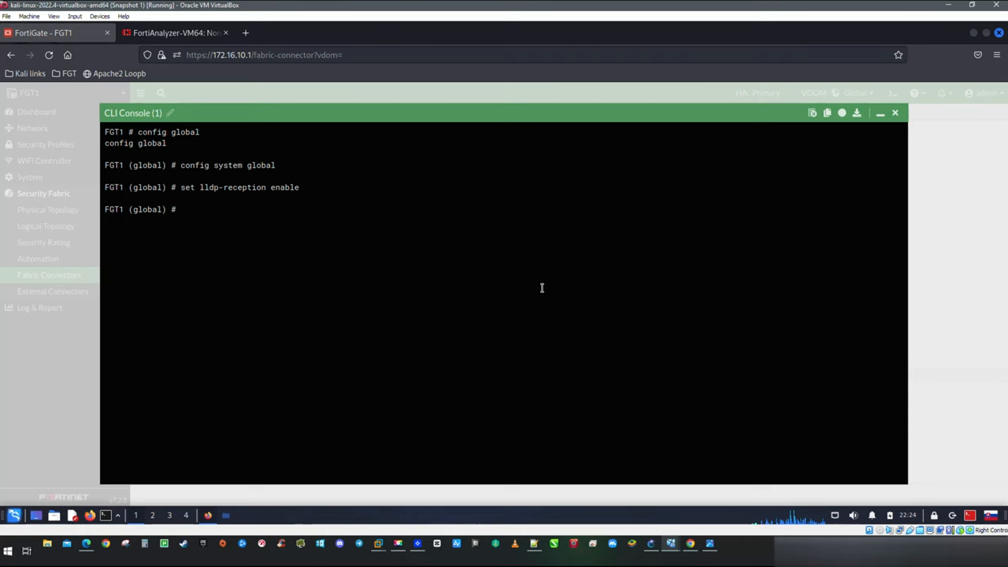
text(end)
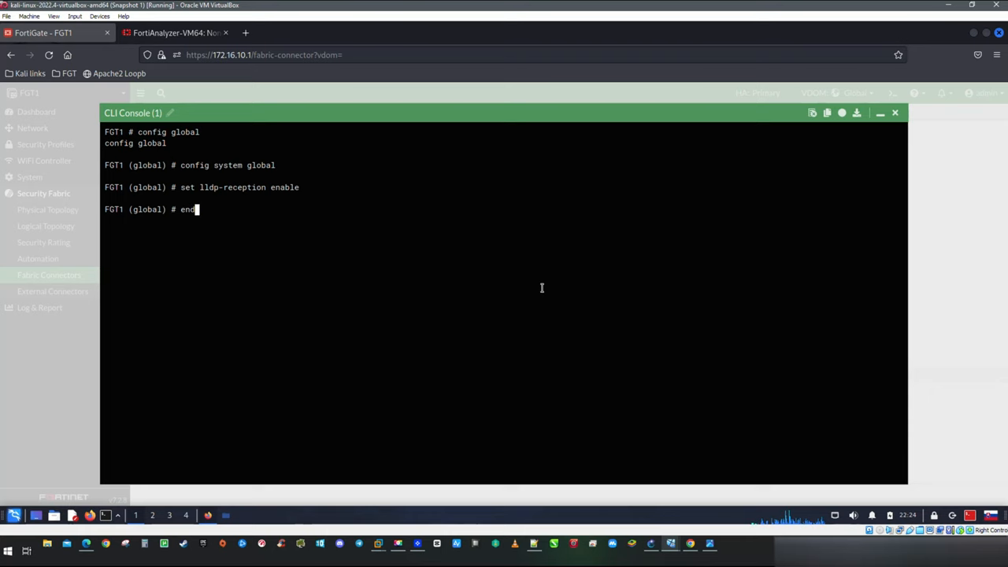
key(Return)
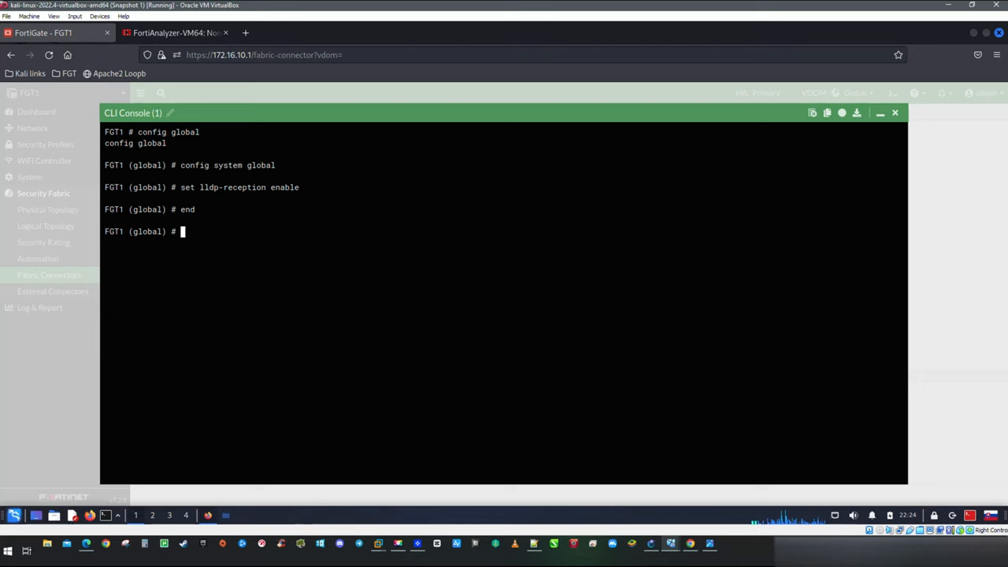
Run diagnose lldprx neighbor details, showing the Cisco Switch on Gi0/2 at 172.16.10.10.
text(d)
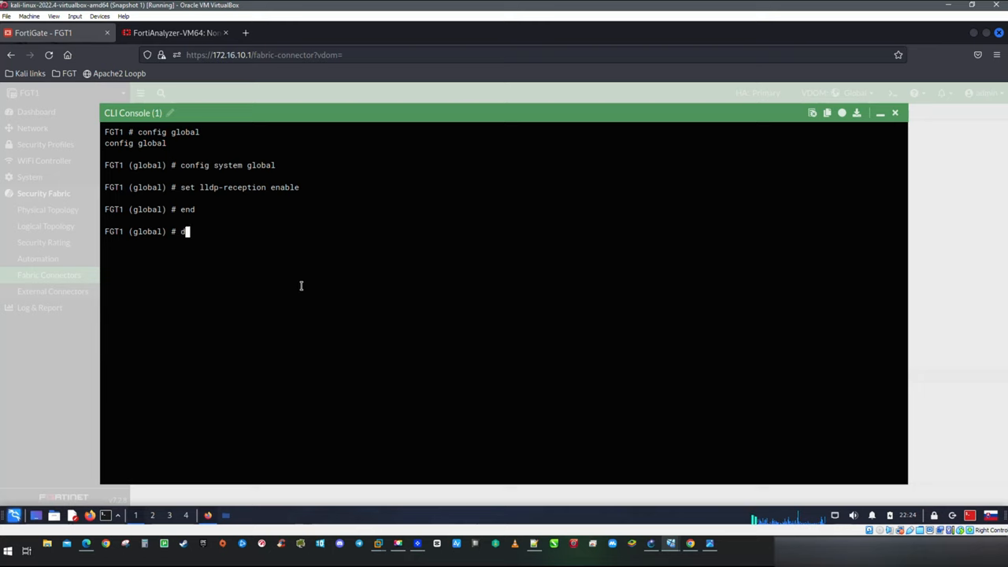
text(iagnose)
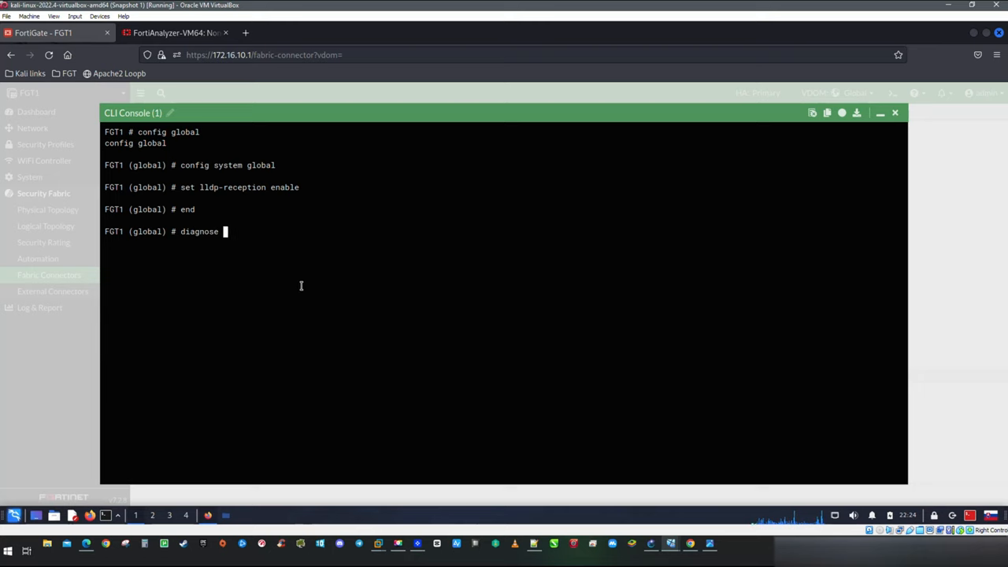
text(lldprx)
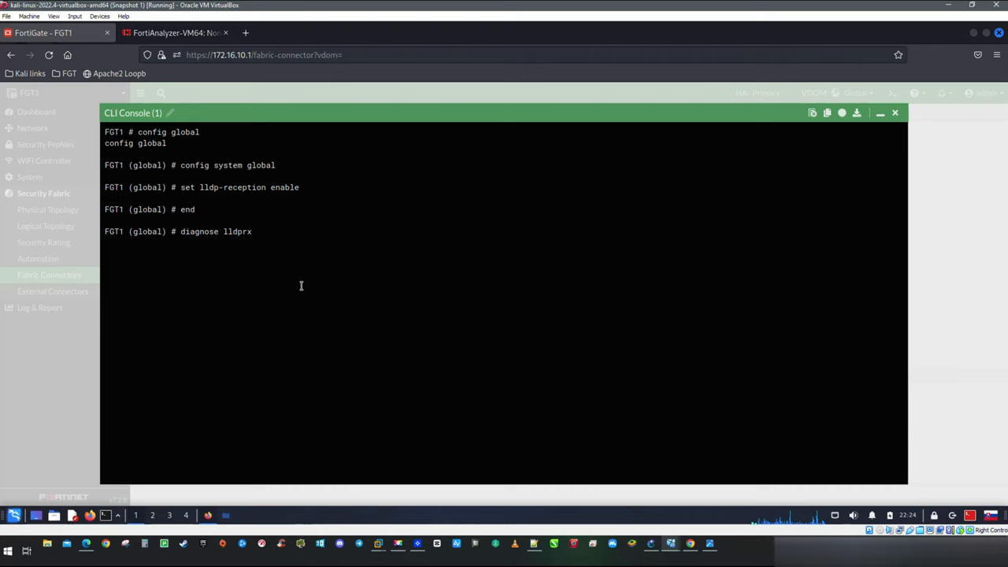
text(neighbor)
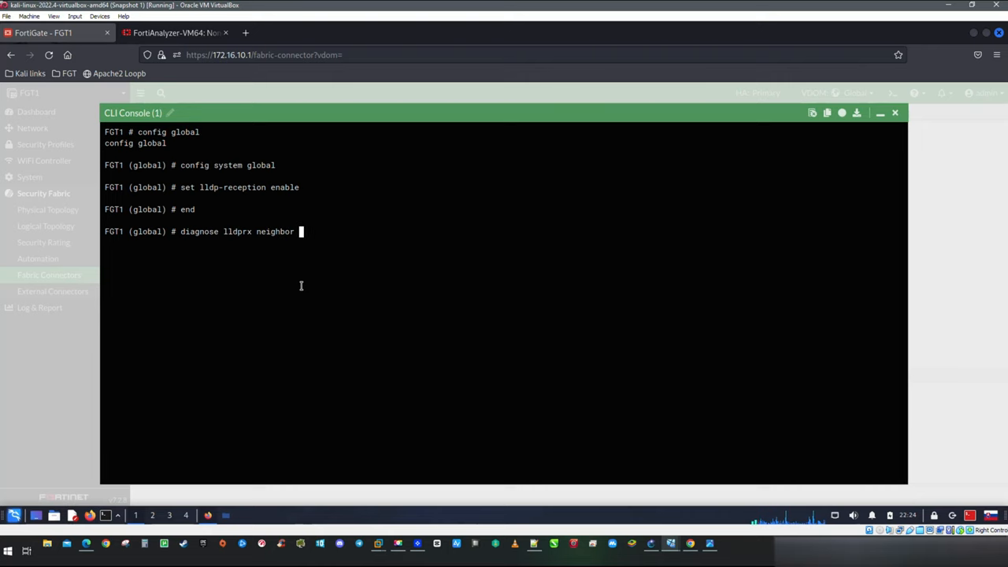
text(details)
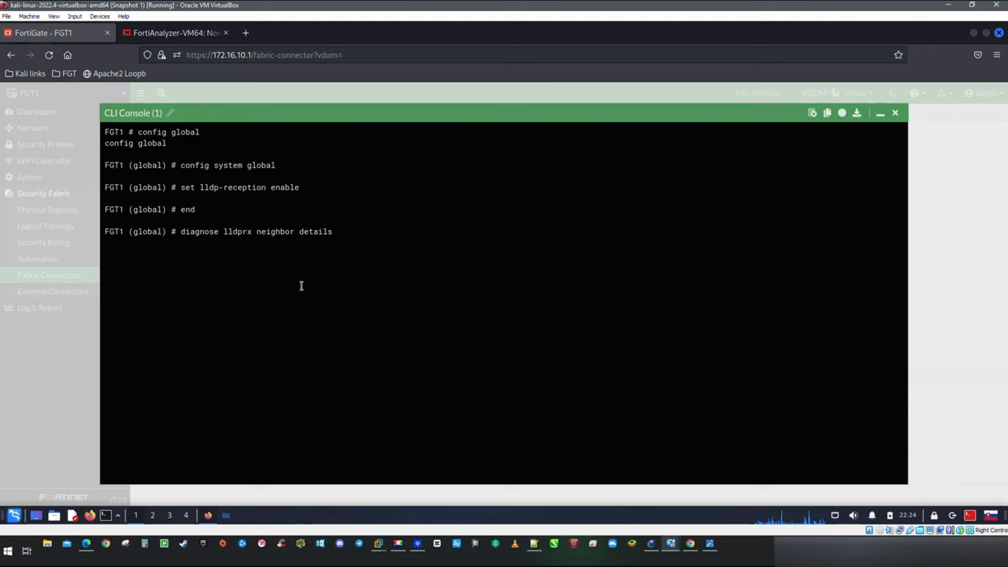
key(Return)
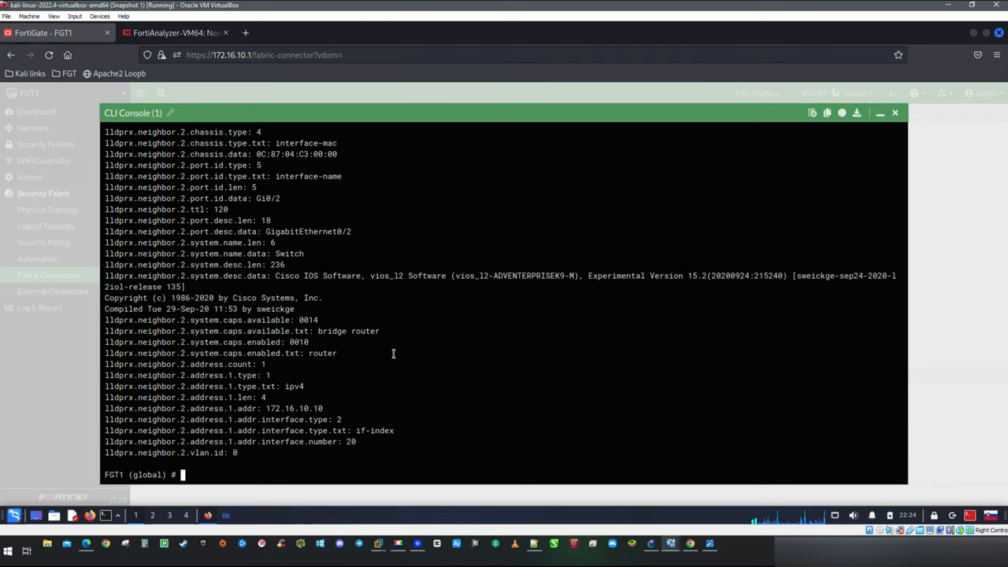
mouse_move(459, 316)
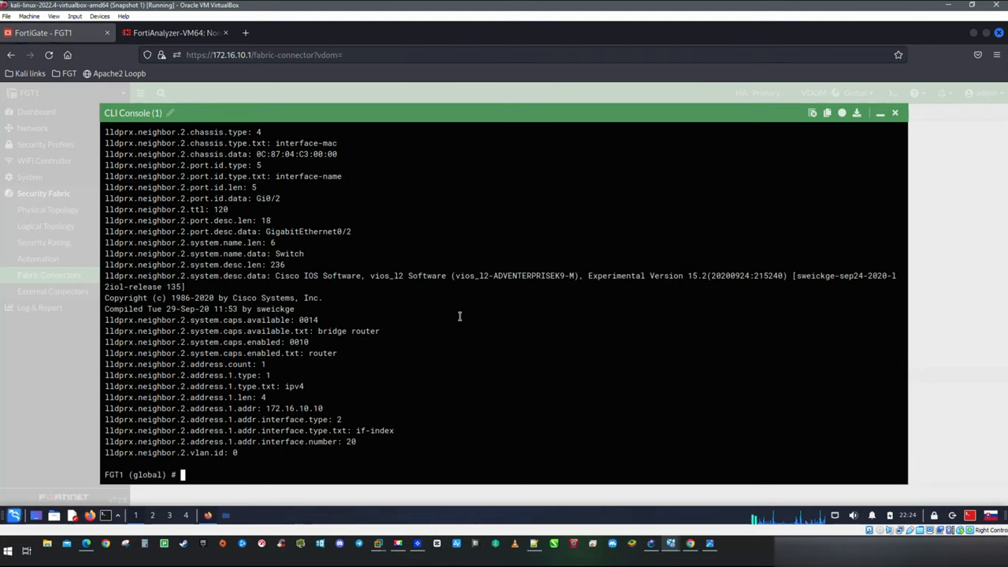